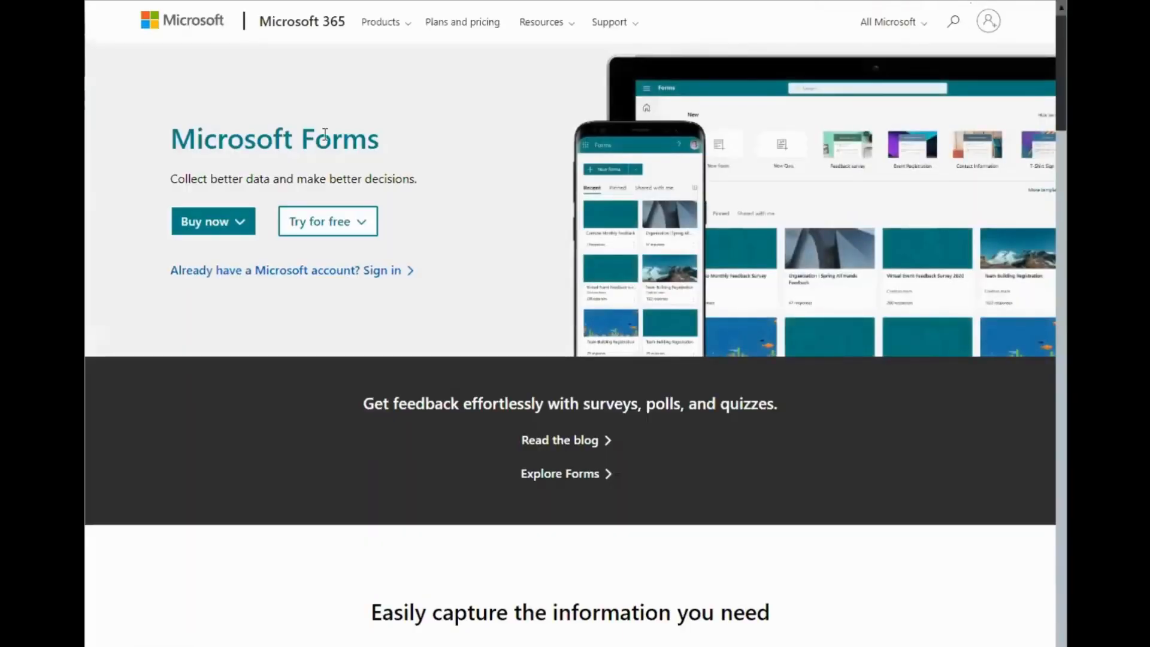
mouse_move(357, 275)
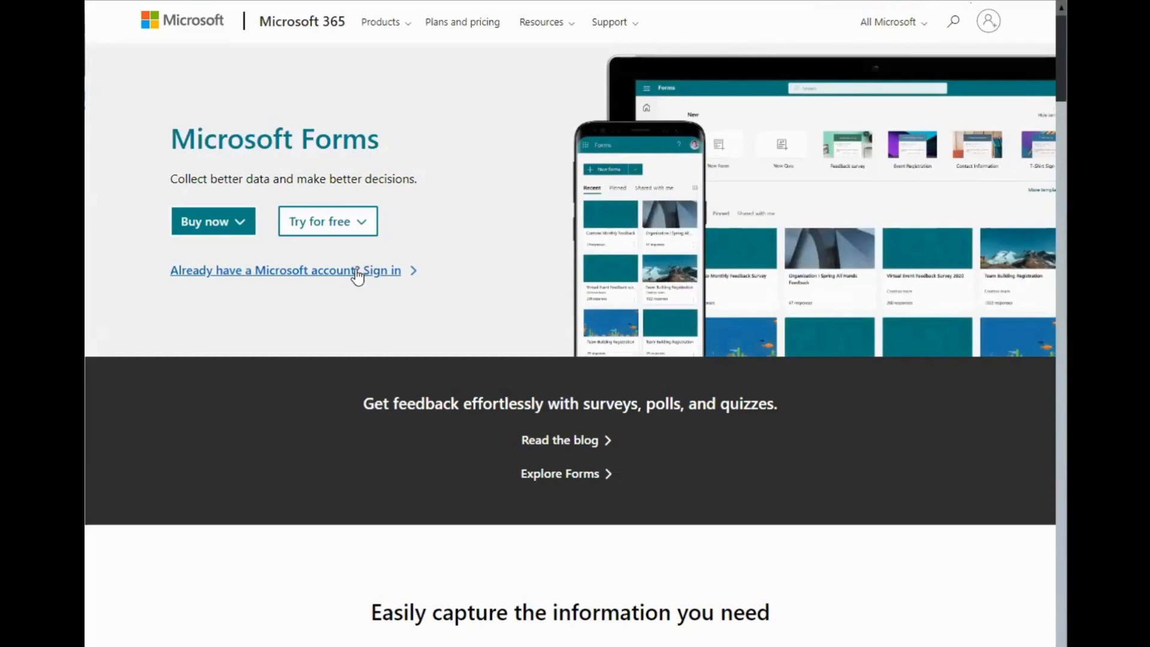
left_click(384, 271)
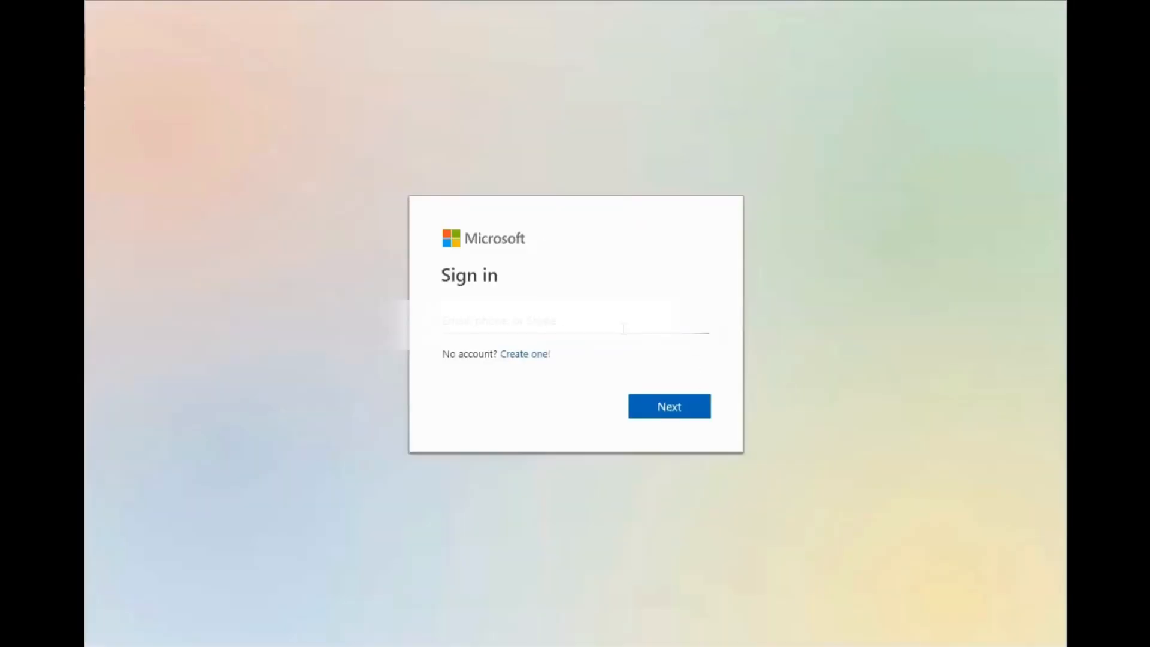
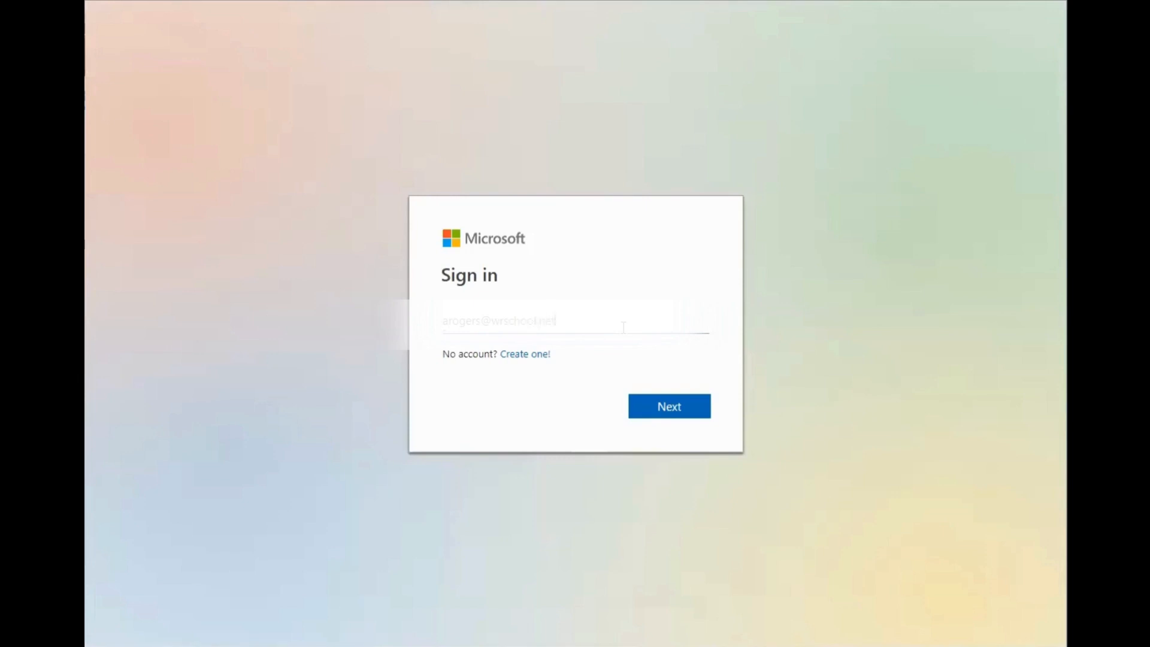
left_click(668, 406)
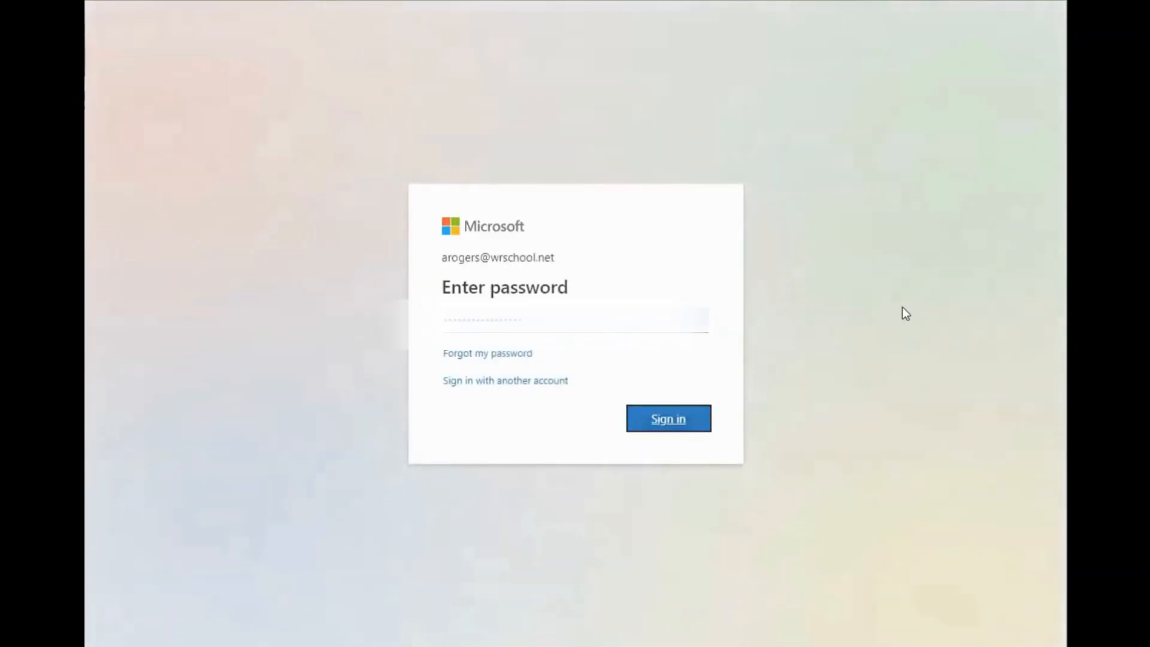
left_click(668, 418)
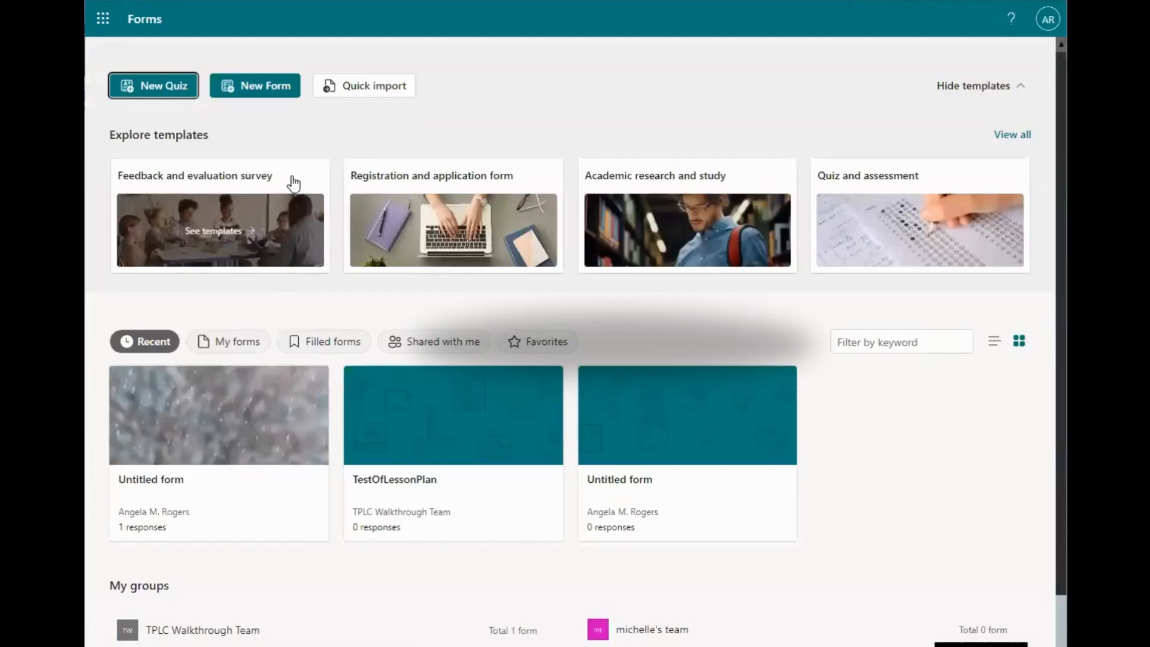
mouse_move(648, 228)
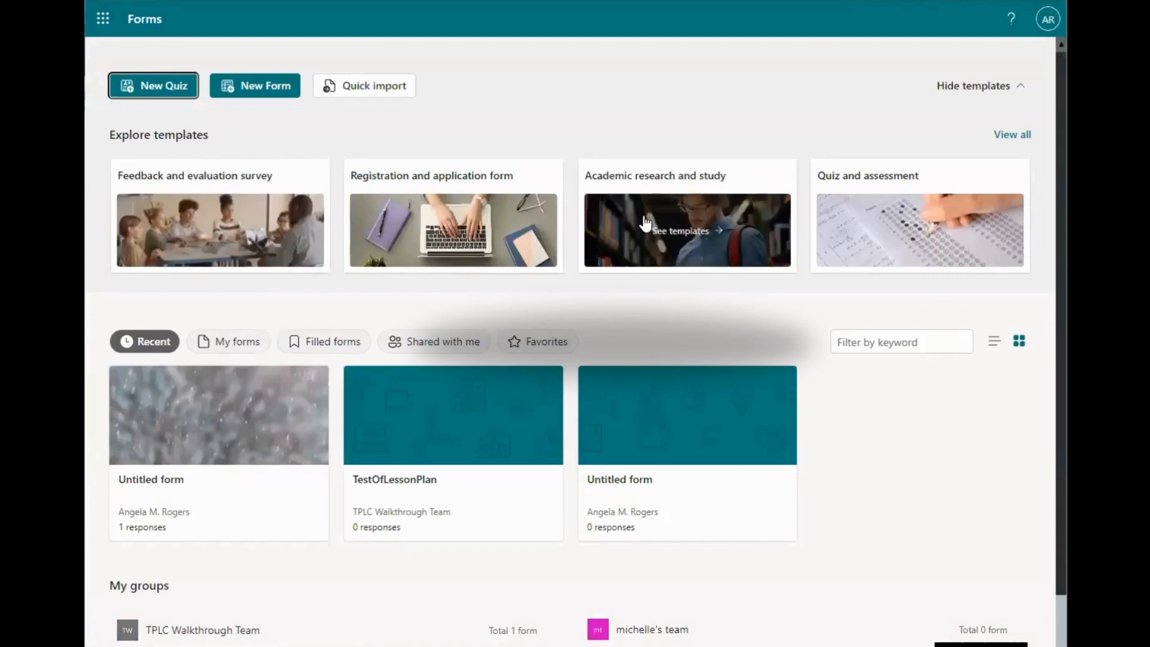
mouse_move(584, 117)
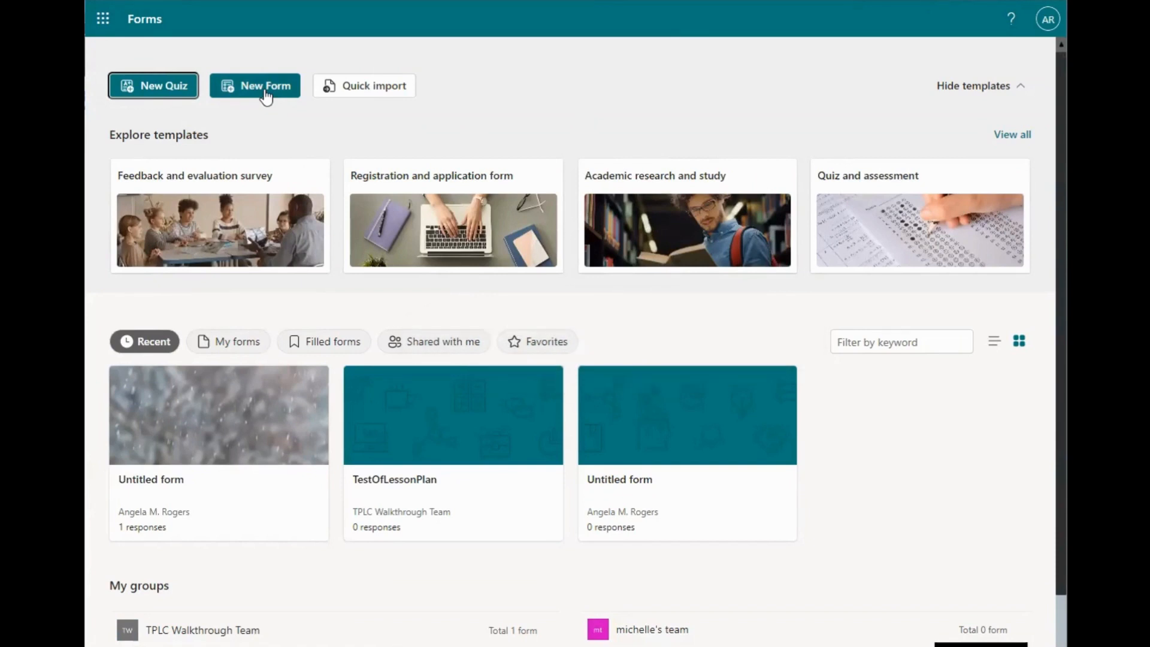
mouse_move(216, 58)
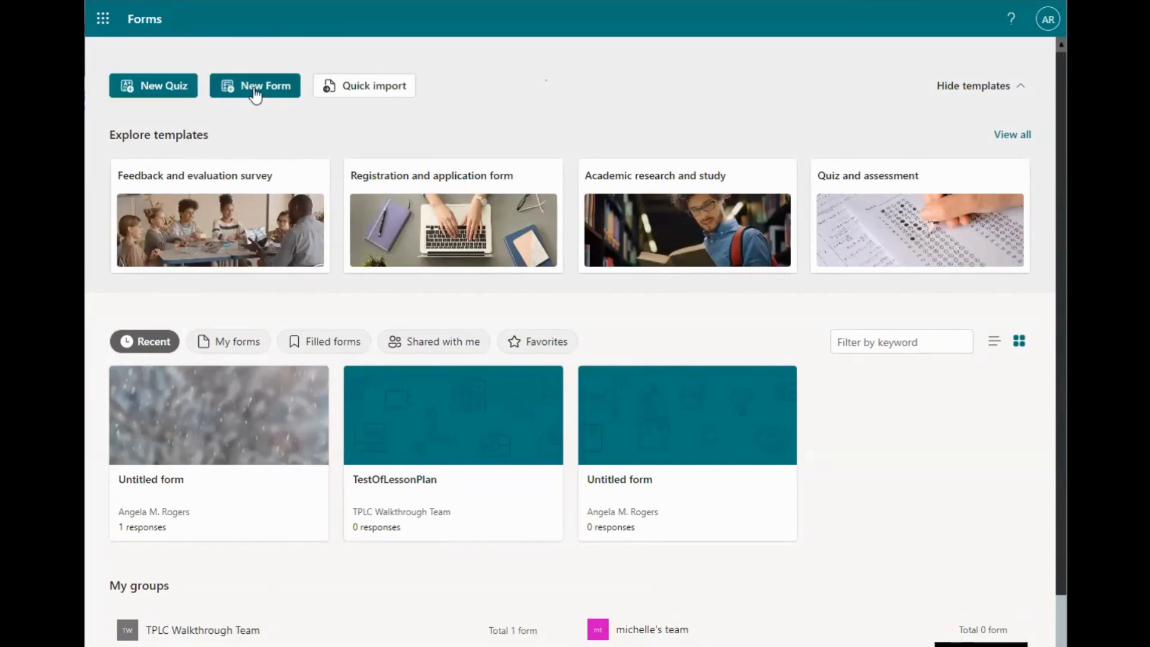
Create a new blank form and bring up the question-type choices via Add new
left_click(255, 86)
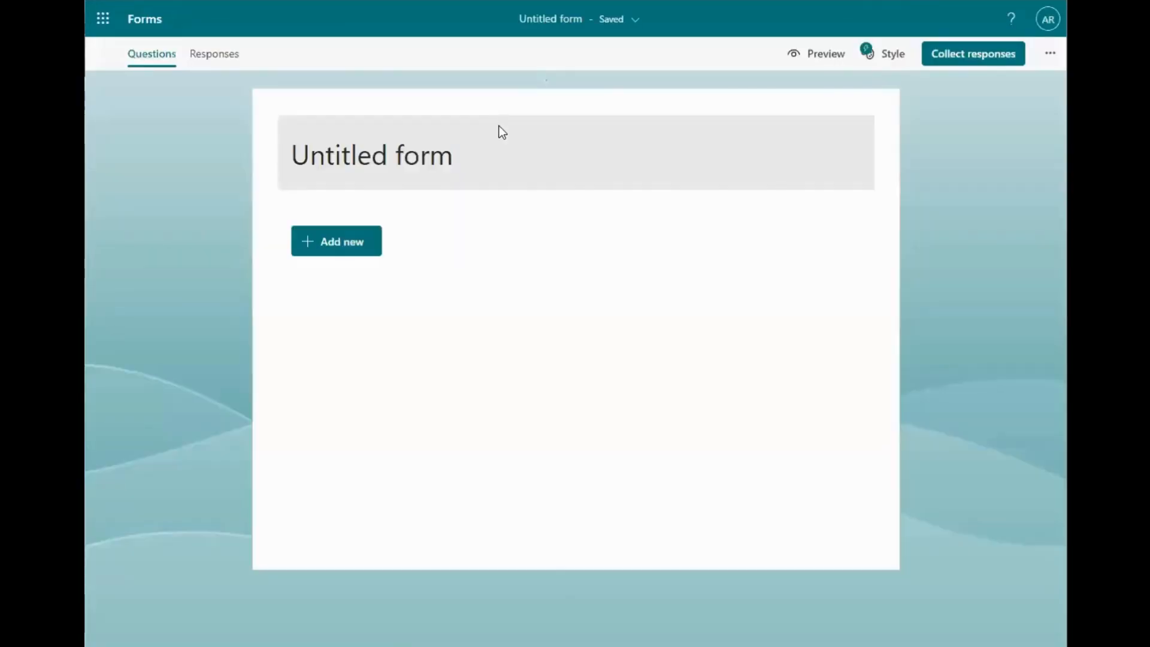
left_click(637, 277)
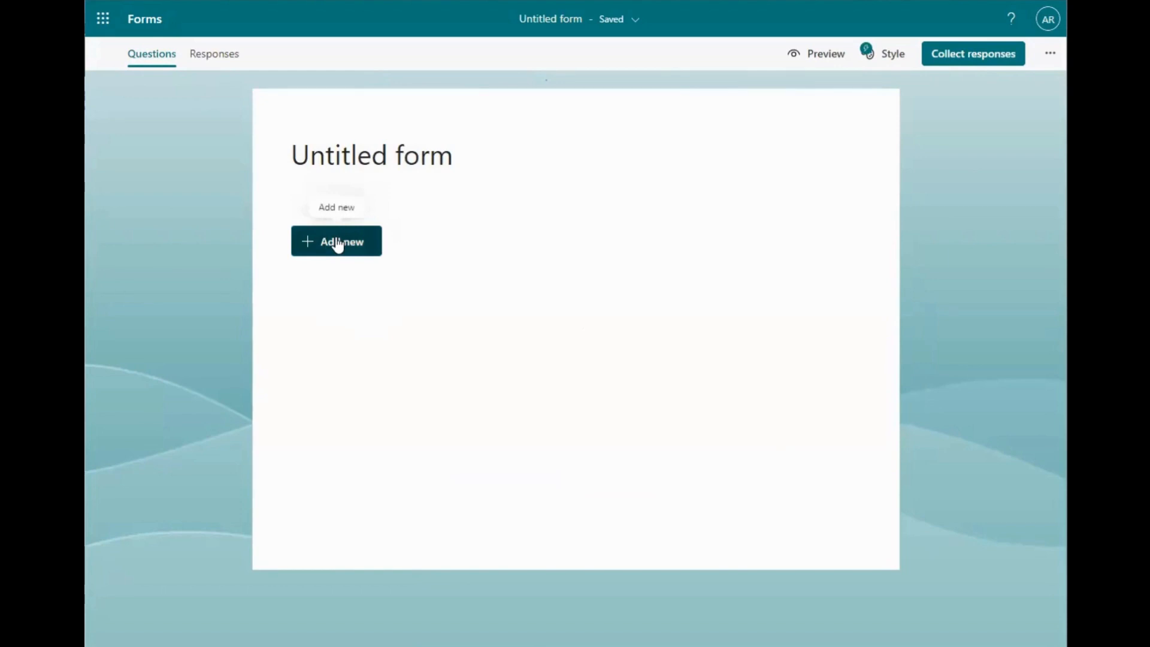
mouse_move(327, 251)
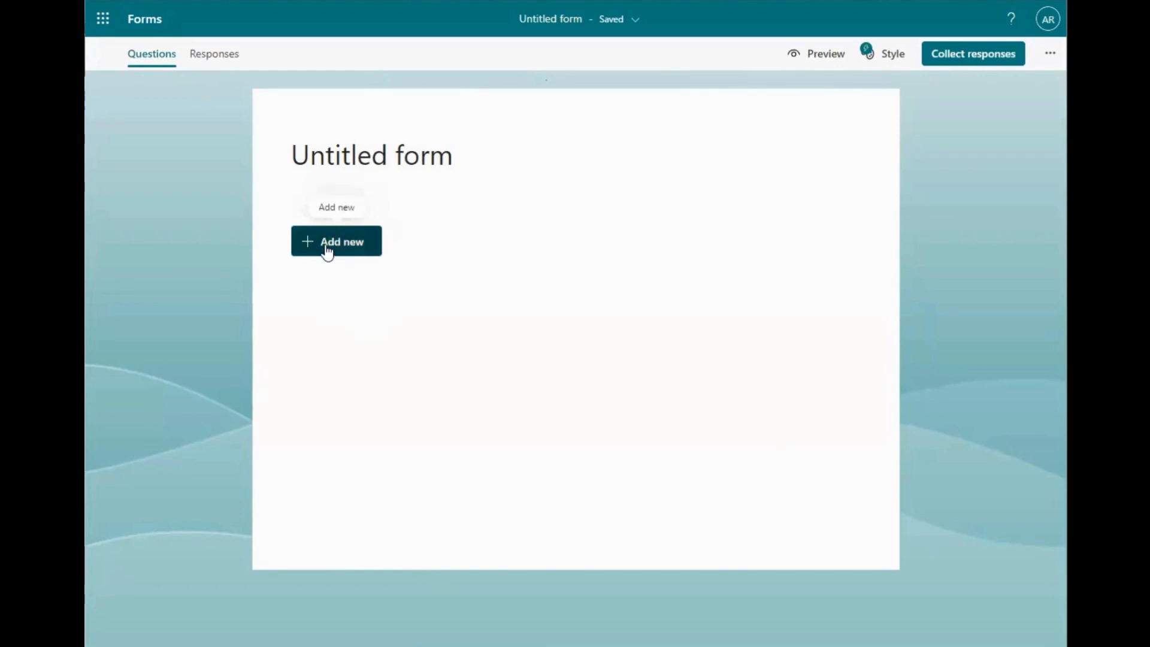
left_click(336, 241)
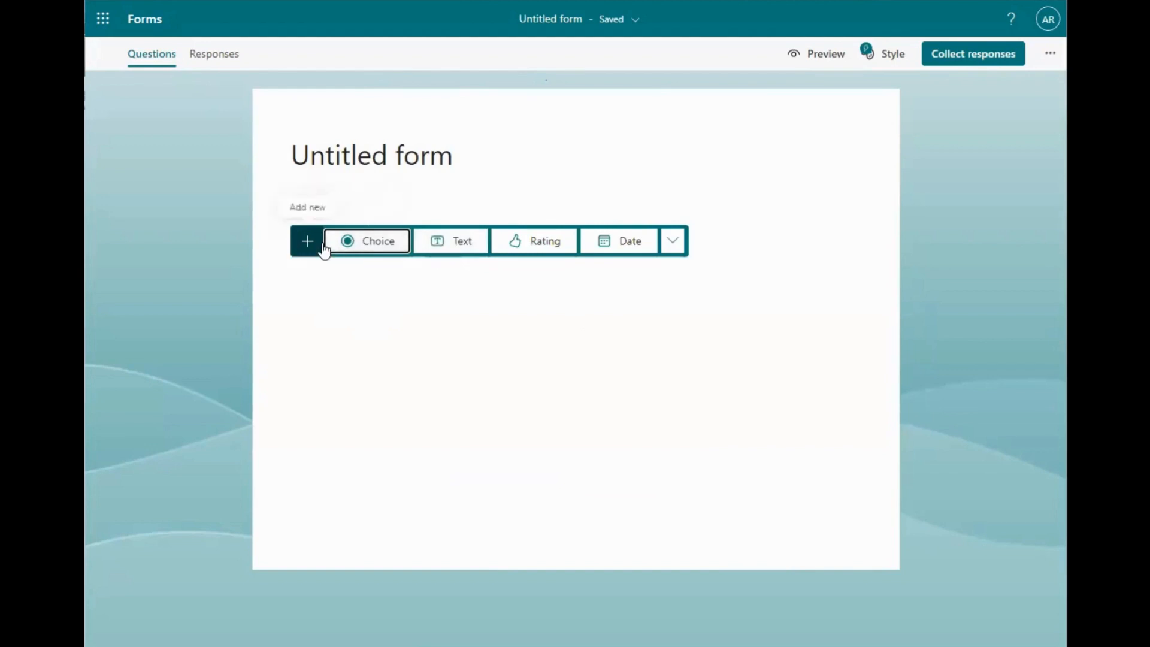
mouse_move(372, 244)
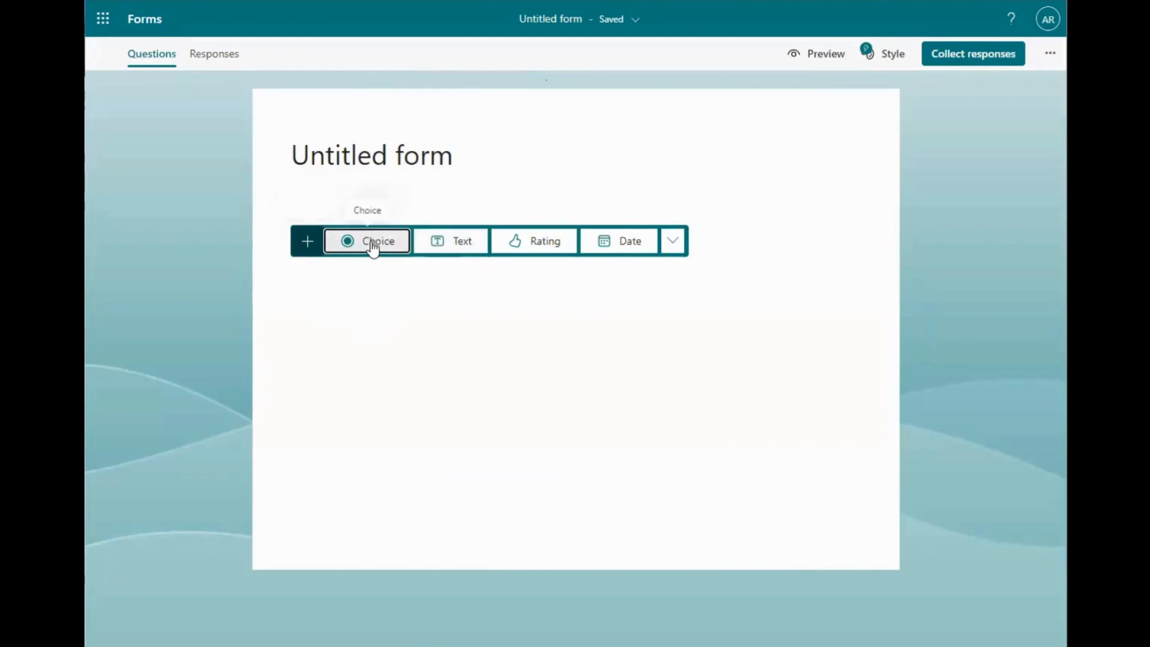
Add a choice question "What is your favorite color?" with first options red and blue
left_click(372, 241)
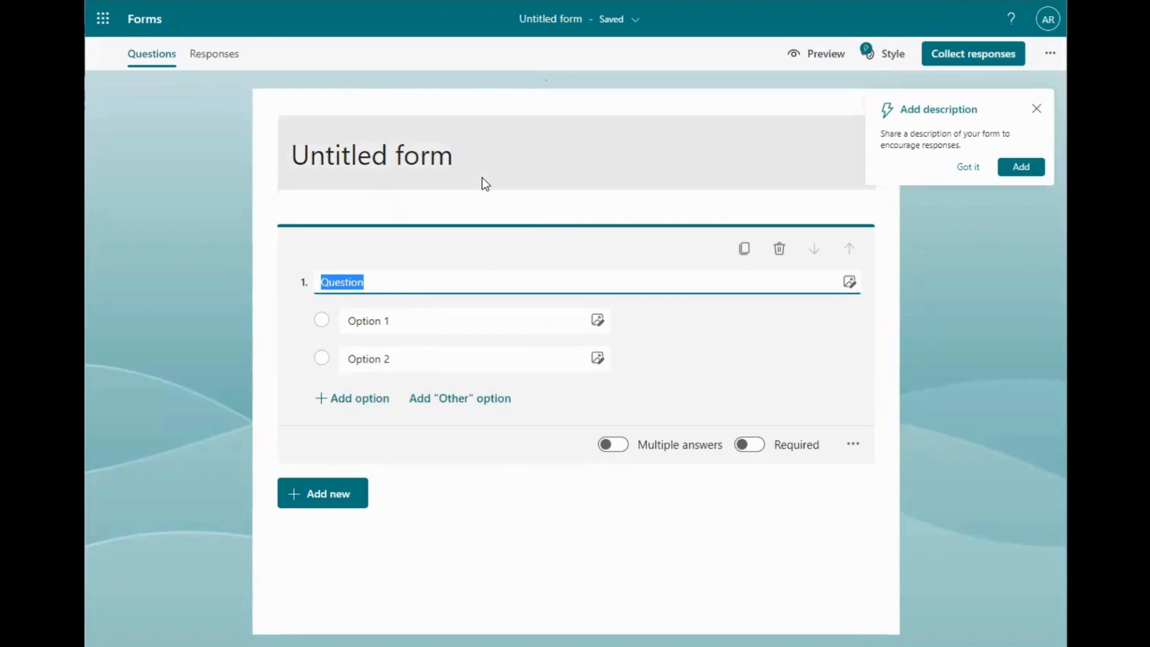
type("What is your favoriate")
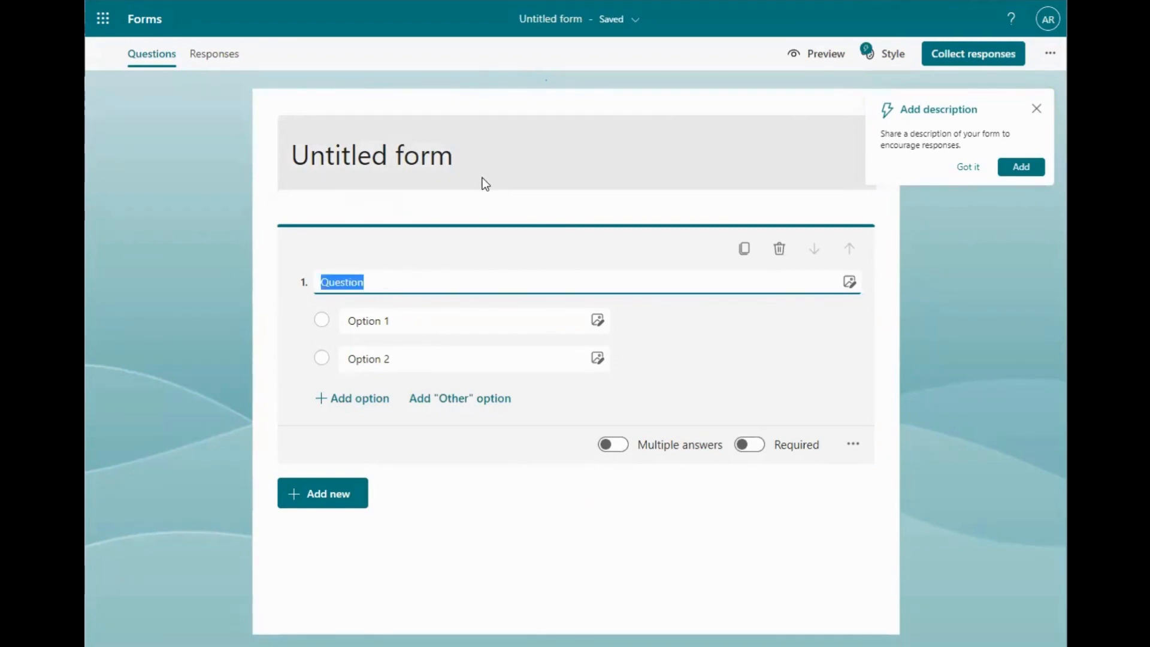
type("What is your favoriat")
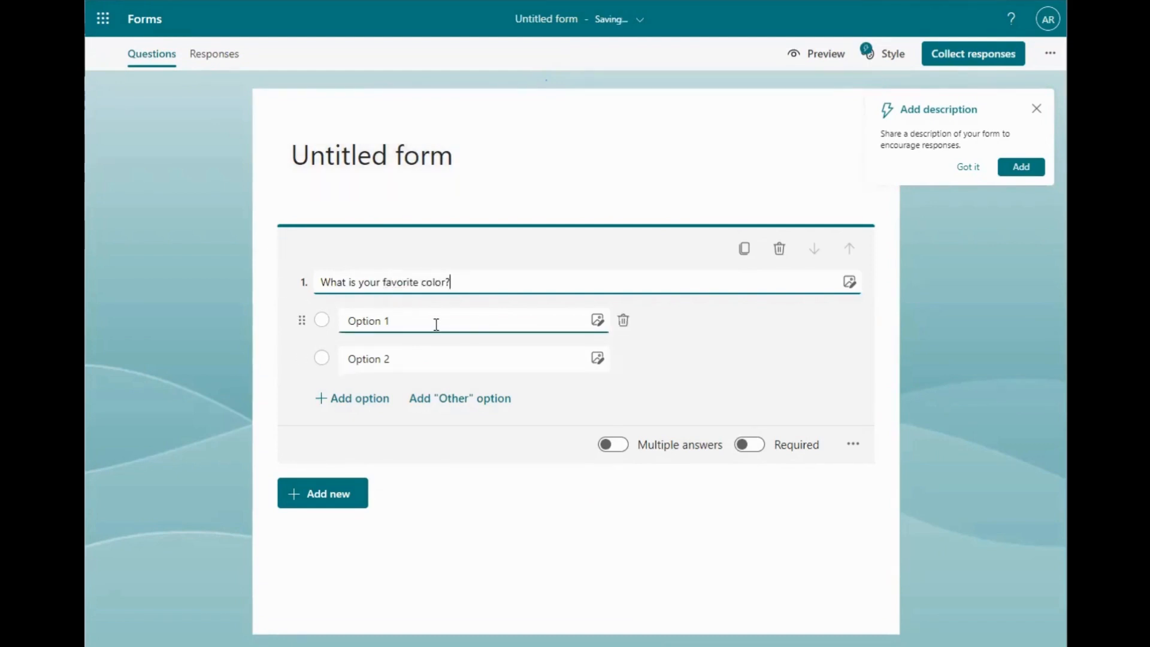
type("red")
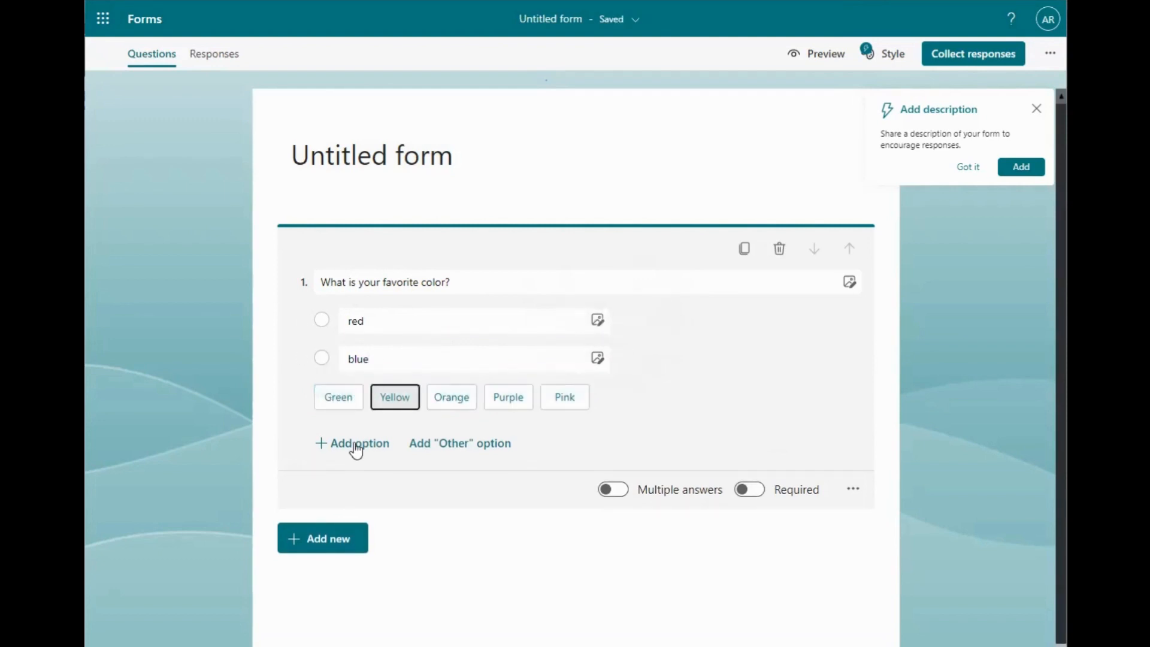
Add the suggested options Orange and Purple plus an Other answer option
left_click(352, 443)
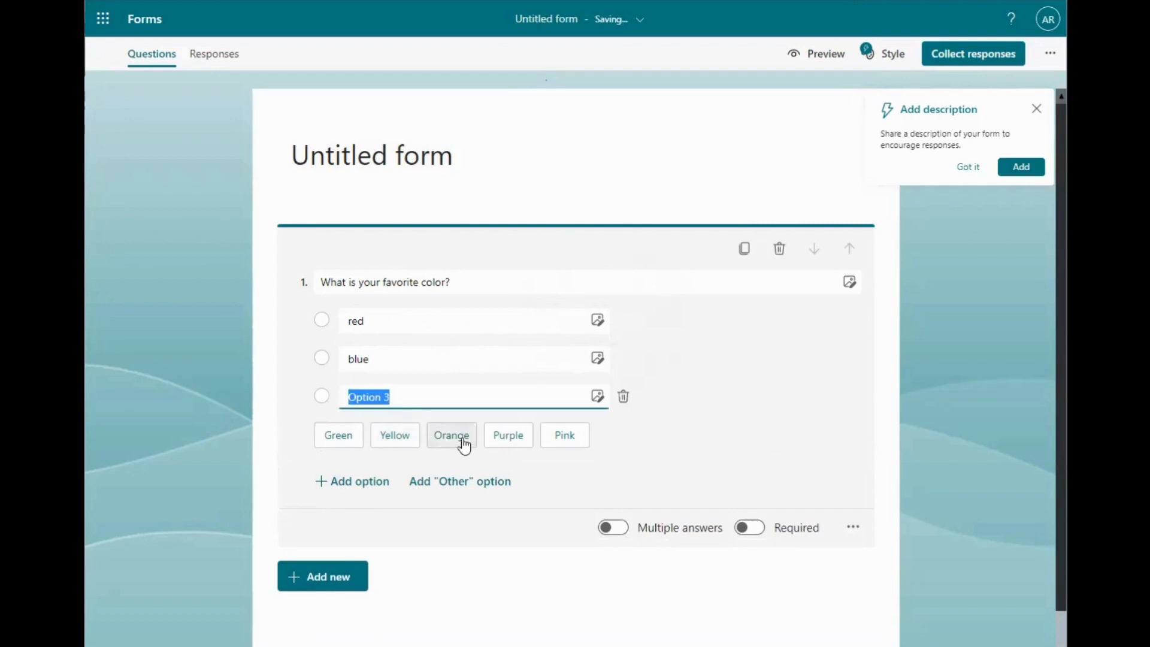
left_click(451, 434)
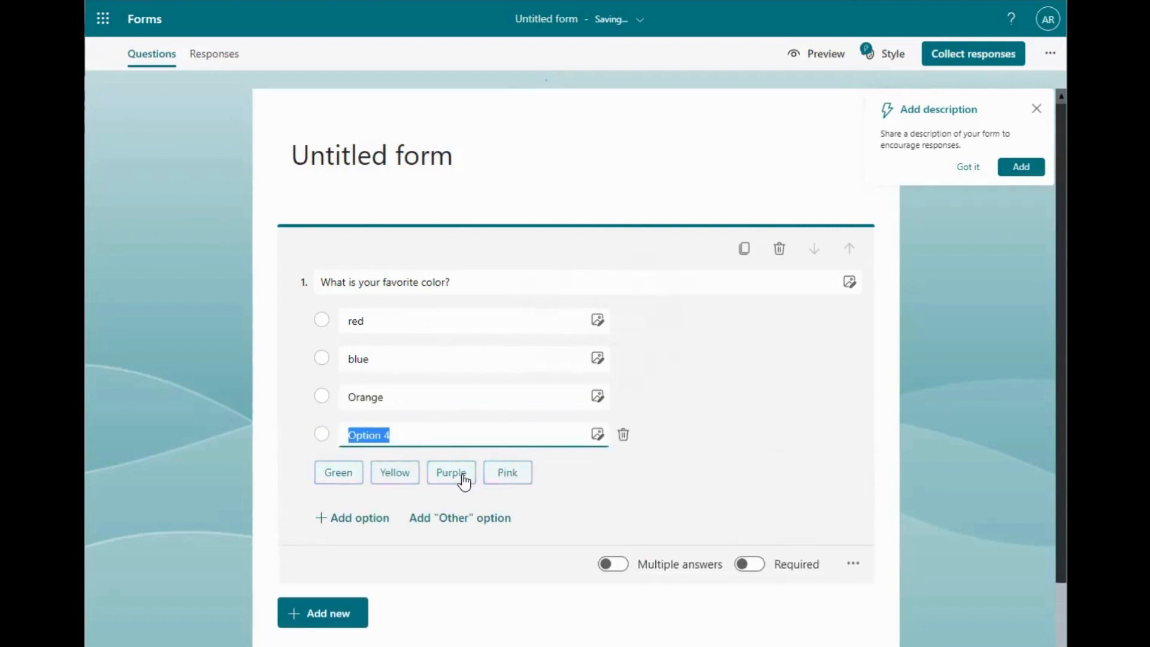
left_click(450, 473)
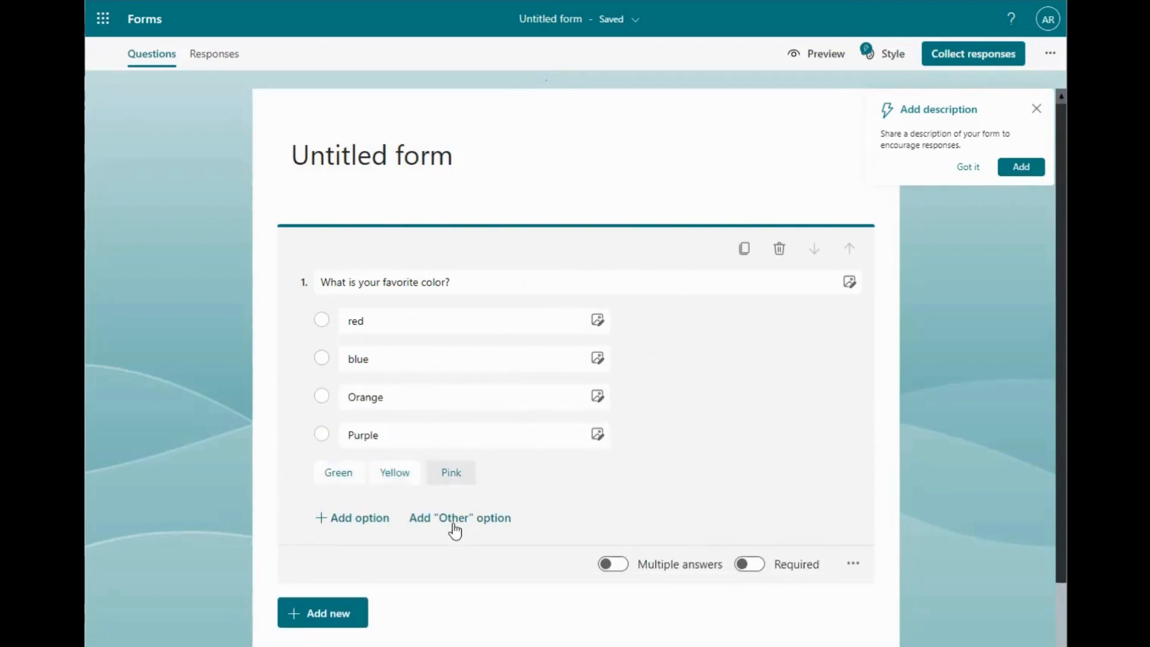
left_click(460, 517)
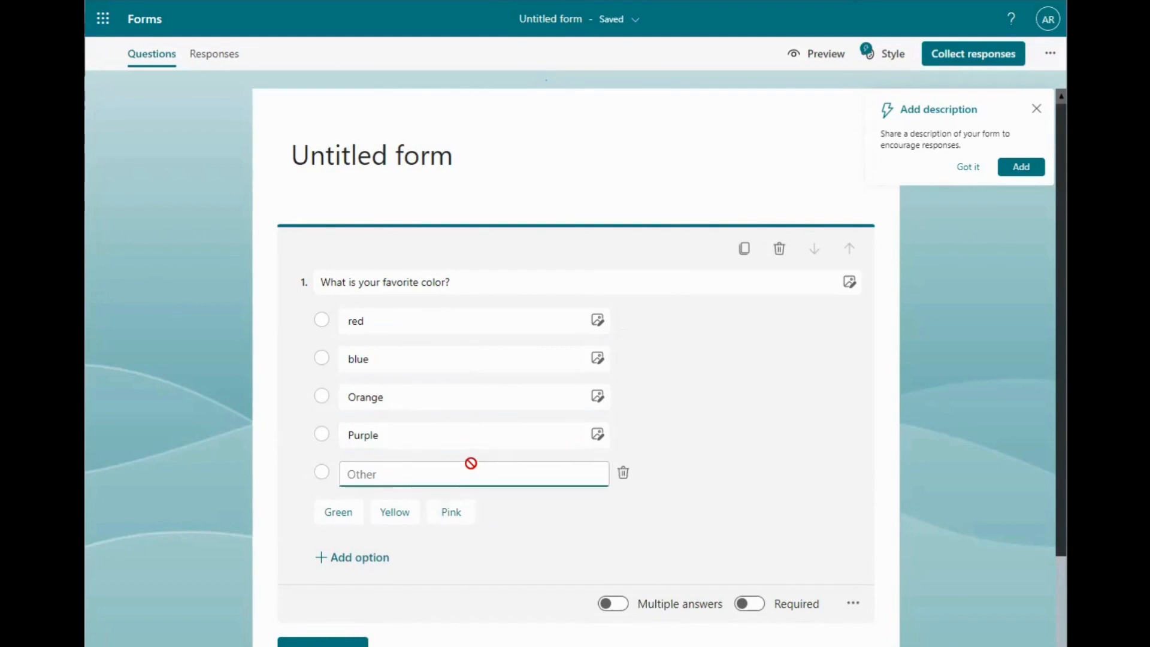
scroll("down", 3)
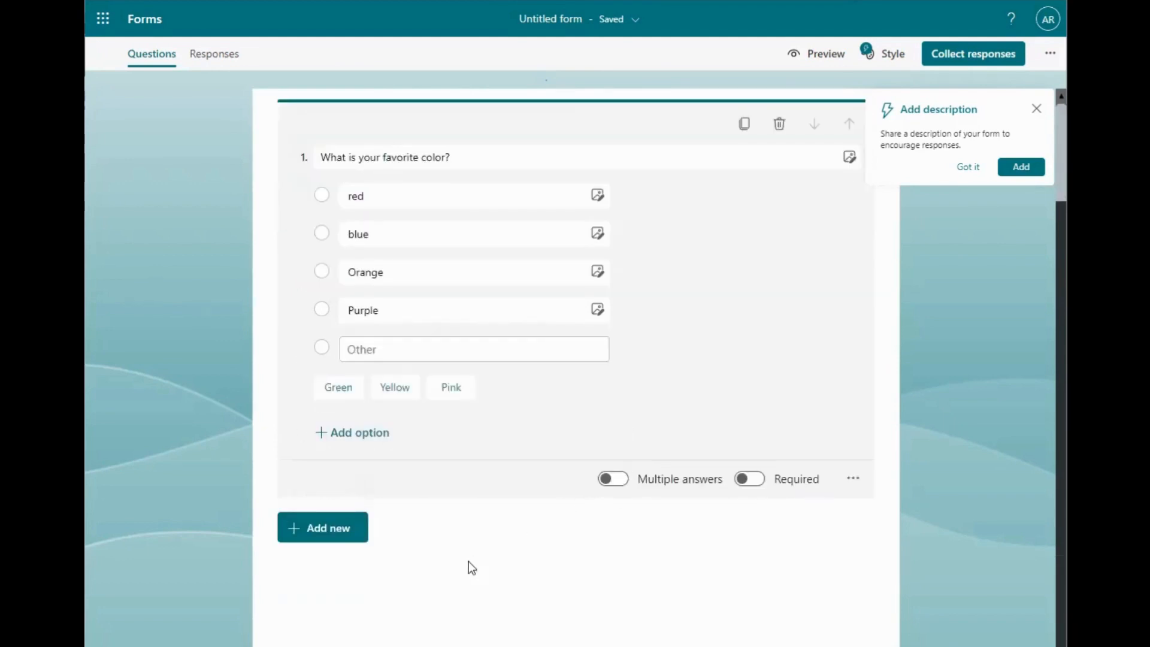
mouse_move(593, 490)
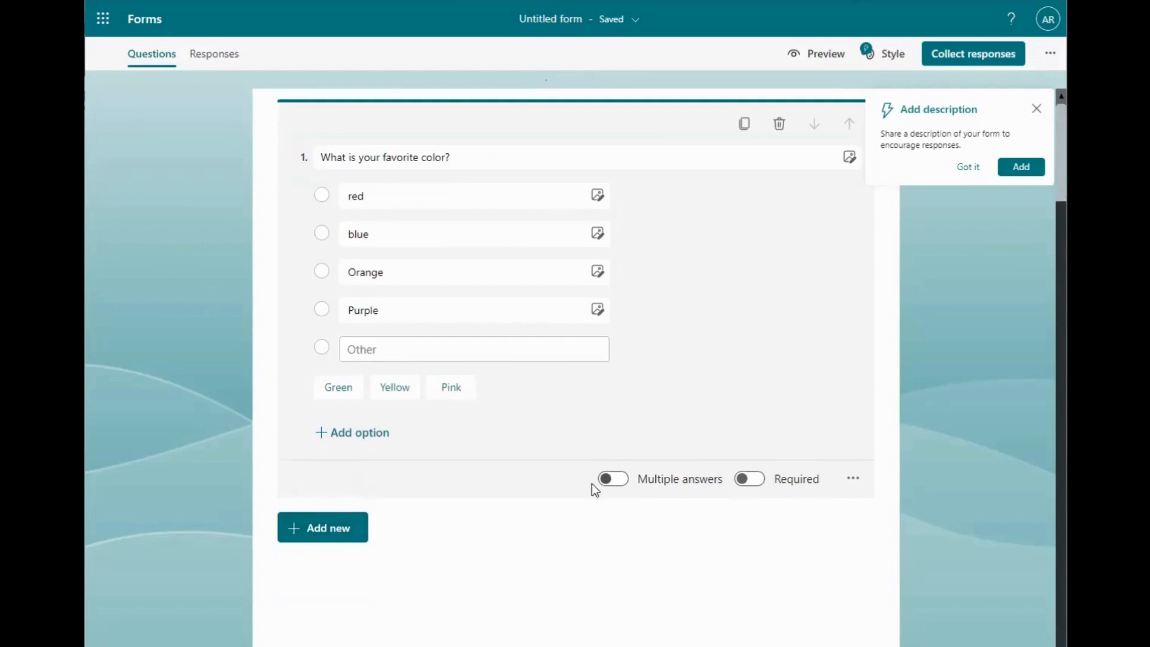
mouse_move(752, 486)
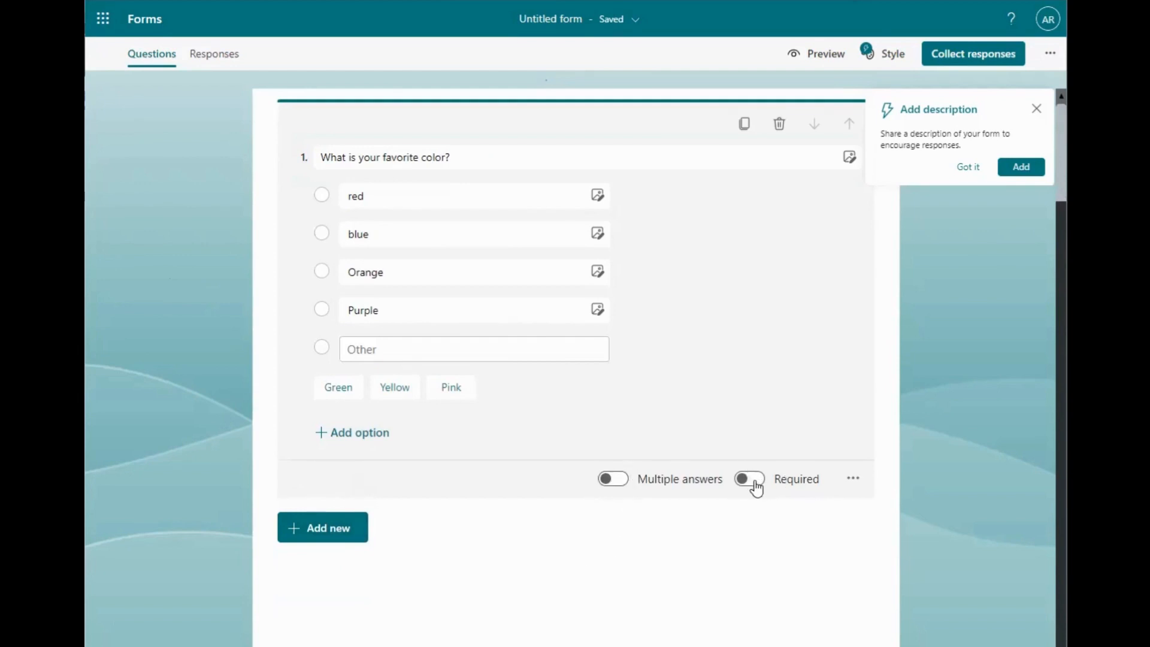
left_click(749, 478)
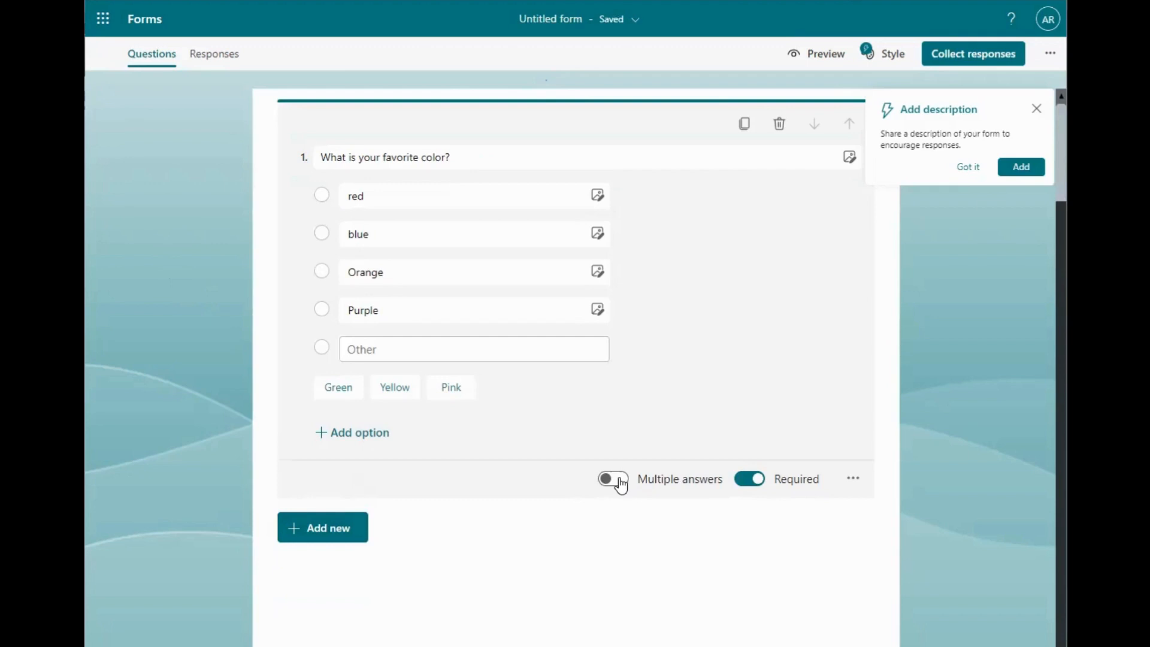
left_click(612, 479)
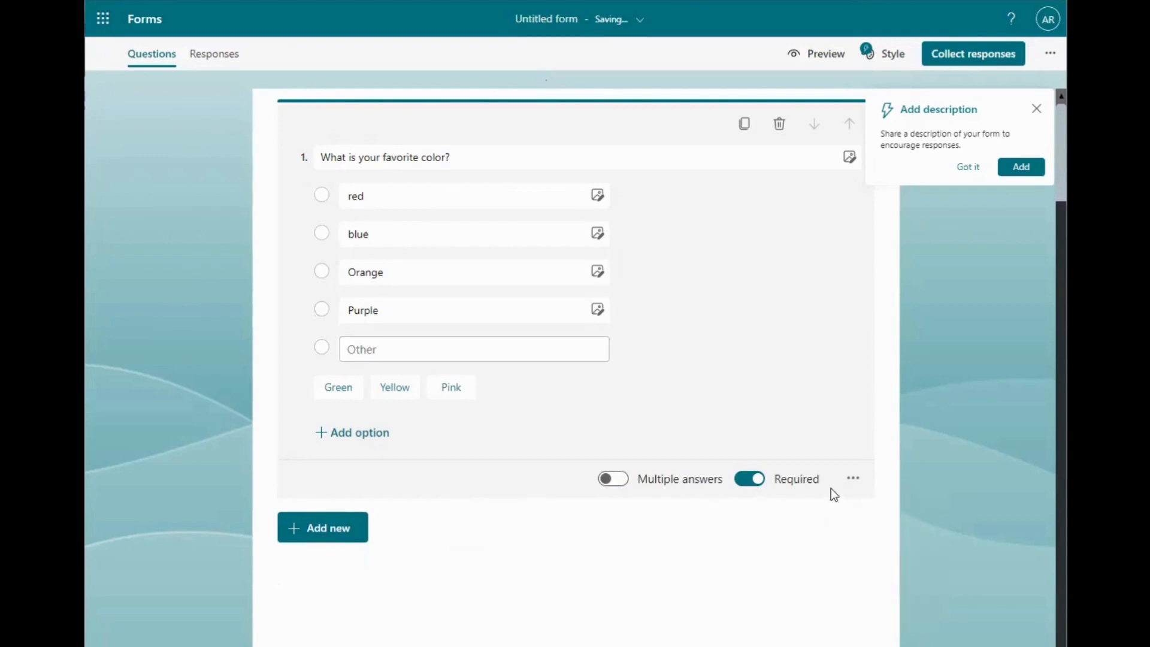
left_click(853, 479)
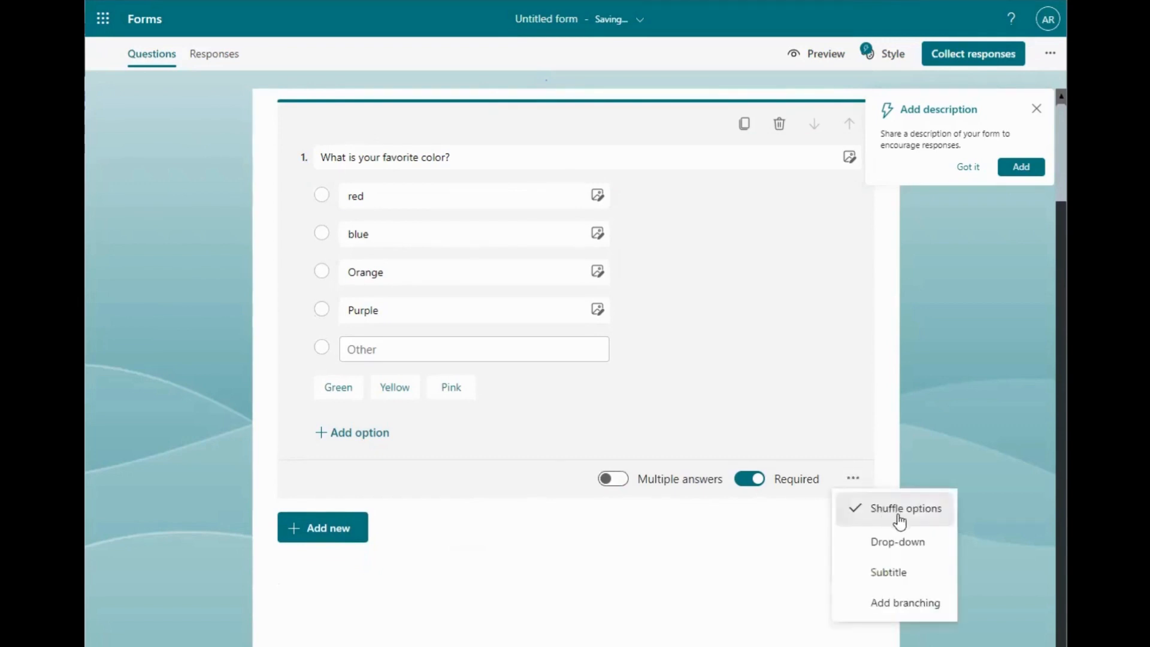
left_click(897, 543)
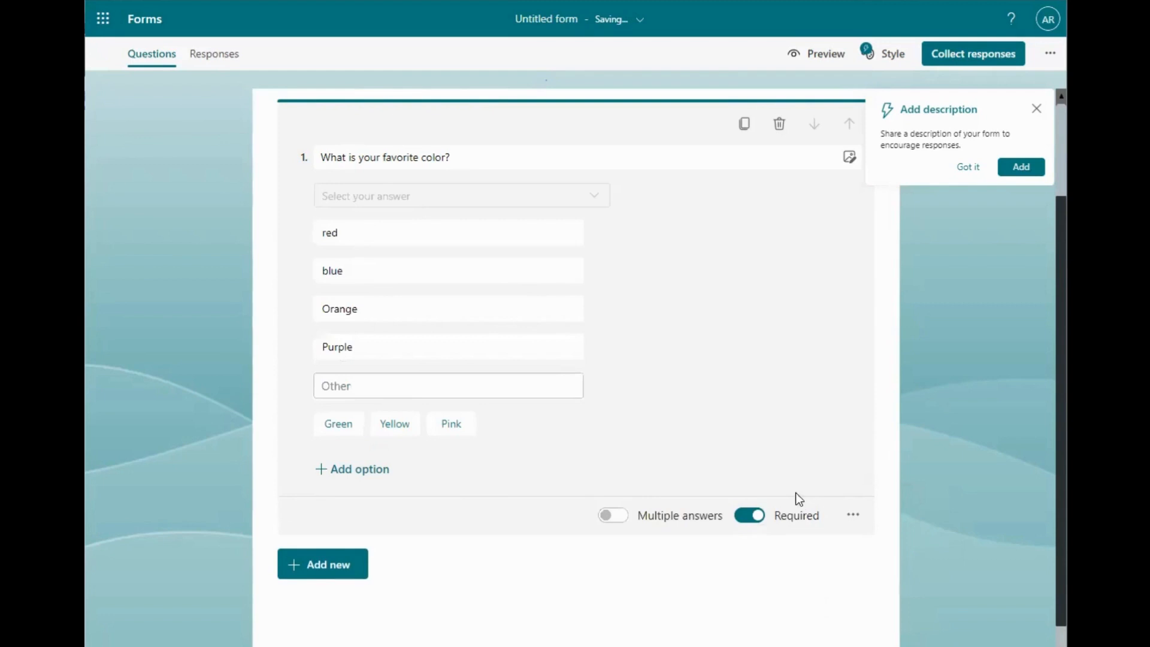
mouse_move(591, 198)
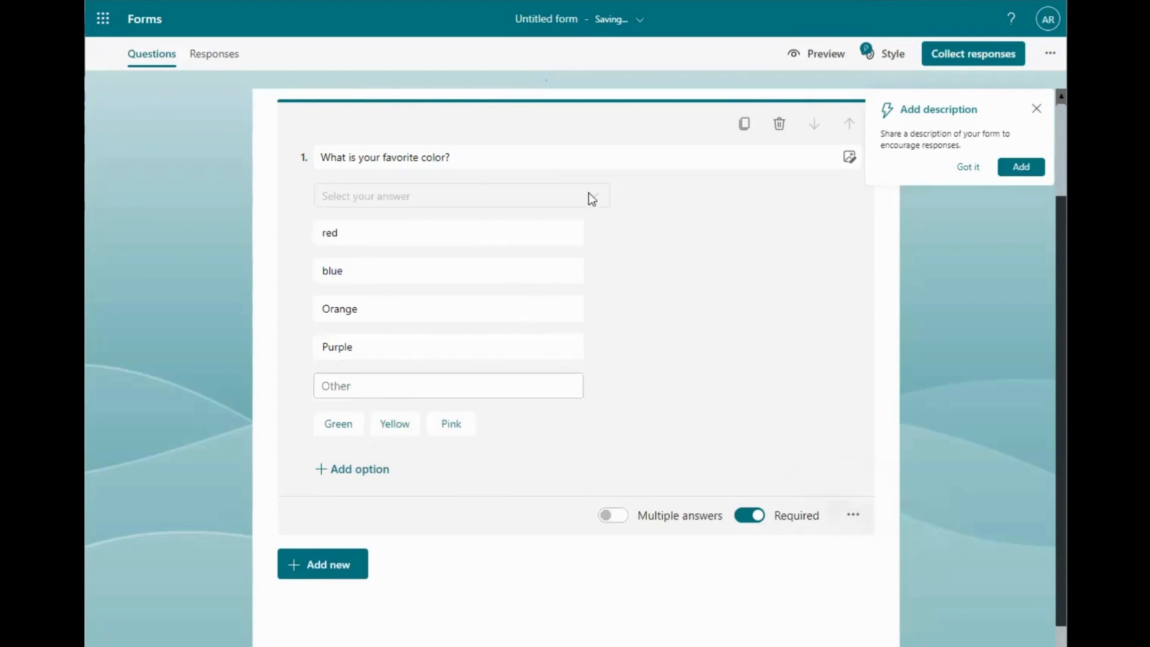
left_click(852, 514)
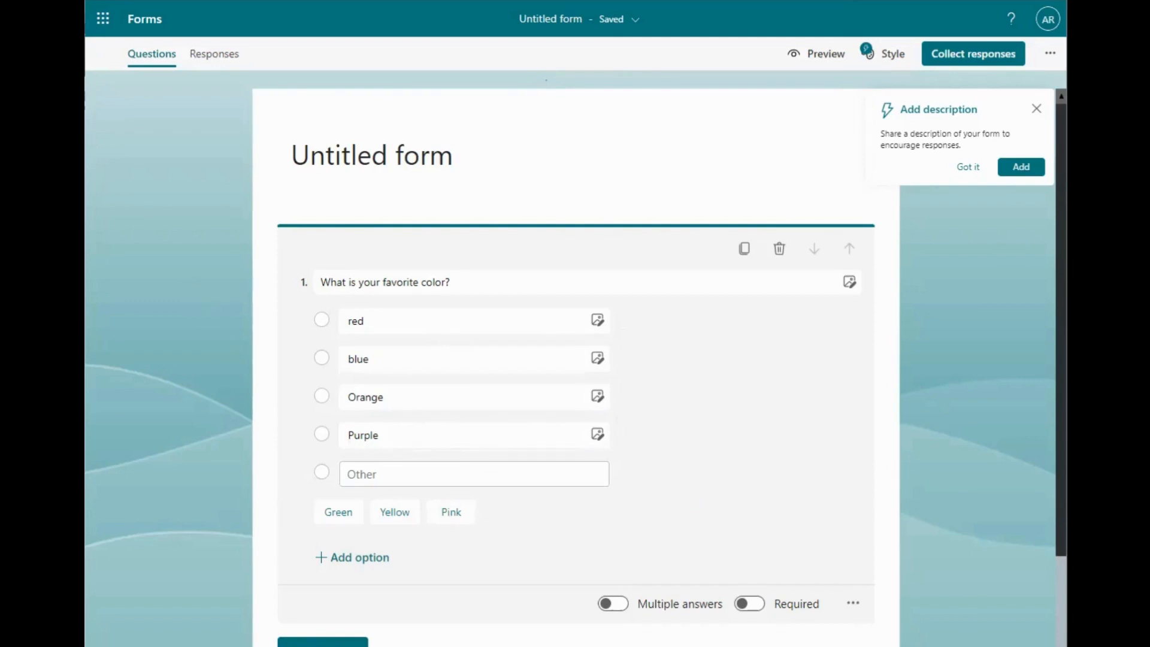
scroll("down", 3)
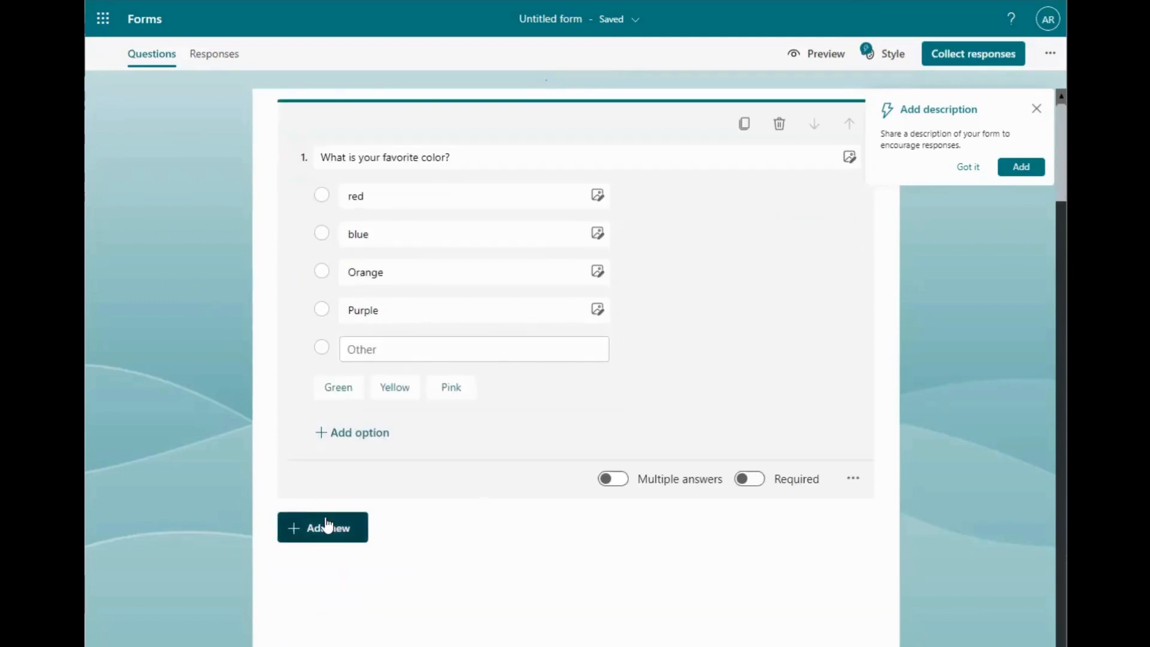
mouse_move(326, 535)
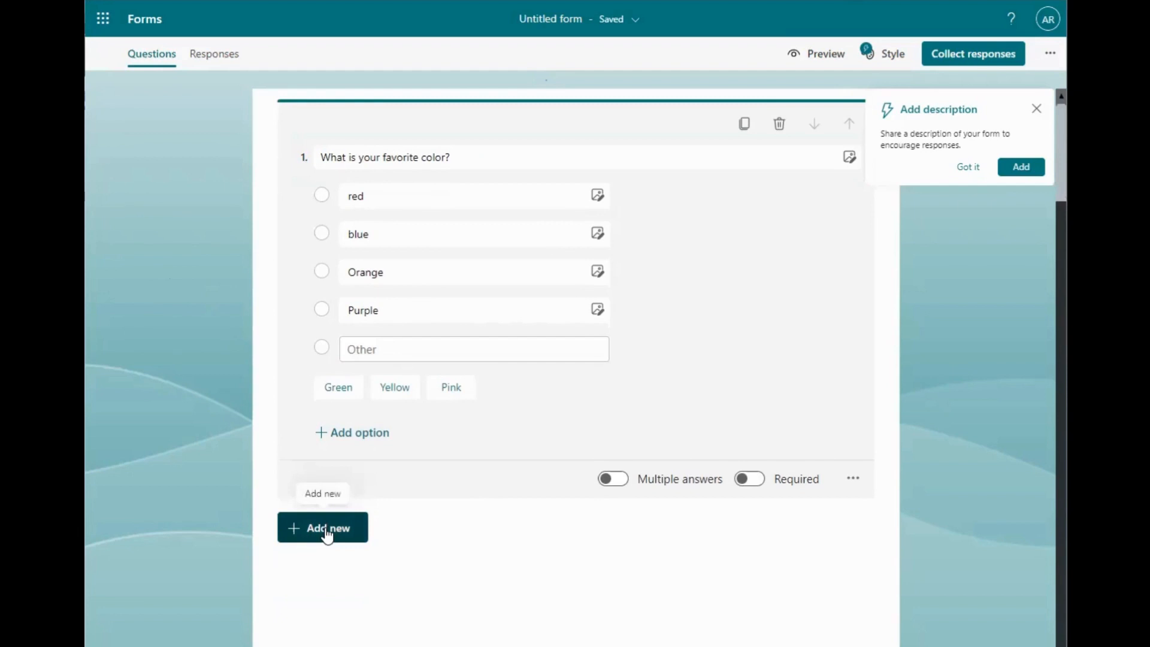
Add text question "Where do you like to go for vacation?", trying Long answer and leaving it short
left_click(323, 527)
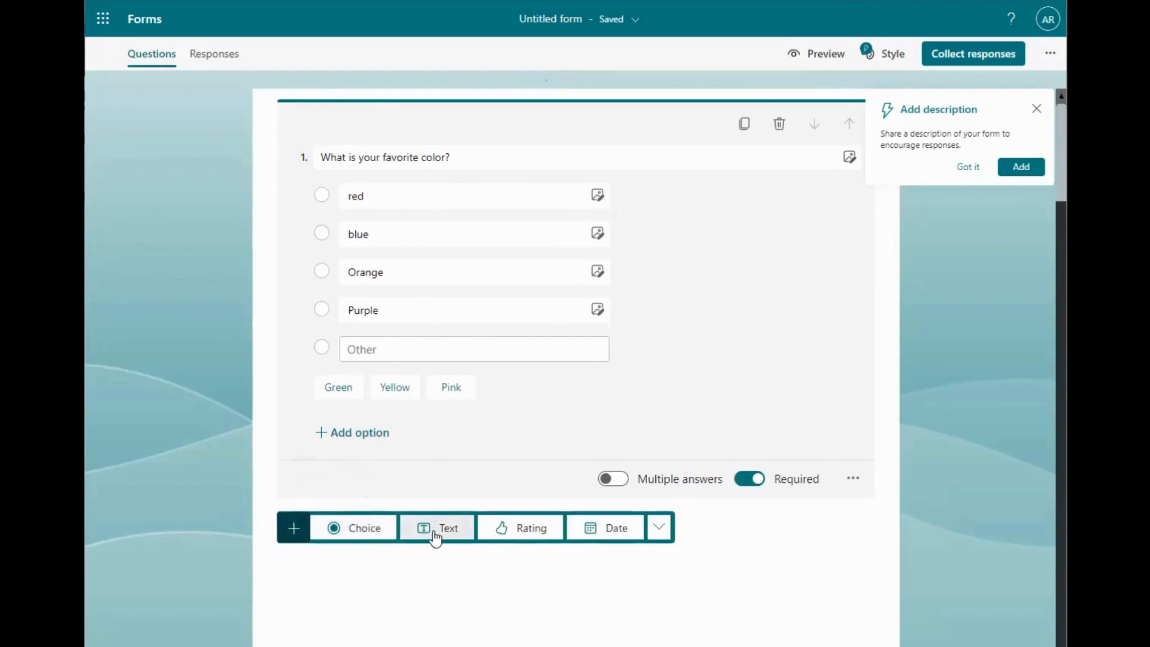
left_click(438, 527)
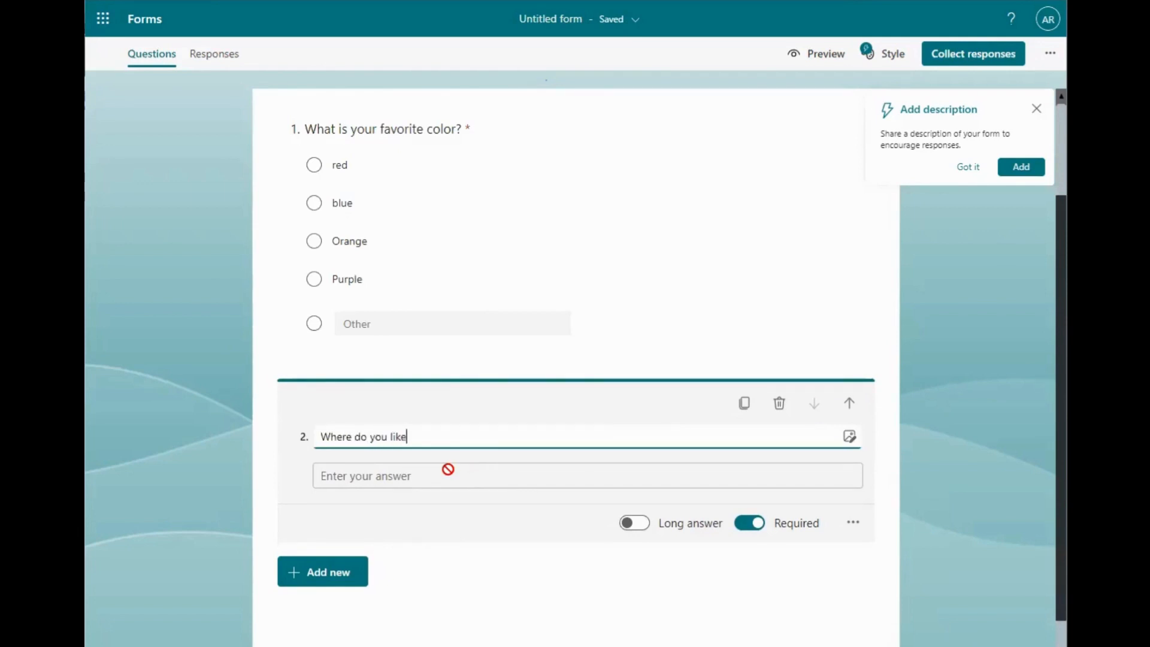
type("to go for vact")
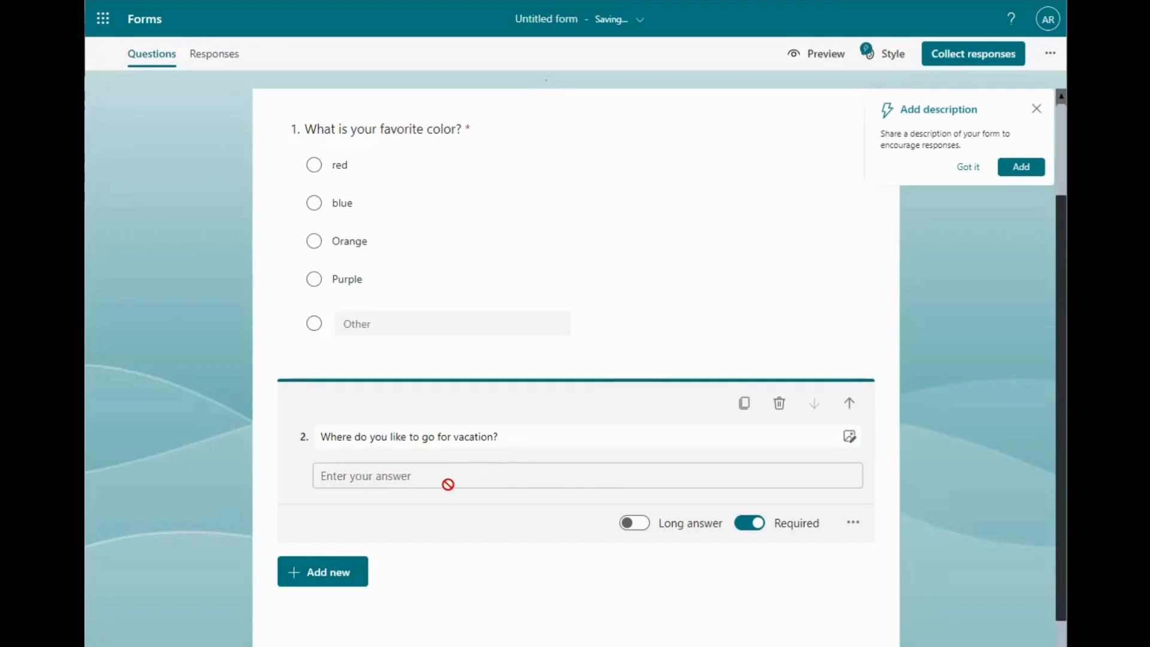
mouse_move(584, 482)
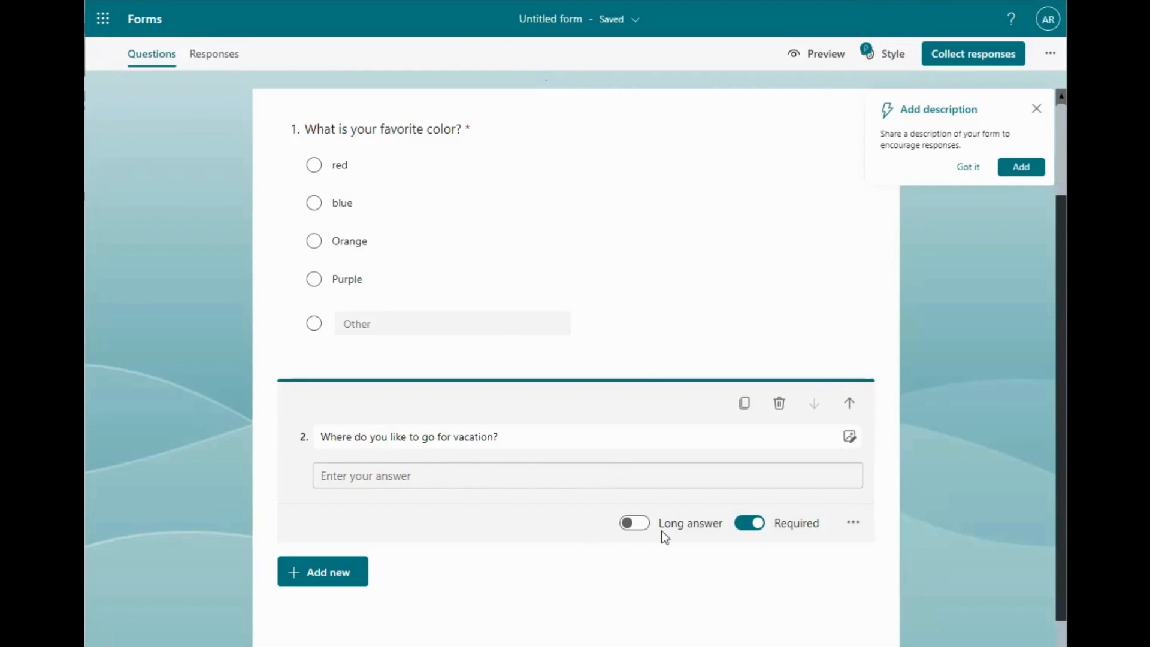
left_click(635, 522)
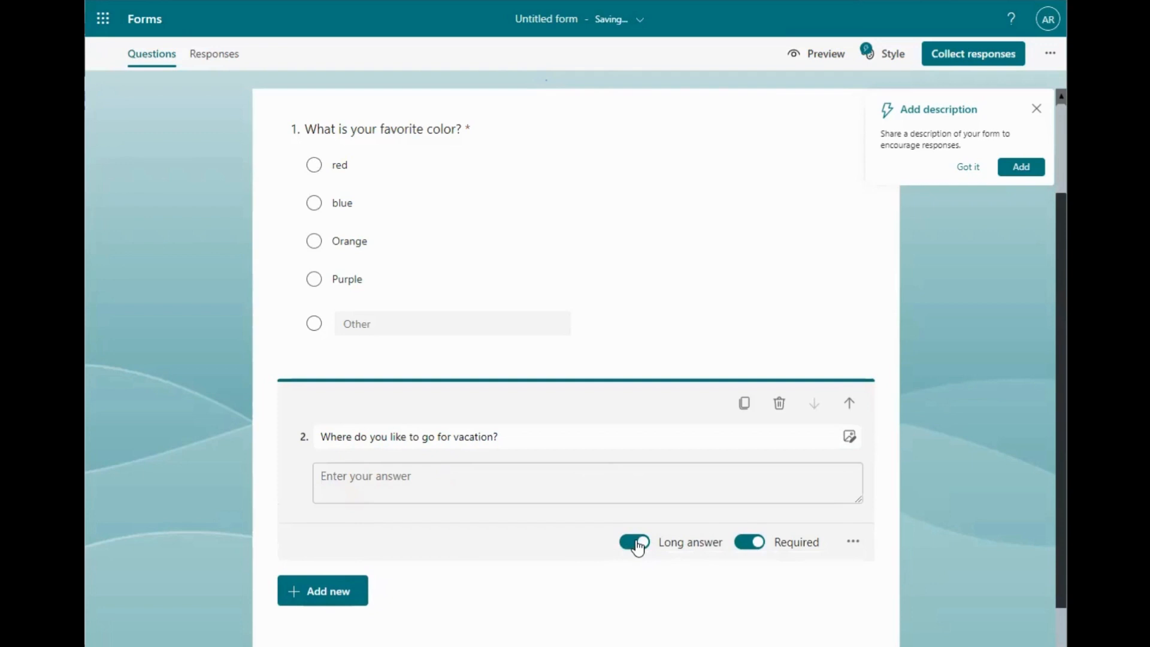
left_click(635, 542)
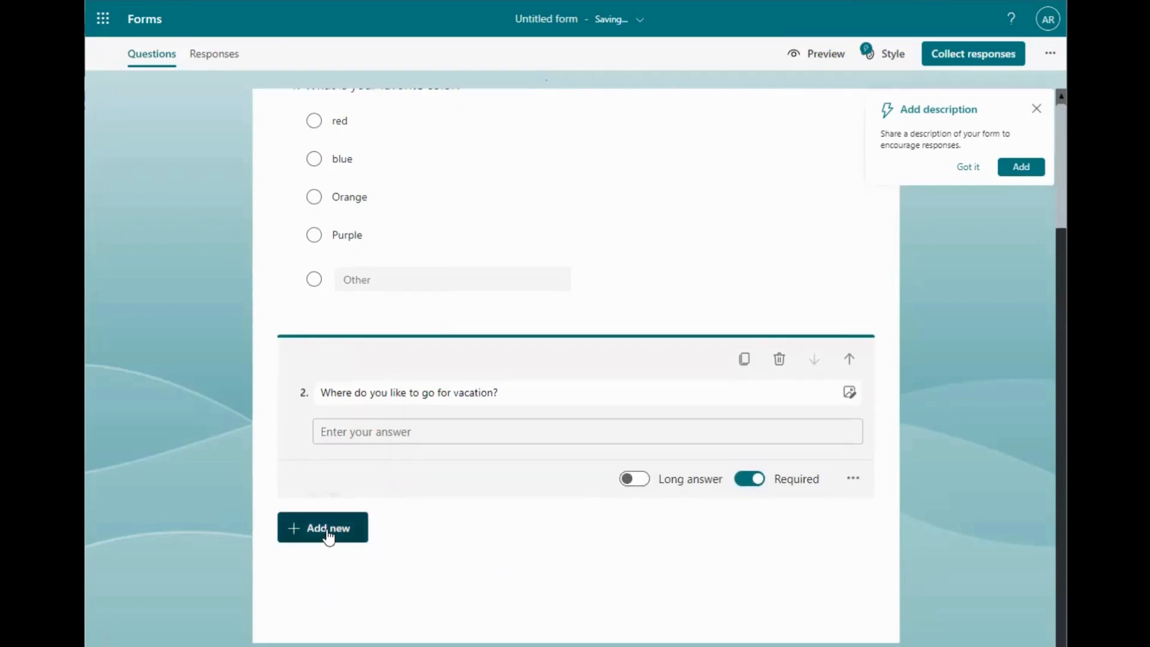
Add rating question "How do you like this survey?" with 8 levels
left_click(323, 527)
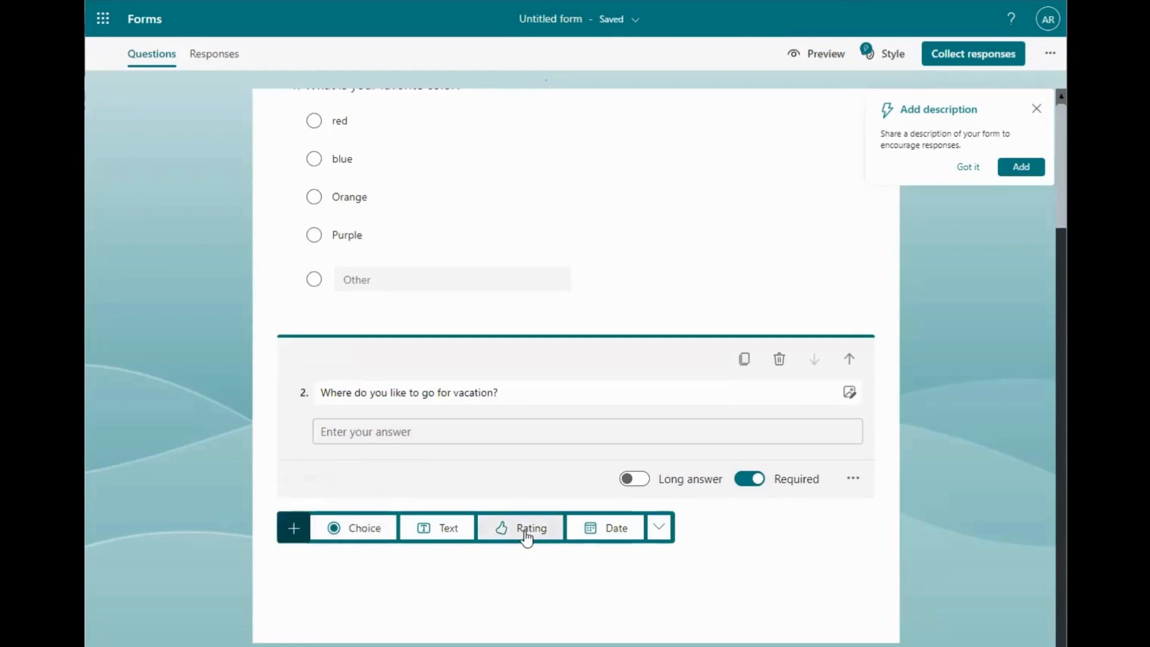
left_click(519, 527)
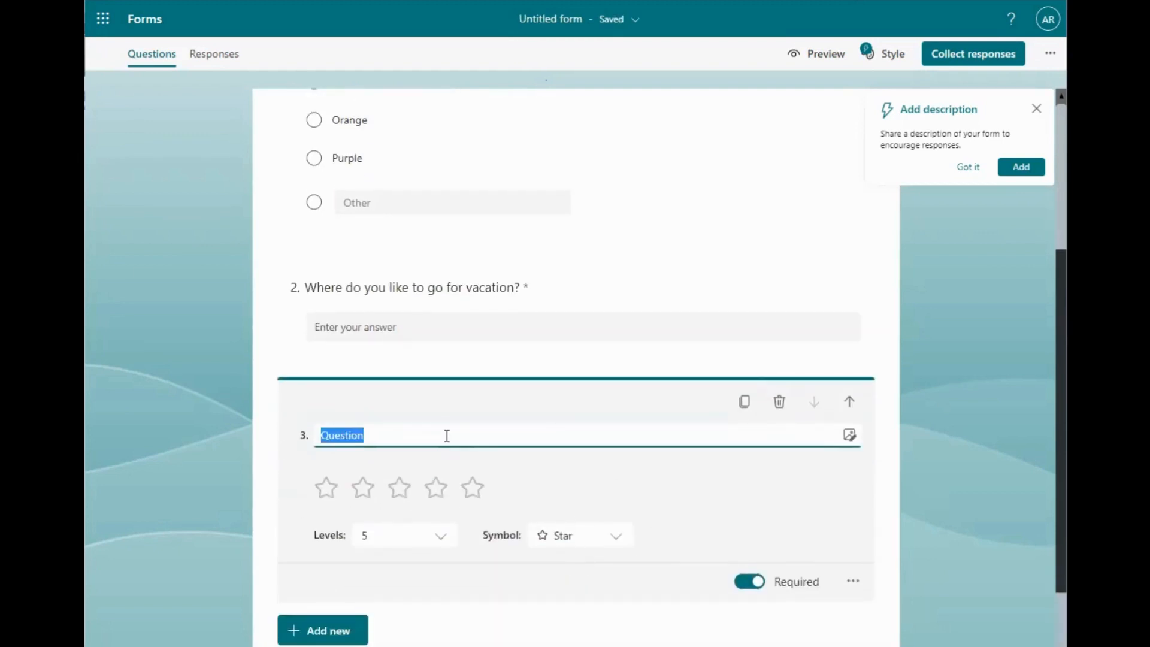
type("How do you like this survey?")
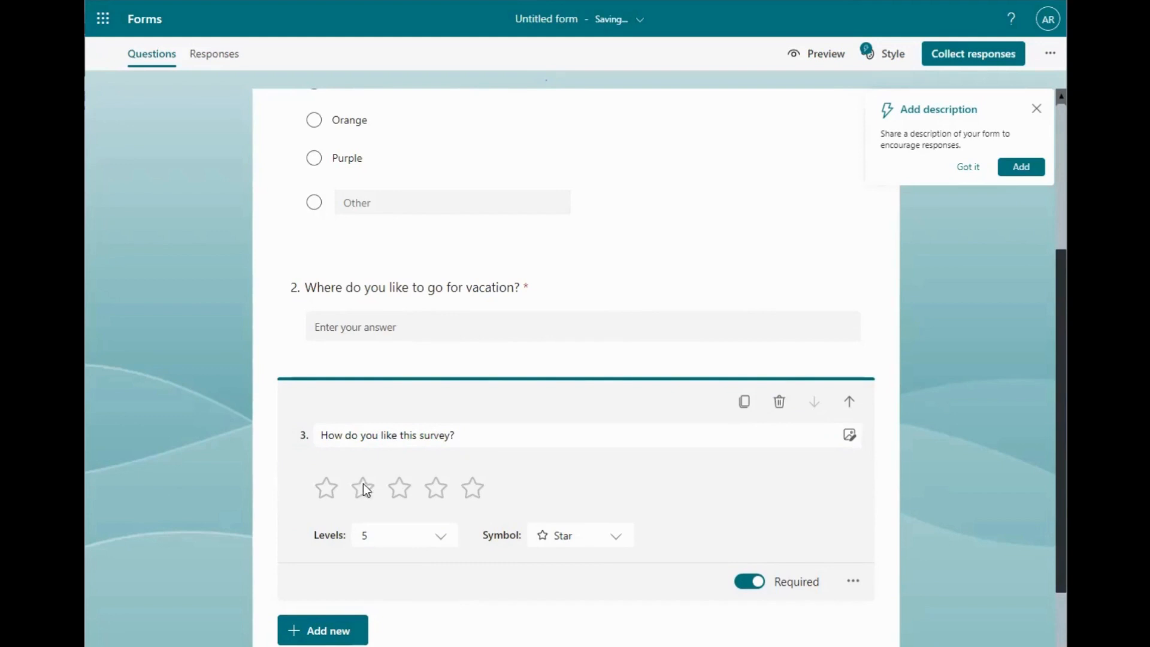
left_click(405, 534)
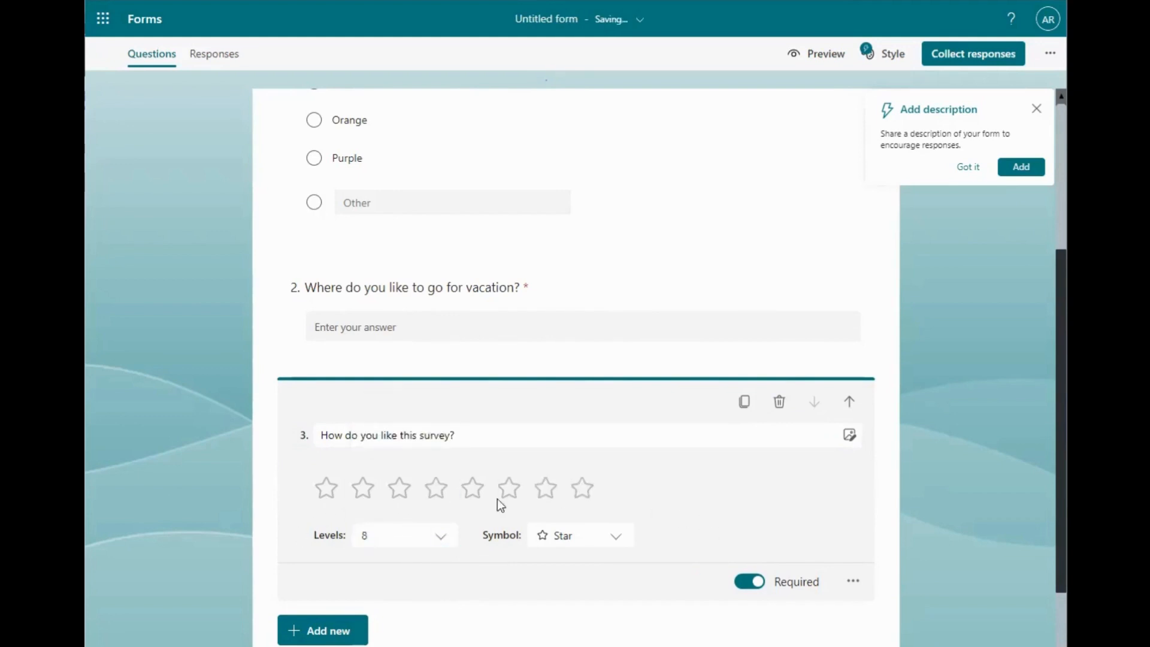
mouse_move(625, 513)
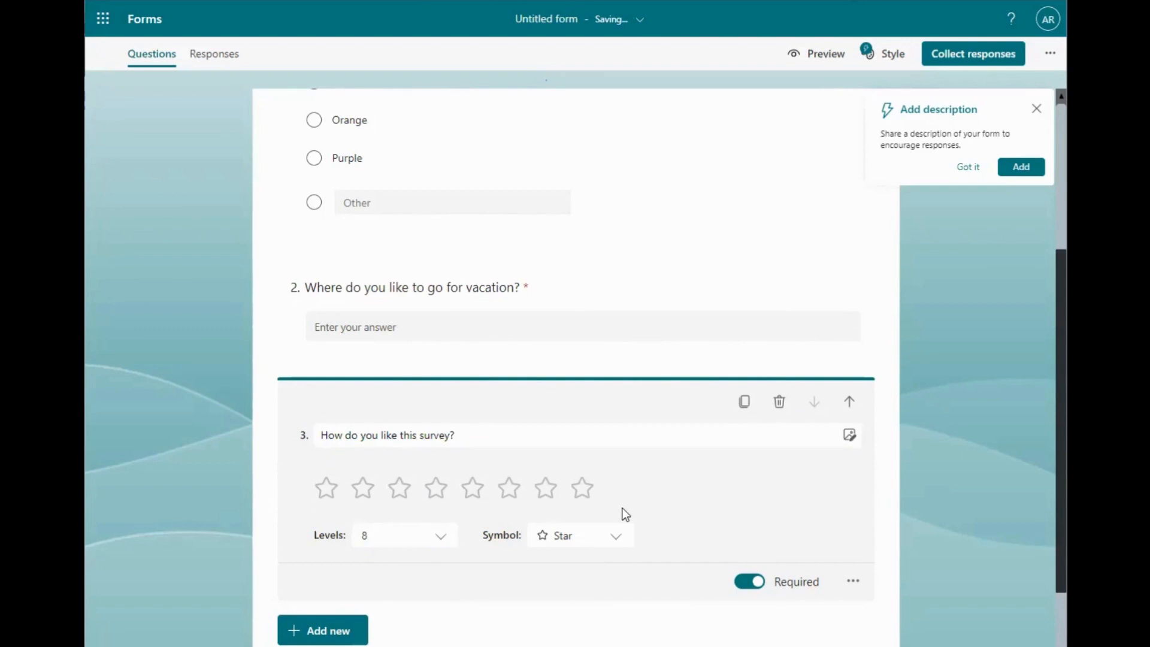
Try Number, Lightbulb and Trophy rating symbols, then leave the symbol as Star
left_click(580, 535)
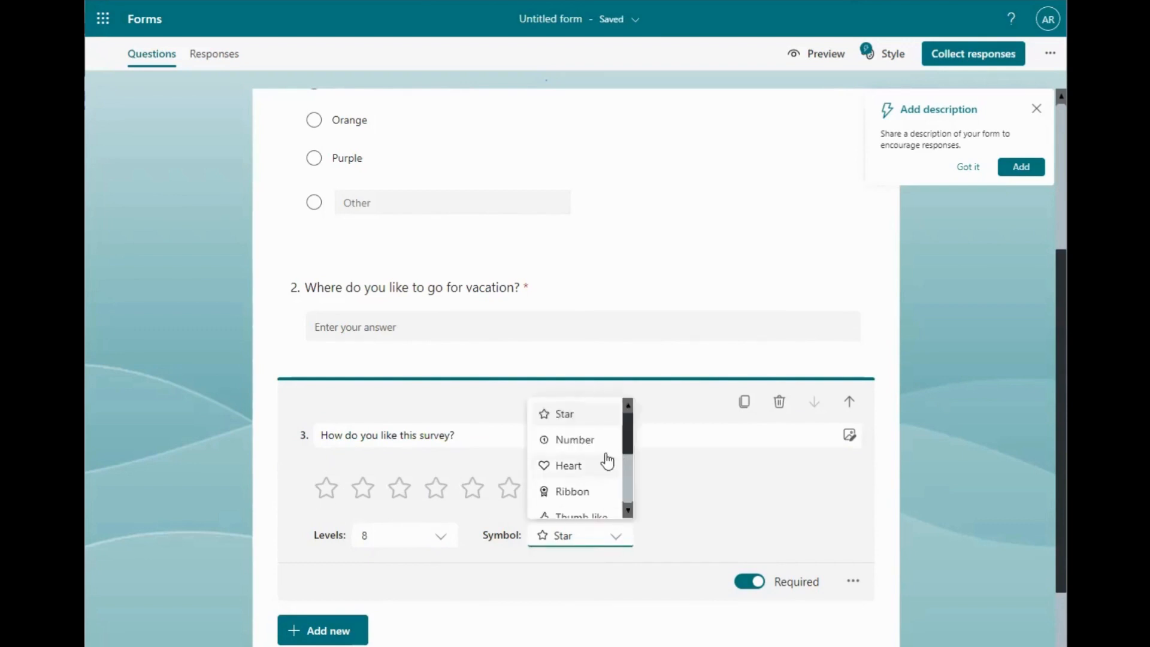
left_click(575, 439)
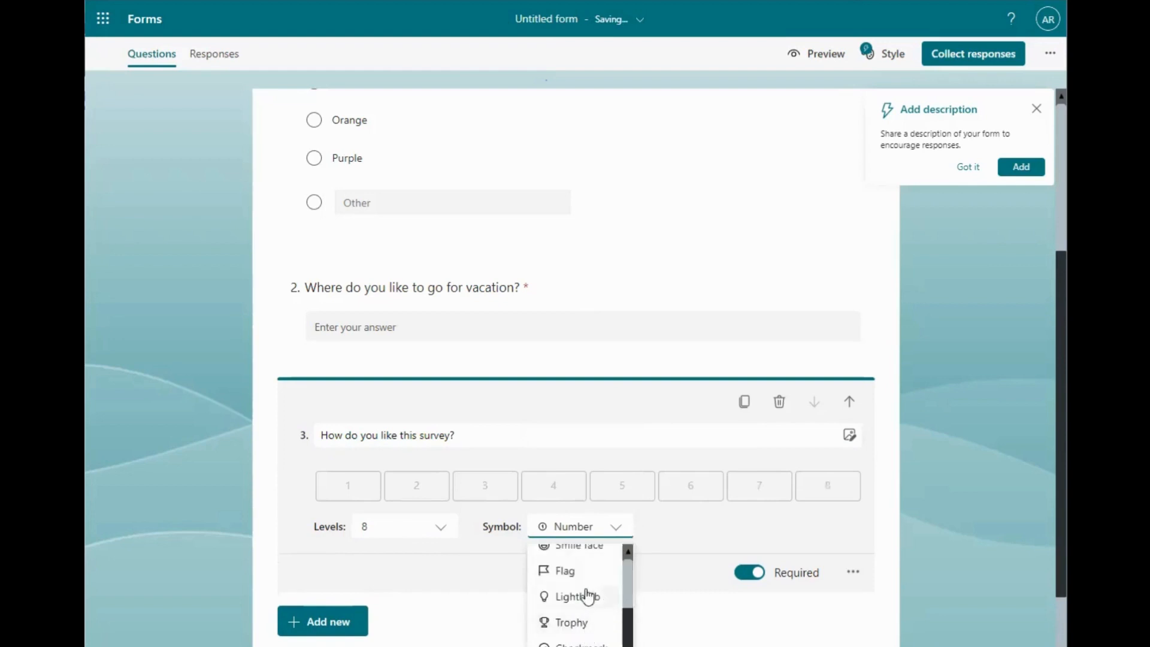
left_click(572, 597)
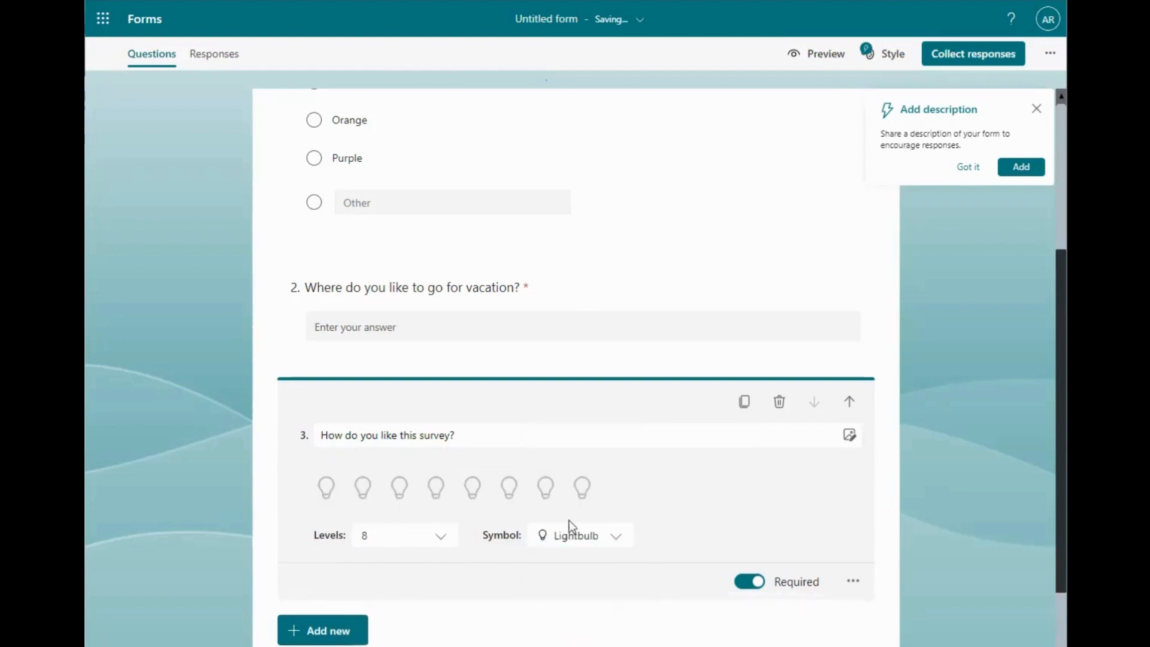
left_click(579, 534)
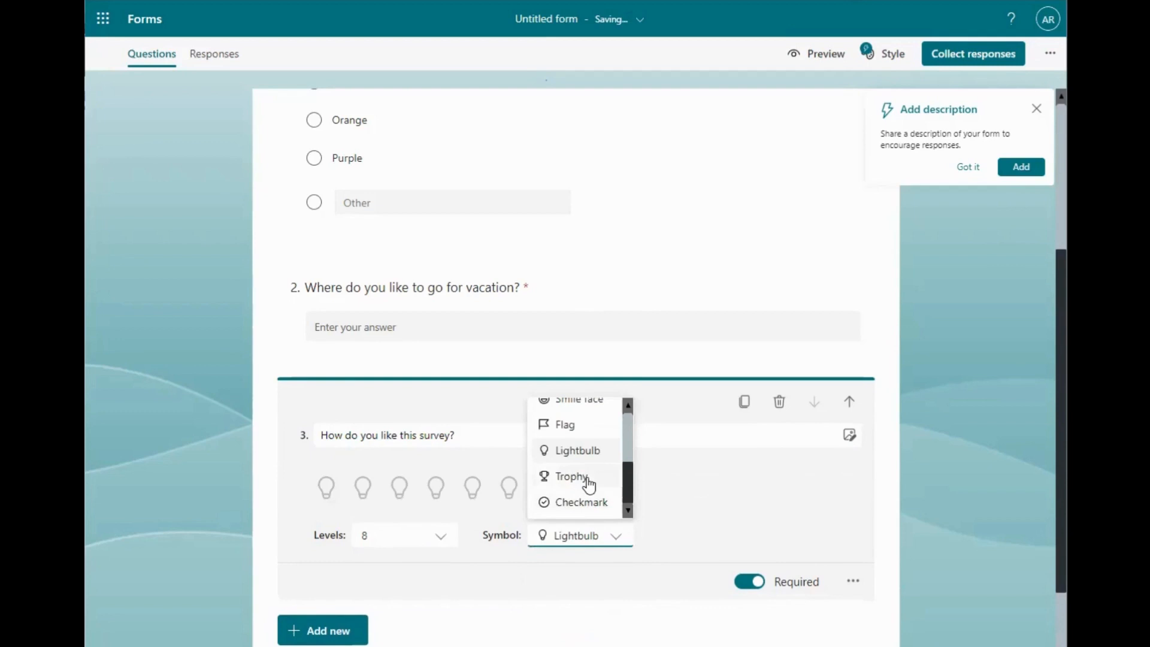
left_click(572, 476)
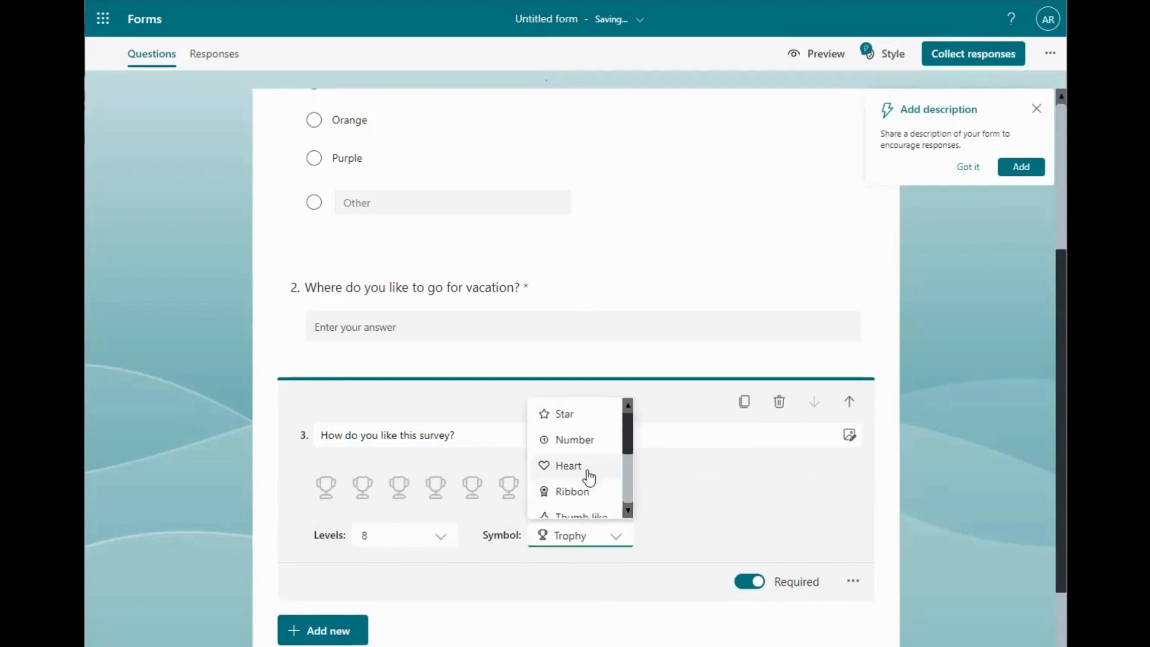
left_click(565, 413)
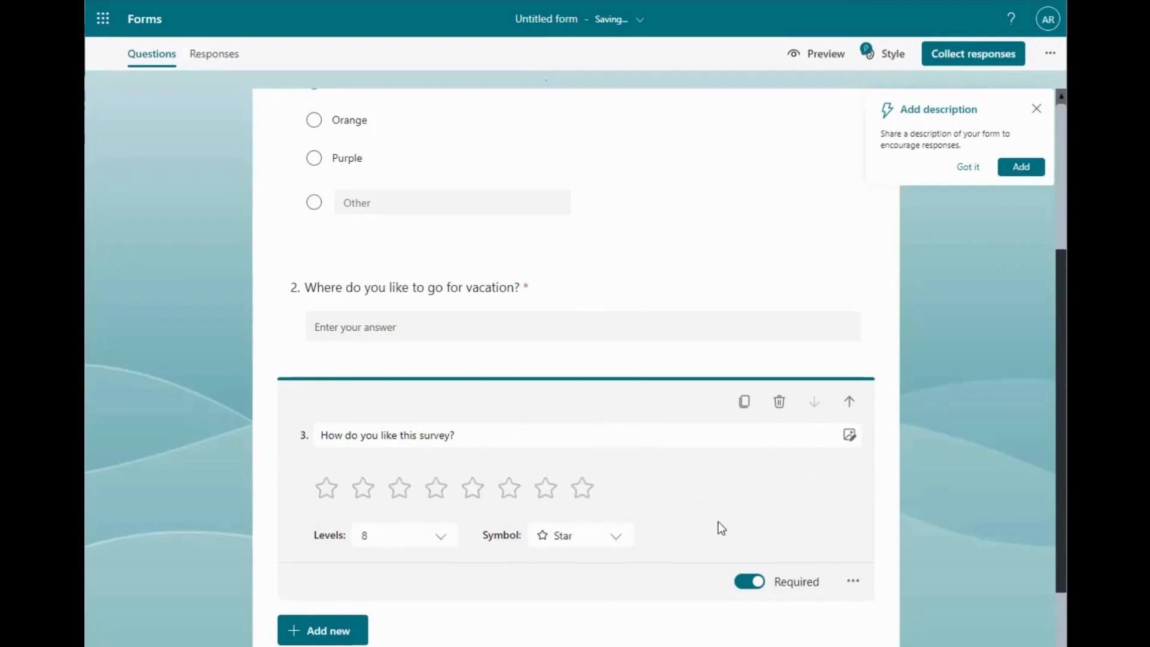
mouse_move(441, 608)
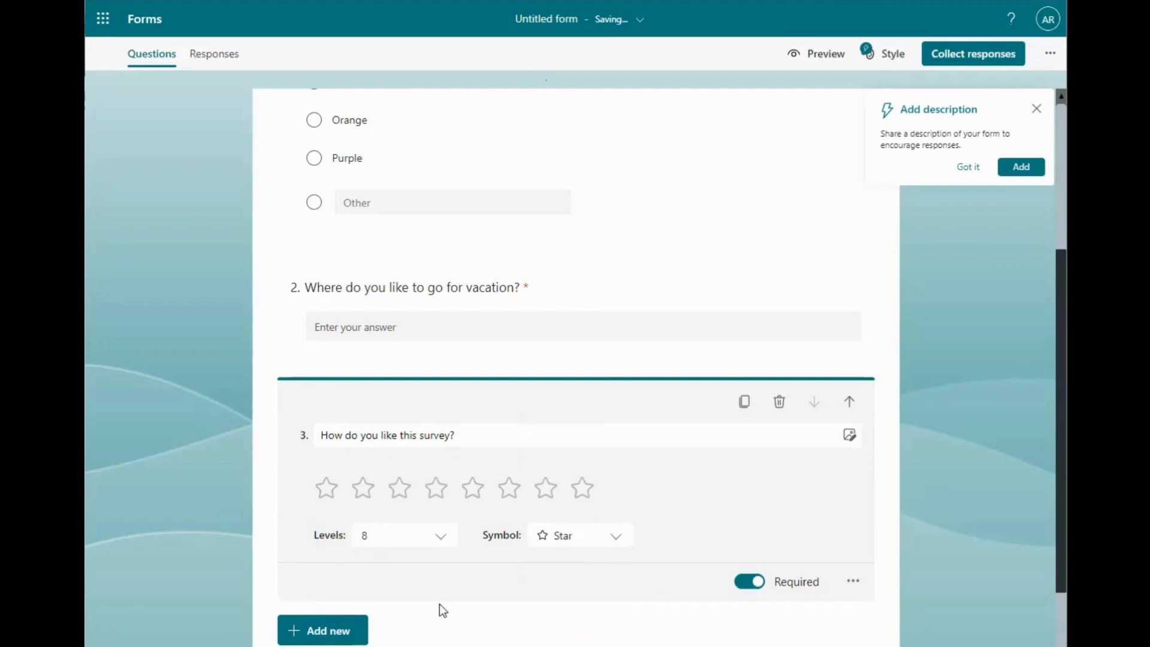
left_click(323, 630)
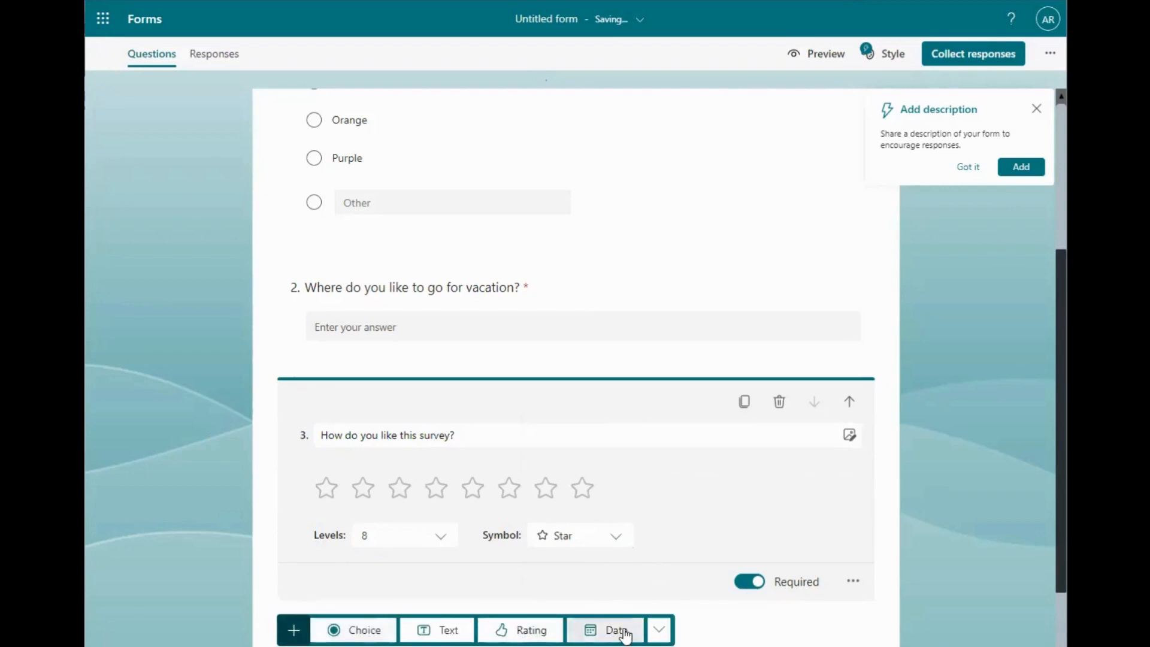
Add a date question titled "What is your birthdate"
left_click(612, 628)
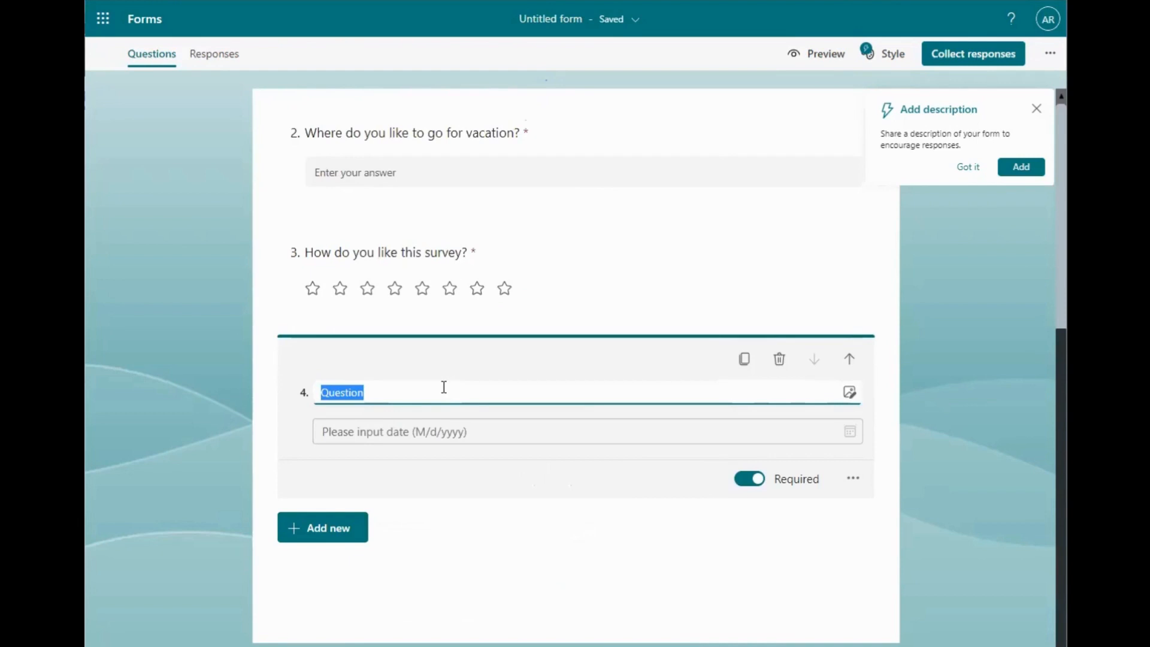
type("What is your bi")
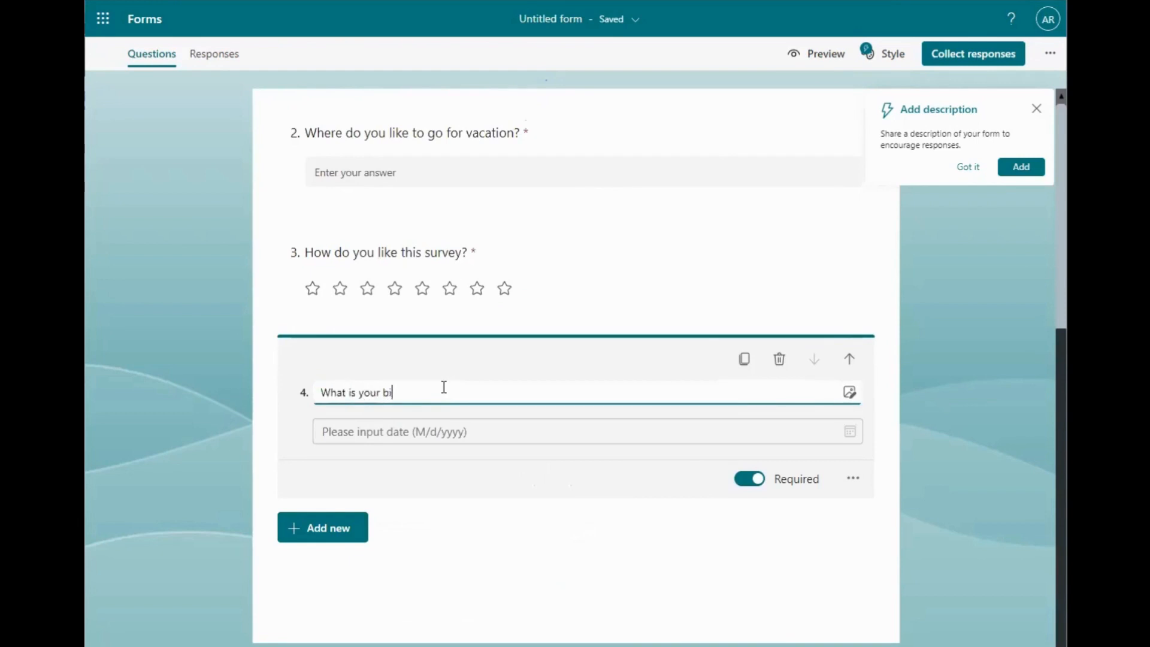
type("rthday")
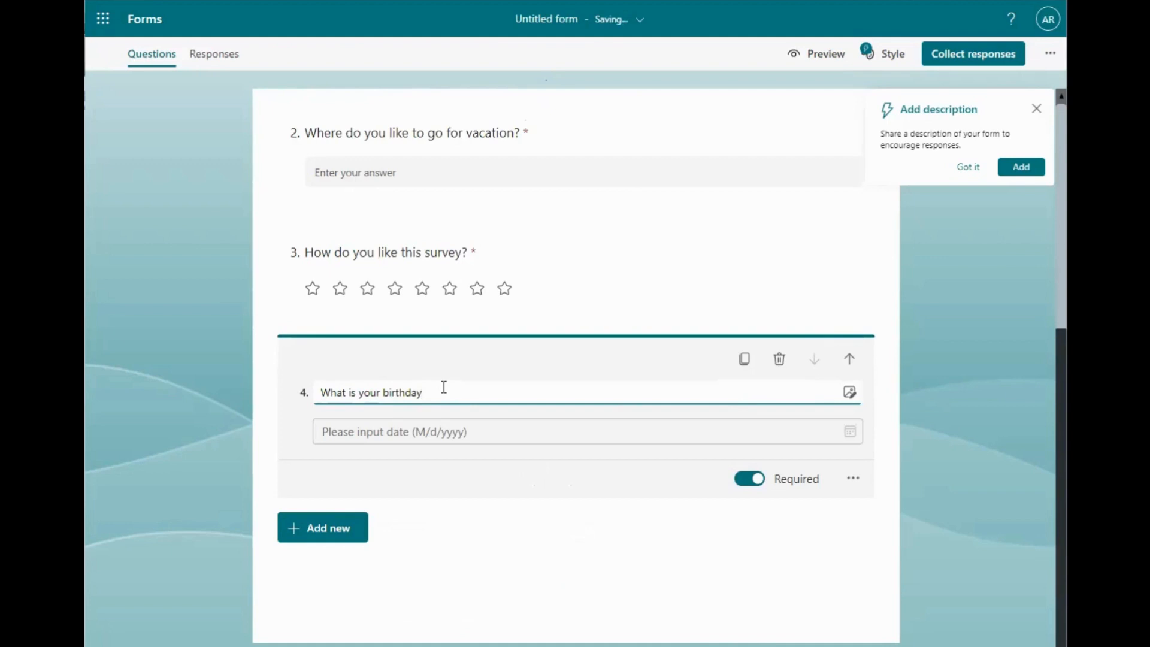
type("date")
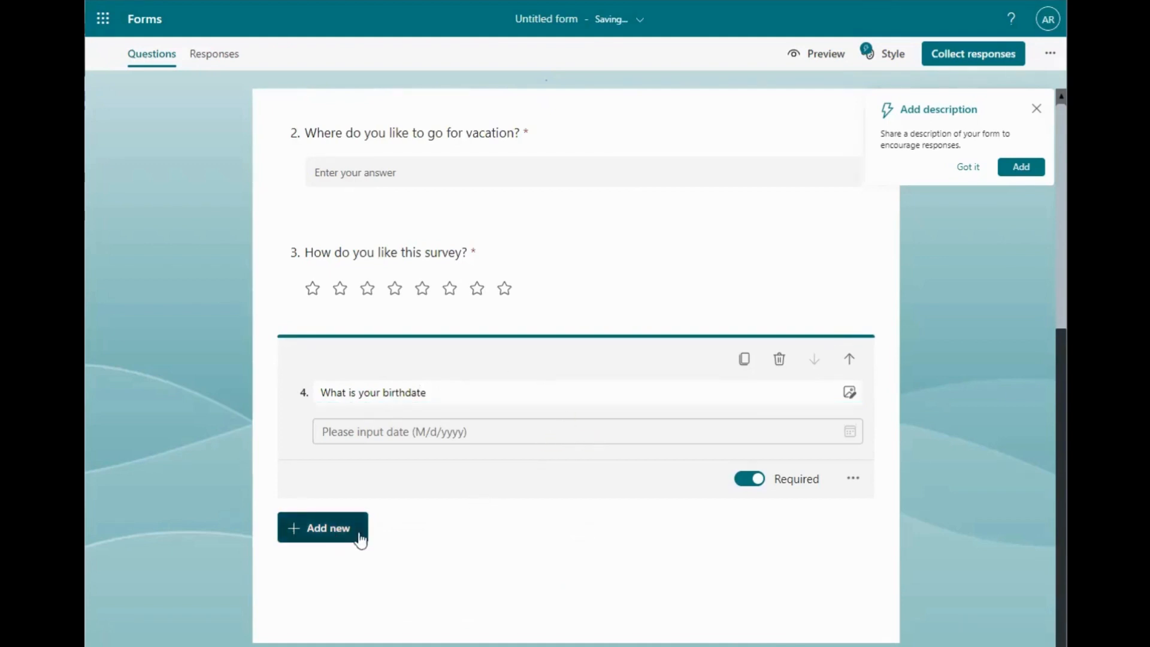
left_click(323, 526)
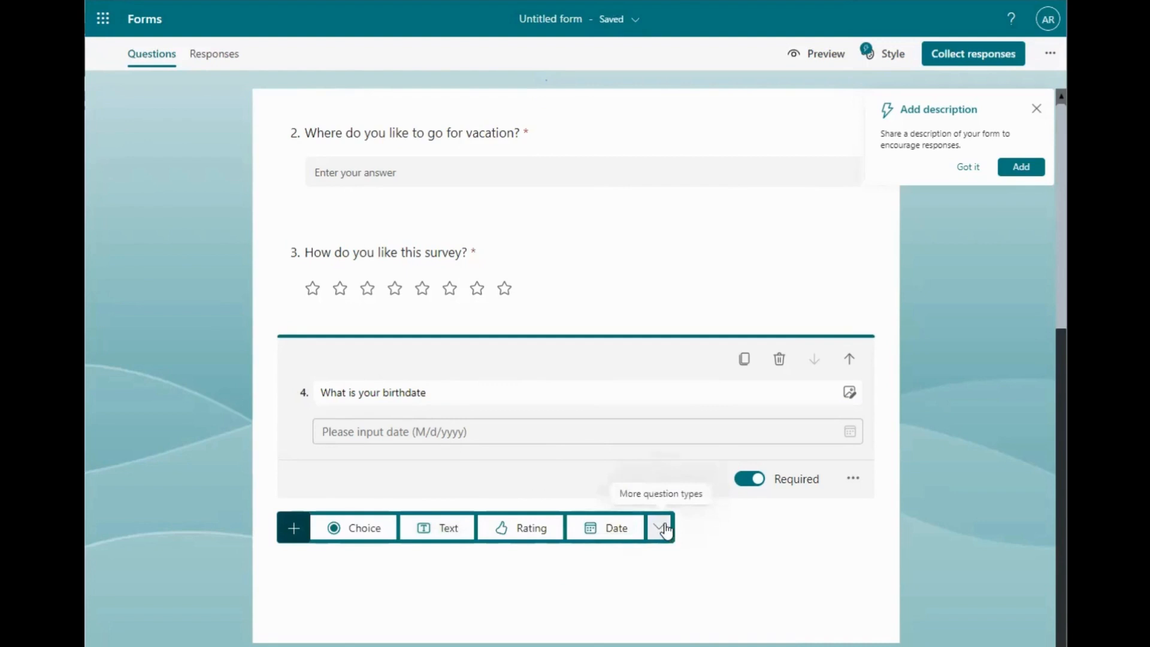
Add ranking question "How would you rank your organization?" with choices I love it and I have no opinion
left_click(659, 527)
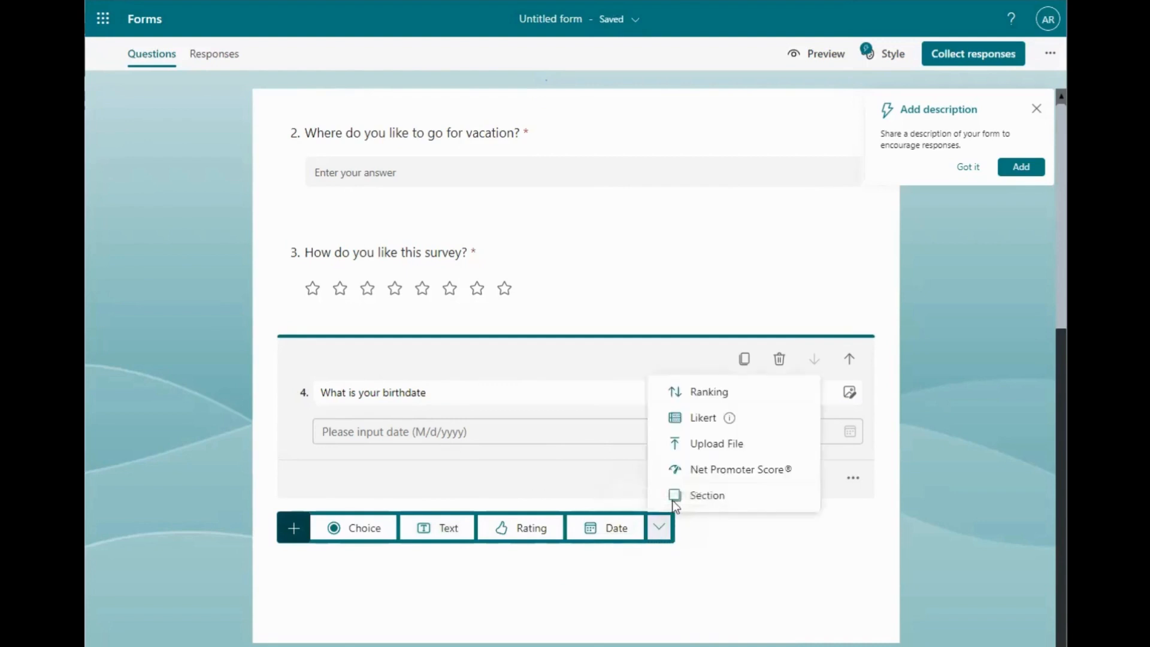
left_click(353, 526)
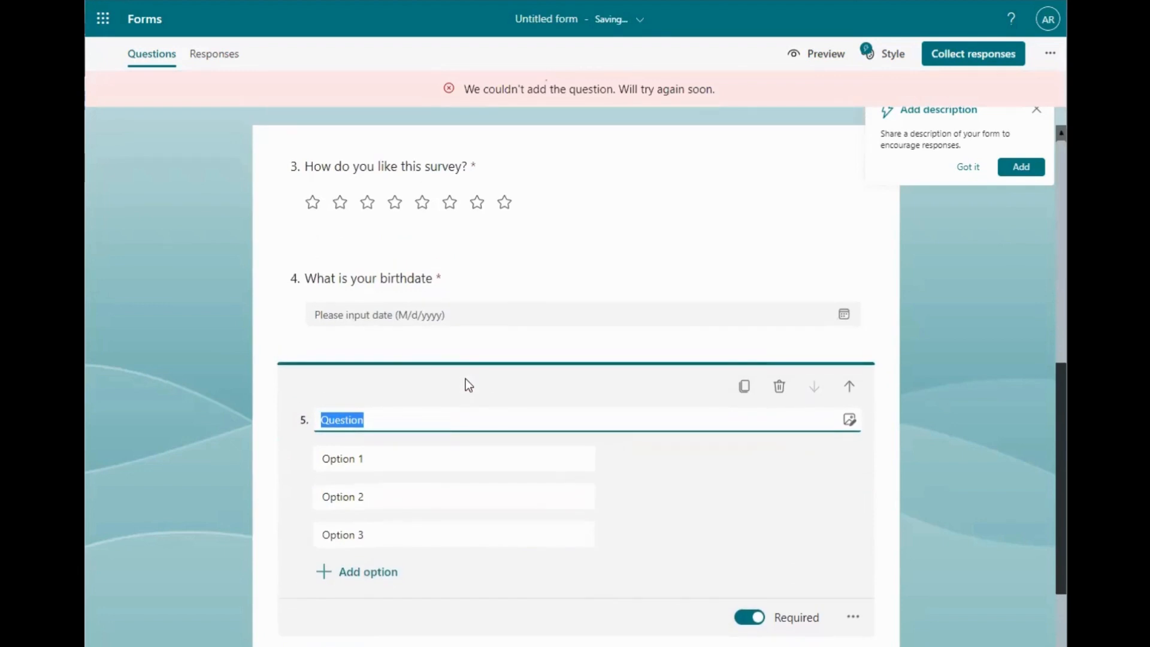
type("How would you rank")
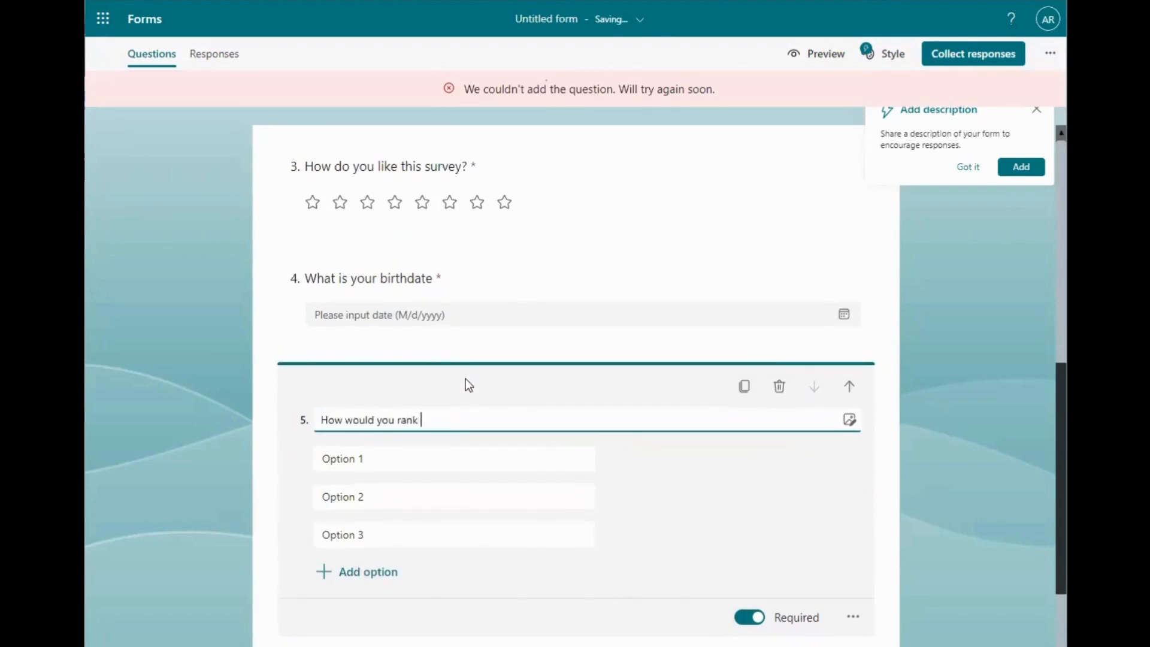
type("your o")
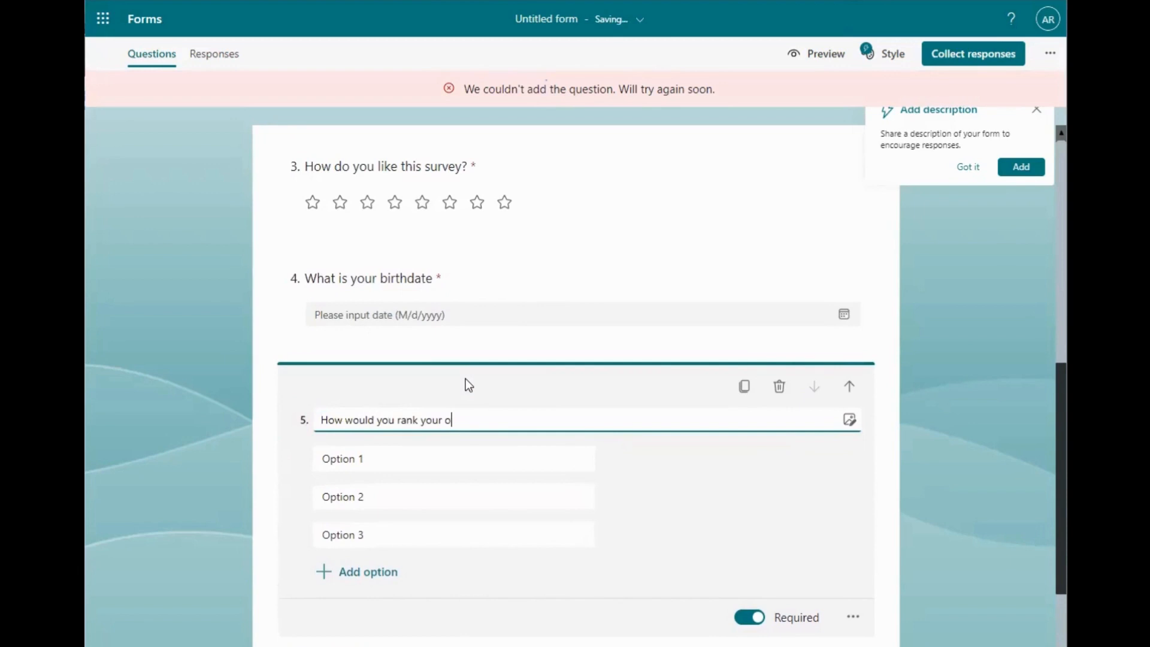
type("rganization?")
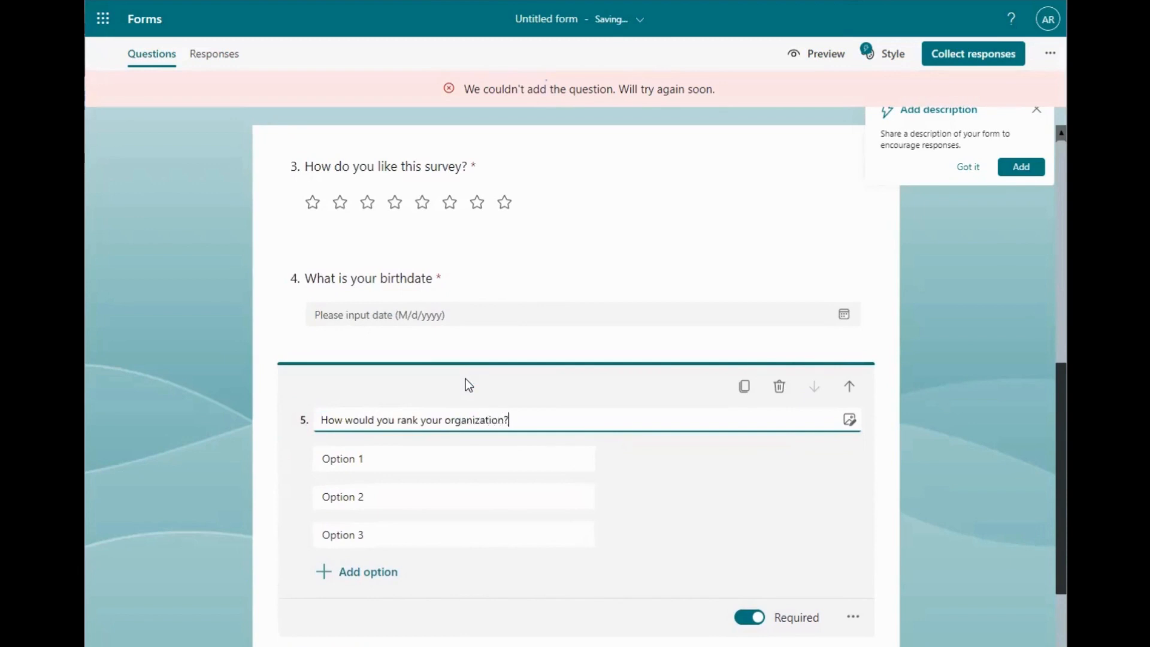
type("I love it")
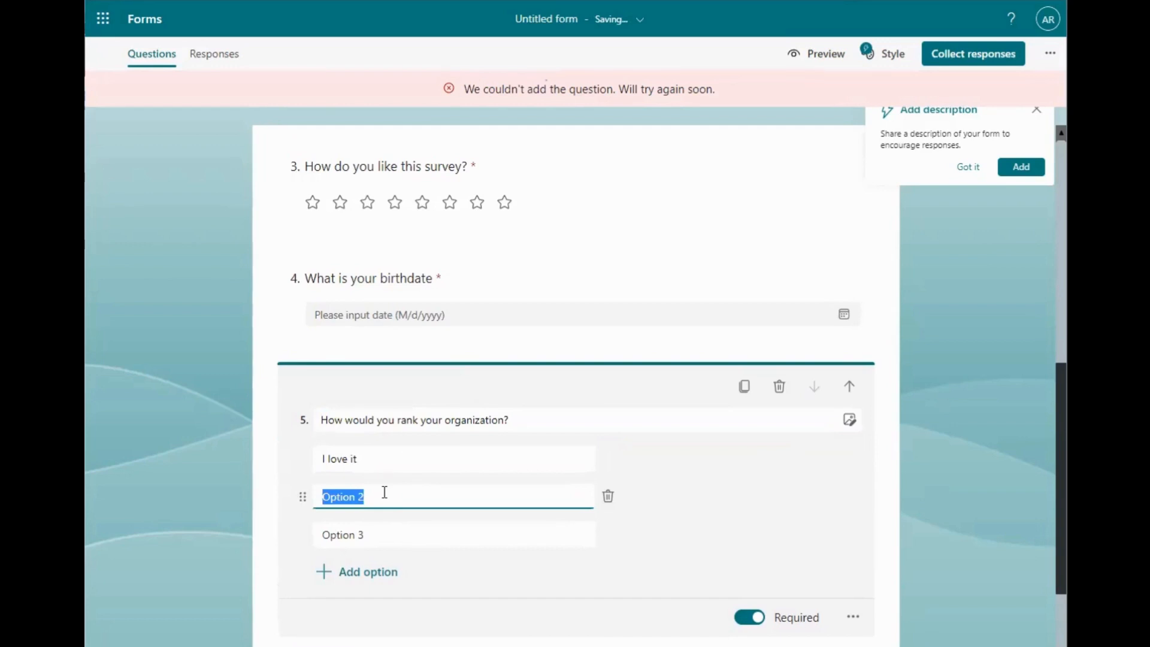
type("I have no opin")
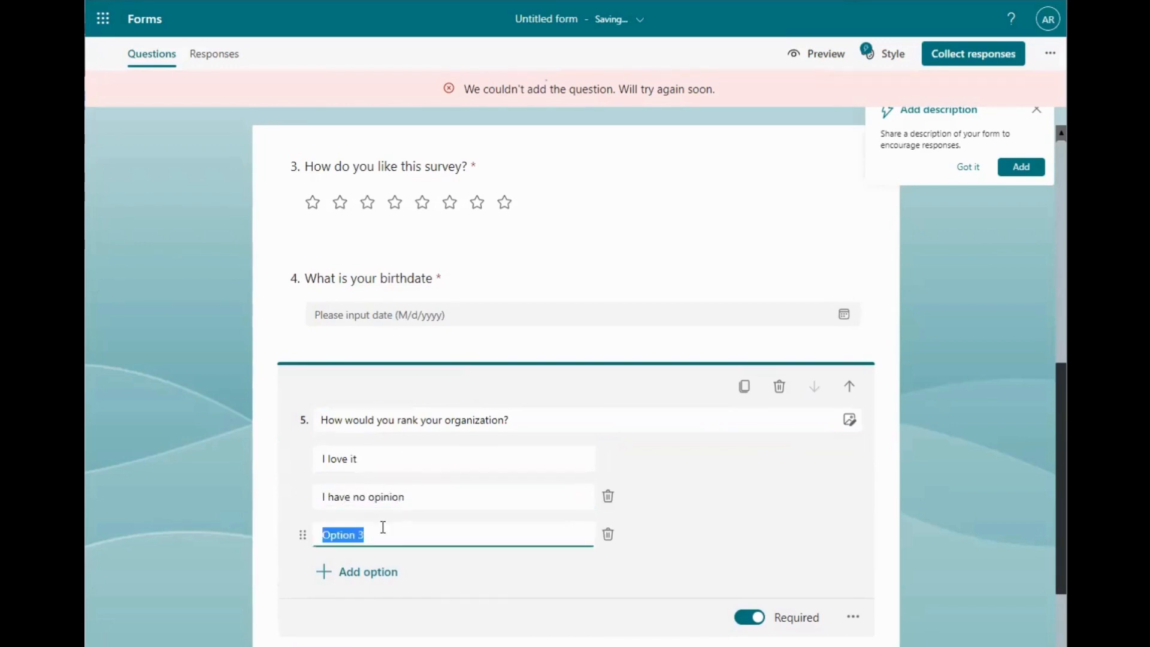
Add a third choice I hate it and delete the I have no opinion choice
left_click(383, 495)
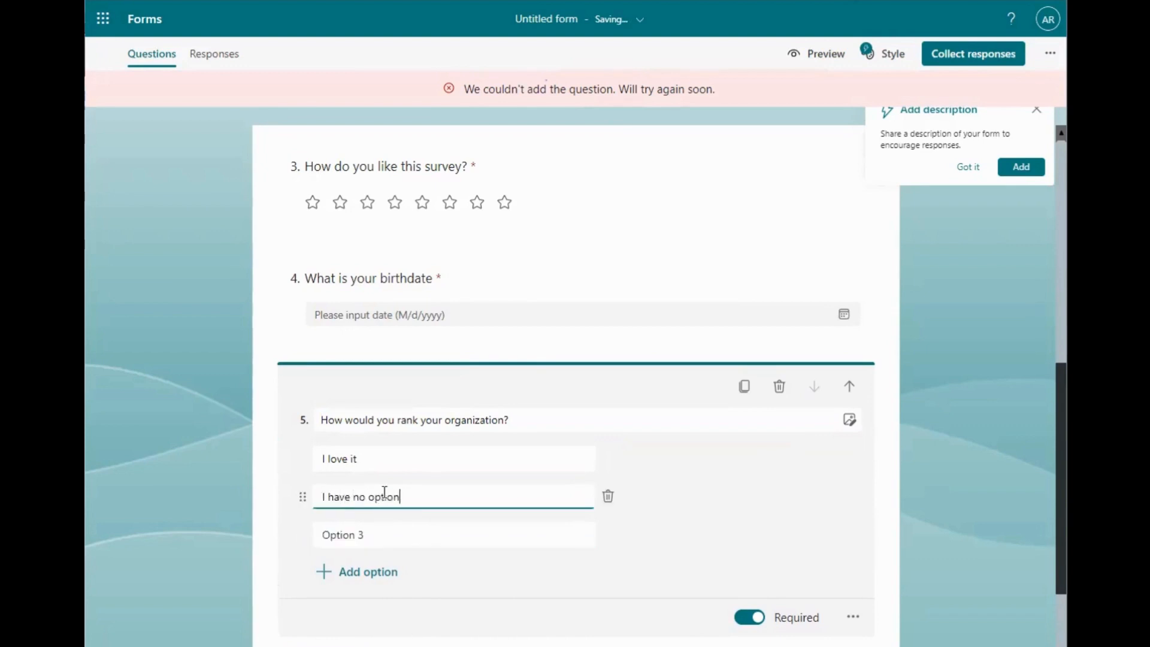
type("I hate it")
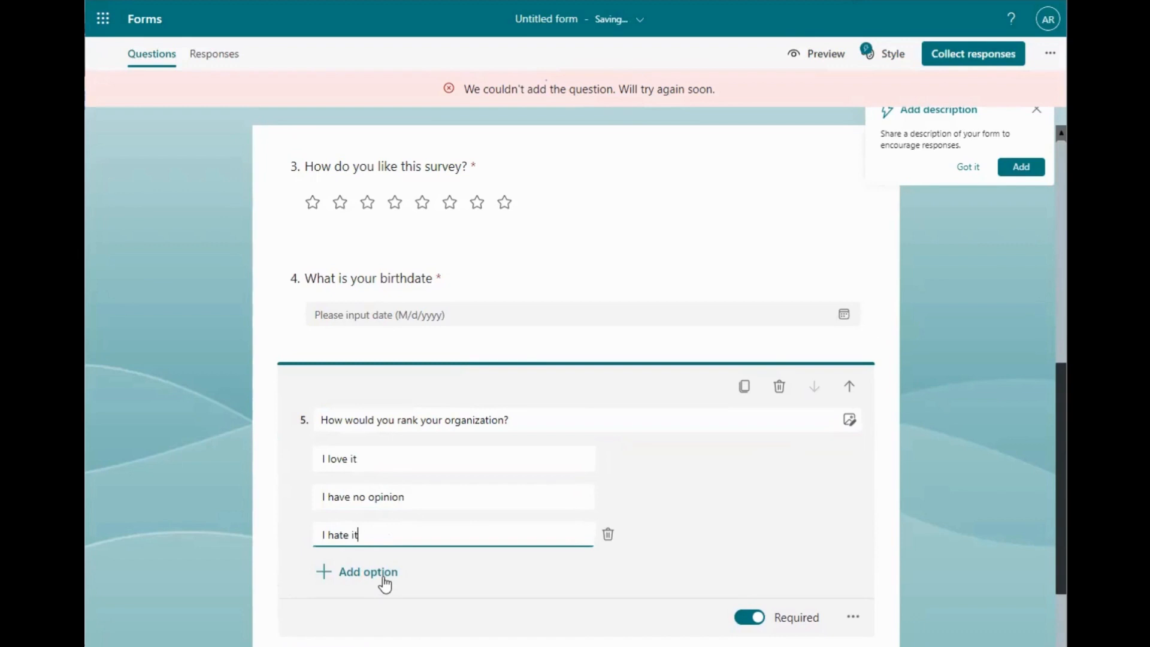
mouse_move(412, 488)
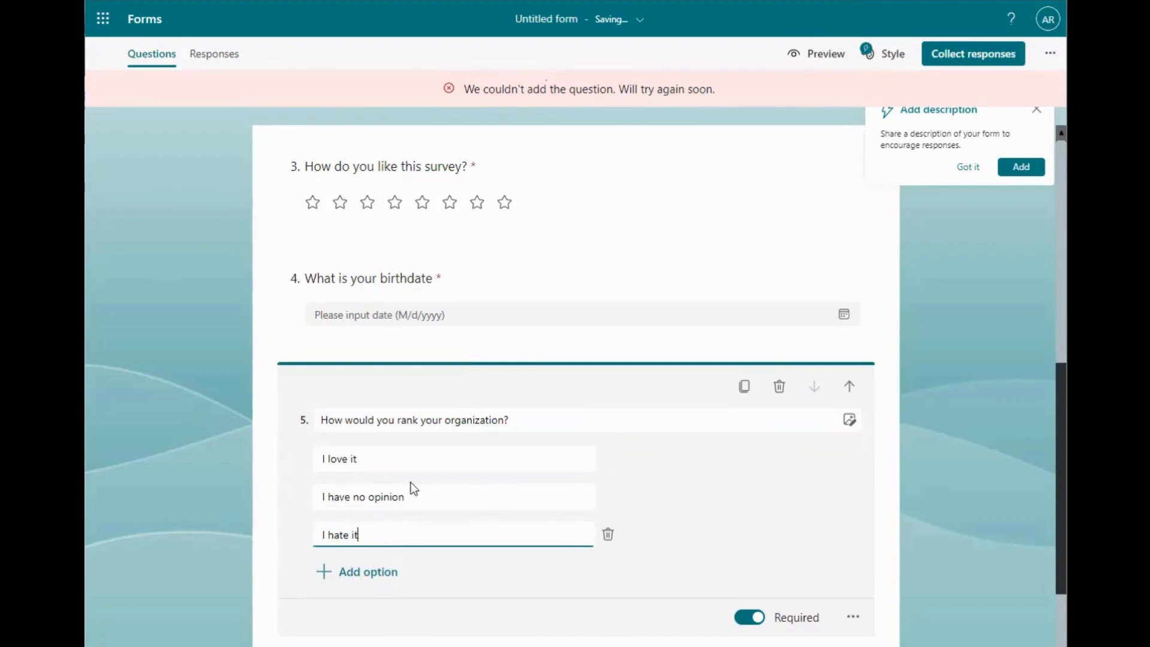
mouse_move(607, 503)
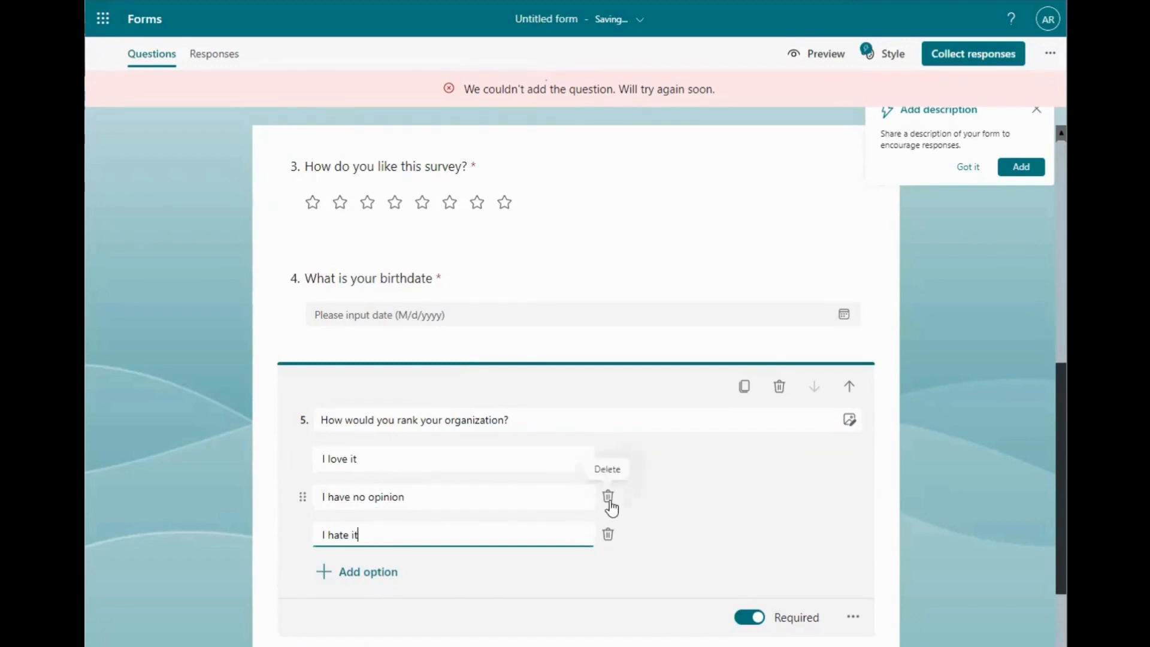
left_click(607, 500)
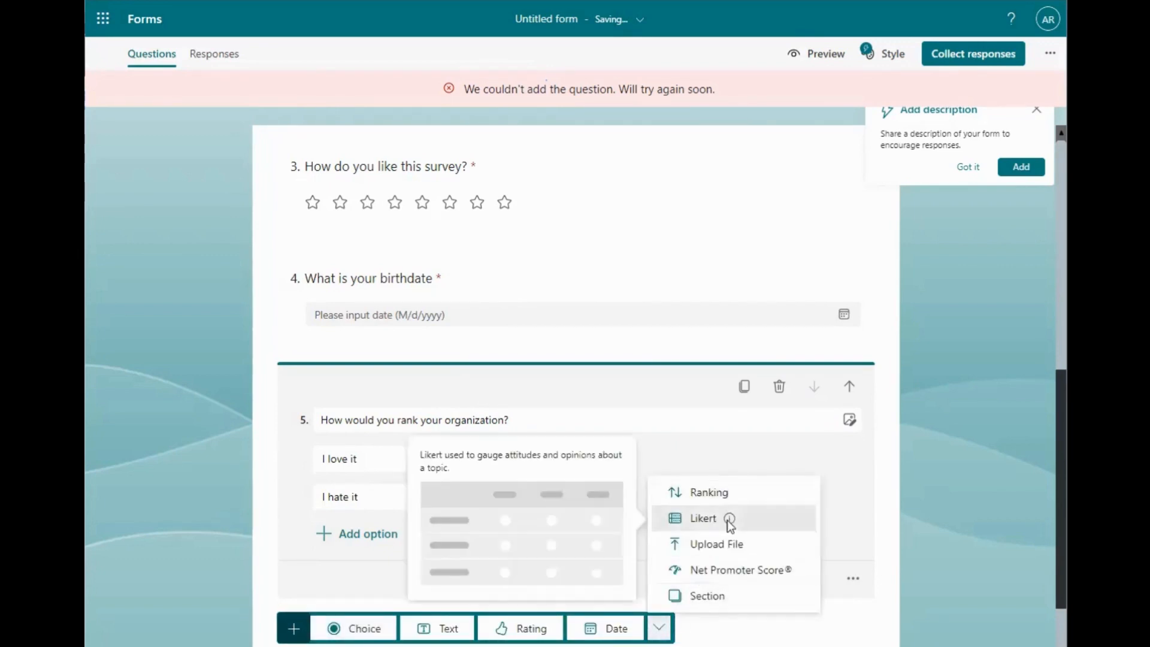
Add a Likert question, then an Upload File question "Please upload your ideas for ___"
left_click(701, 517)
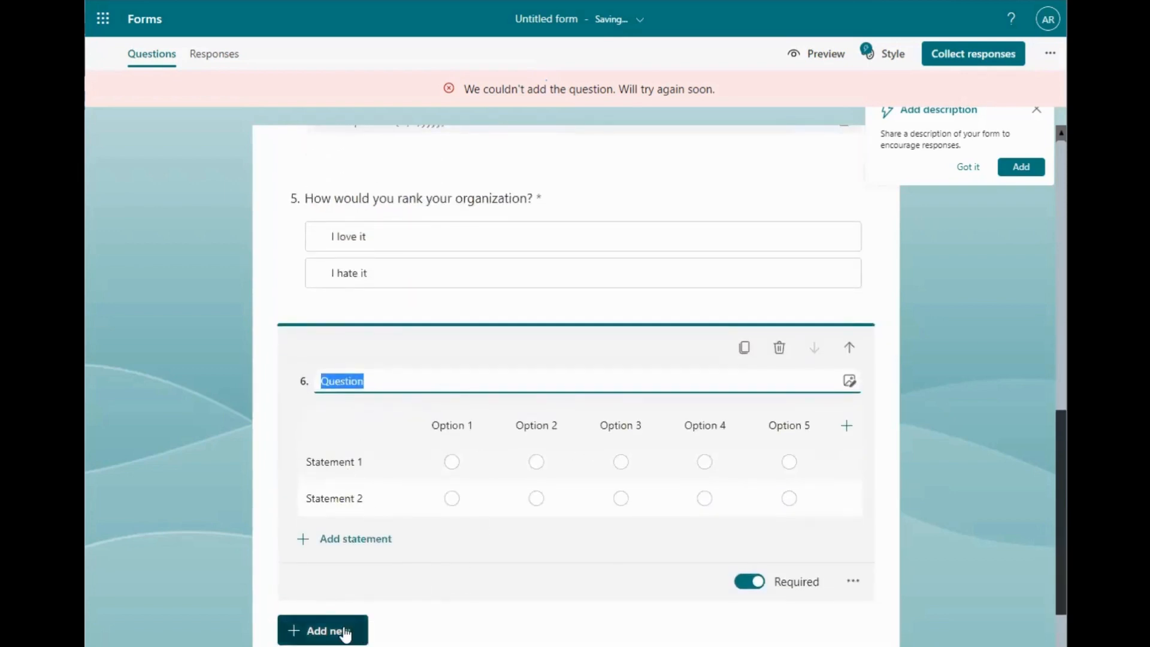
left_click(323, 629)
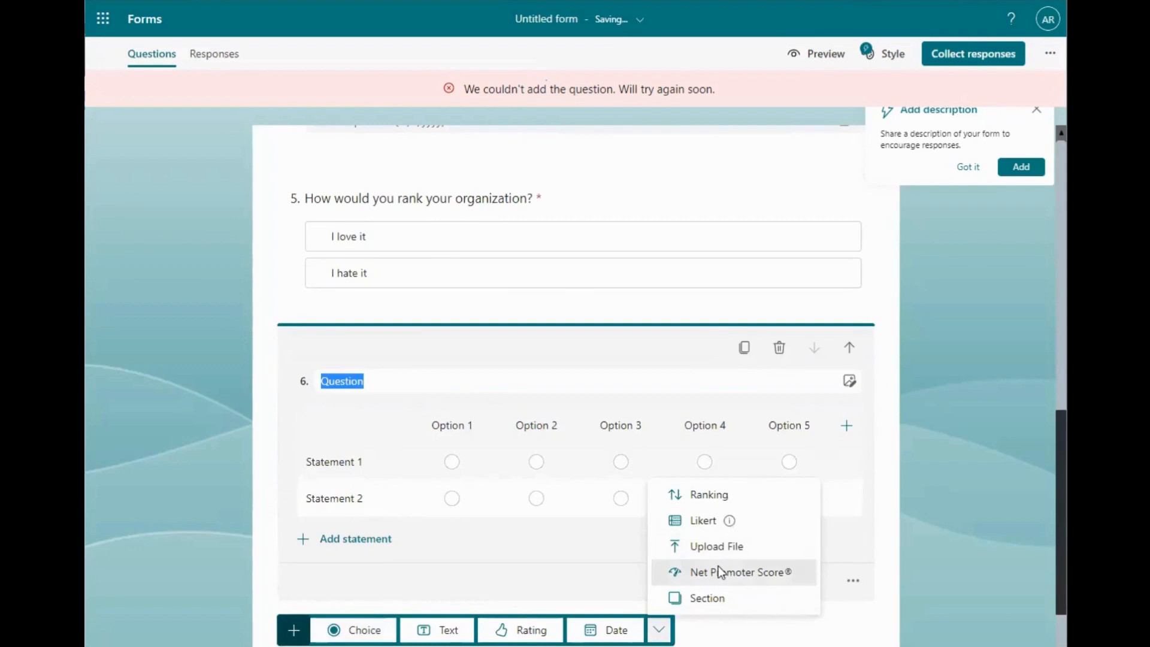
left_click(717, 546)
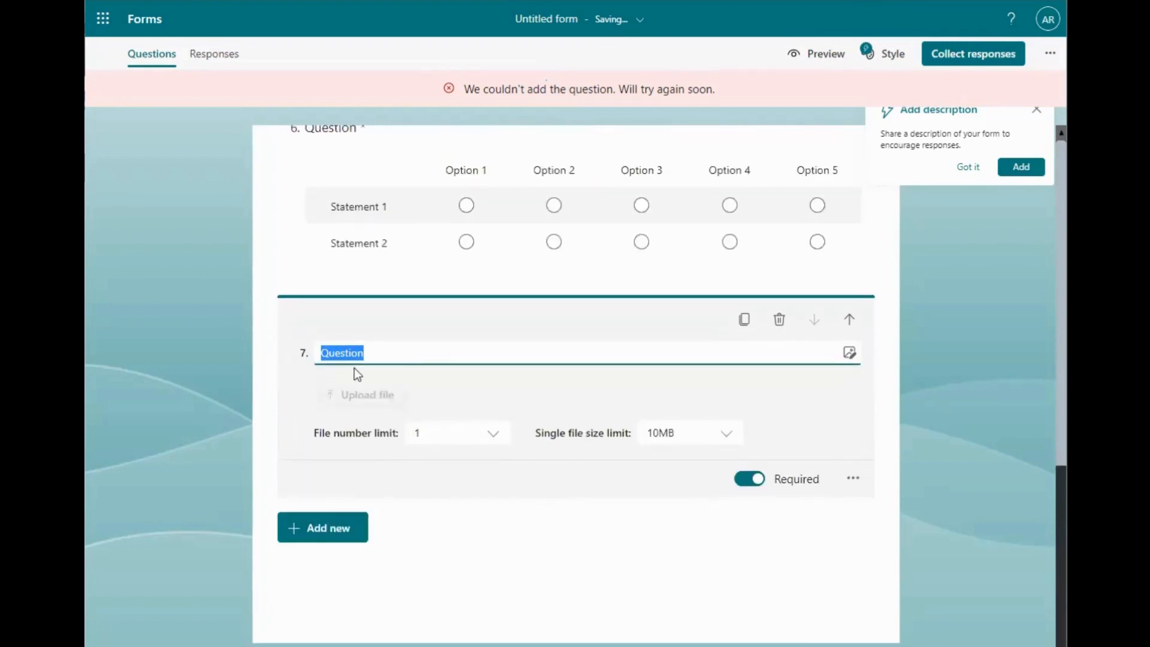
type("Please upload your ideas for ___")
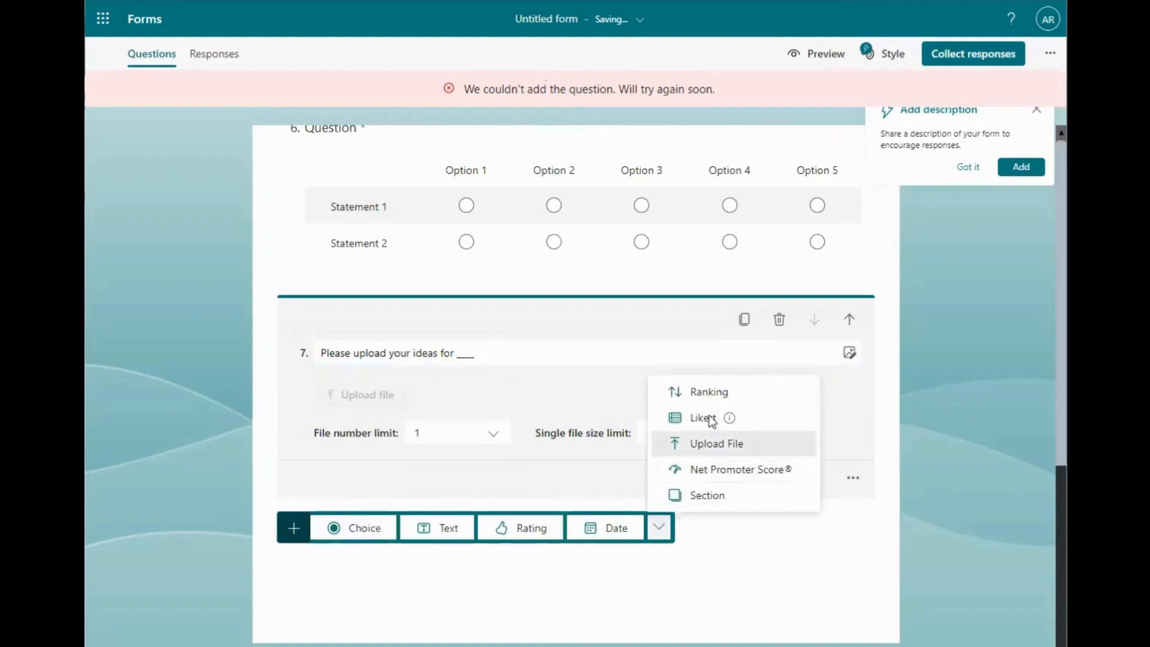
mouse_move(724, 474)
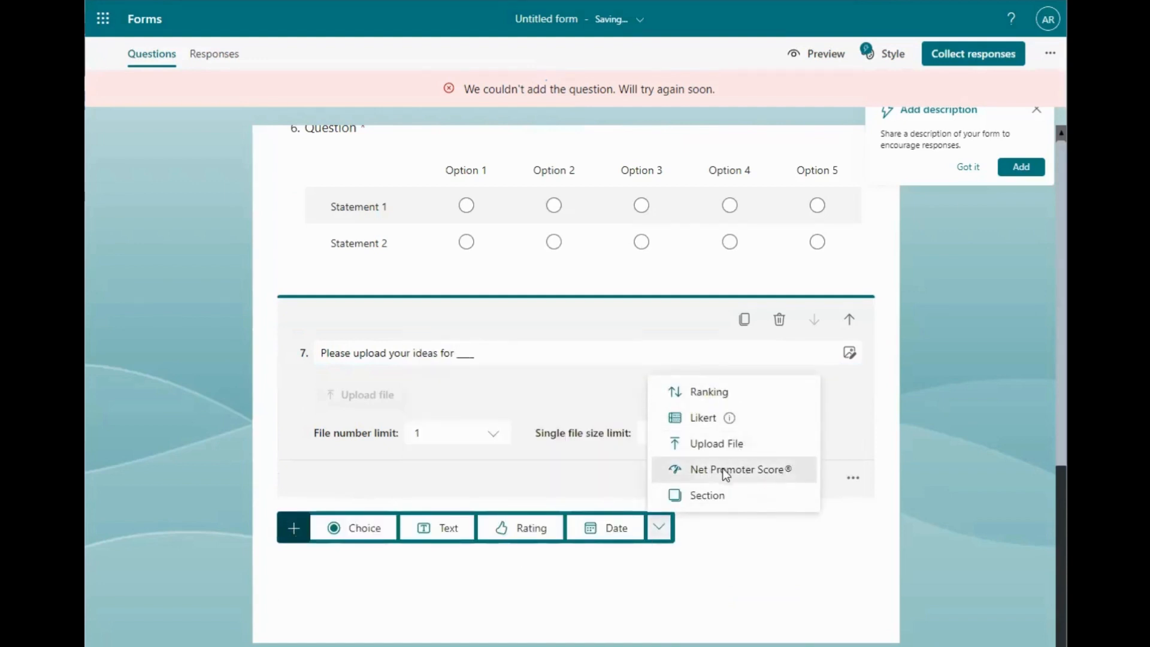
Add a Net Promoter Score question asking how likely people are to recommend us to a friend
left_click(730, 469)
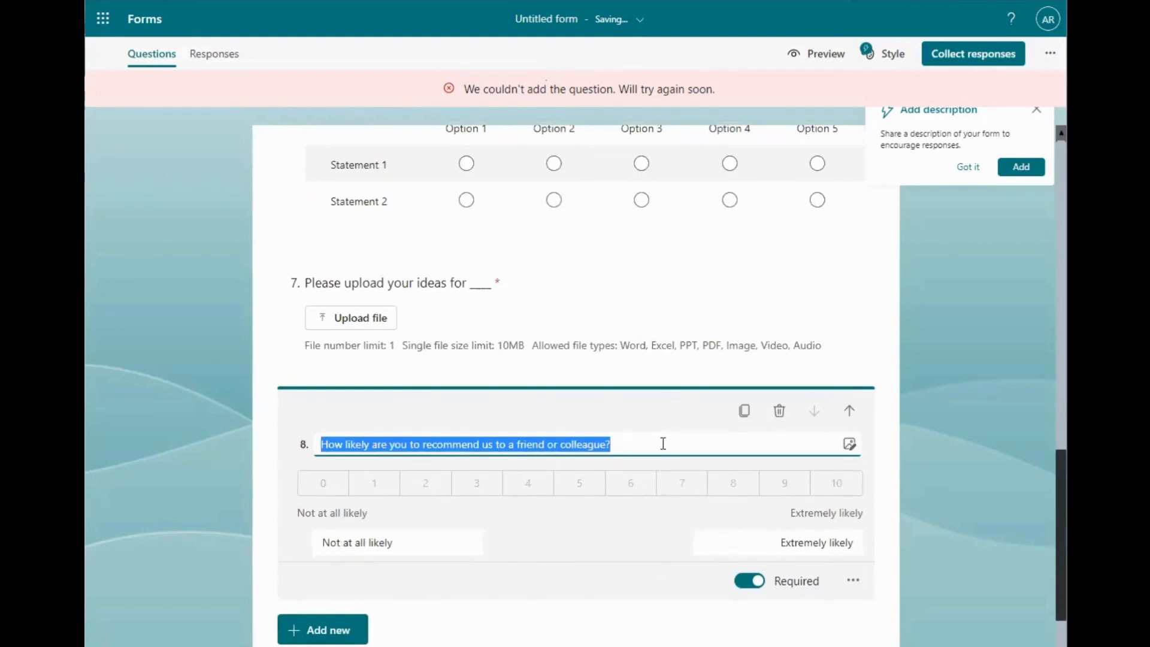
left_click(558, 443)
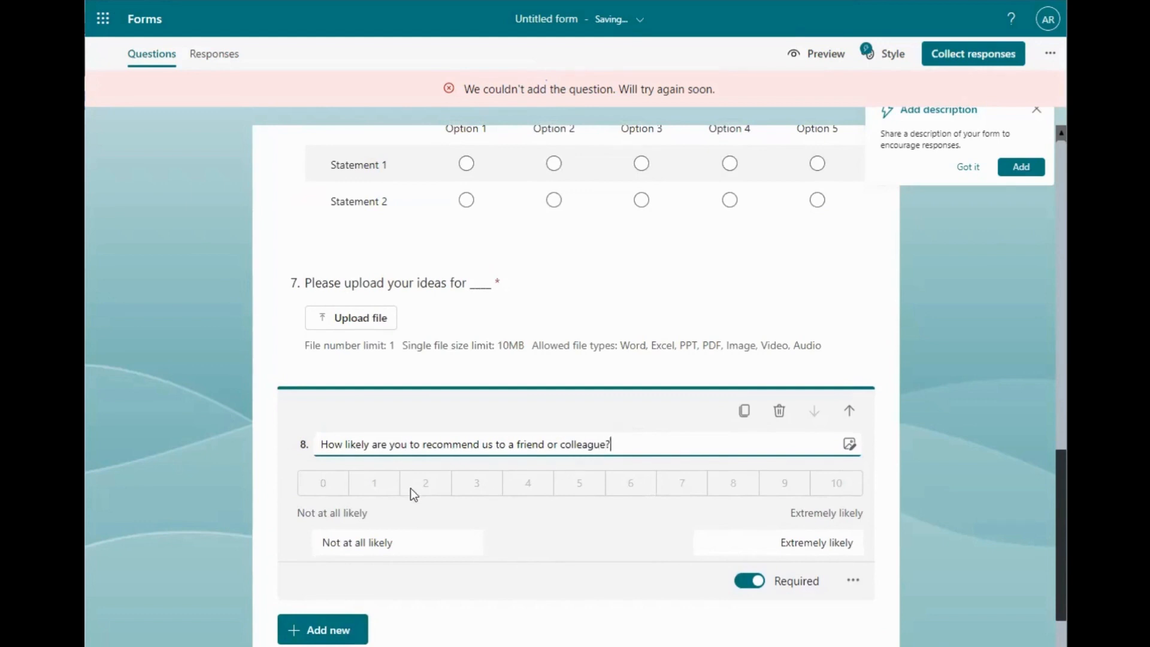
mouse_move(463, 506)
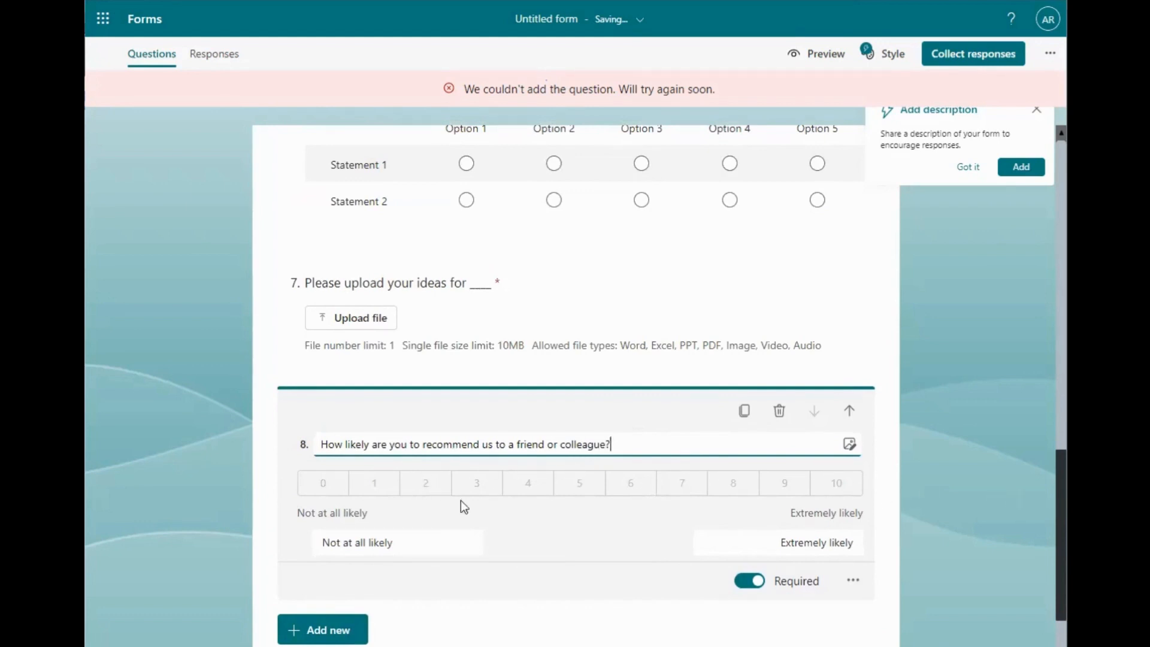
mouse_move(488, 600)
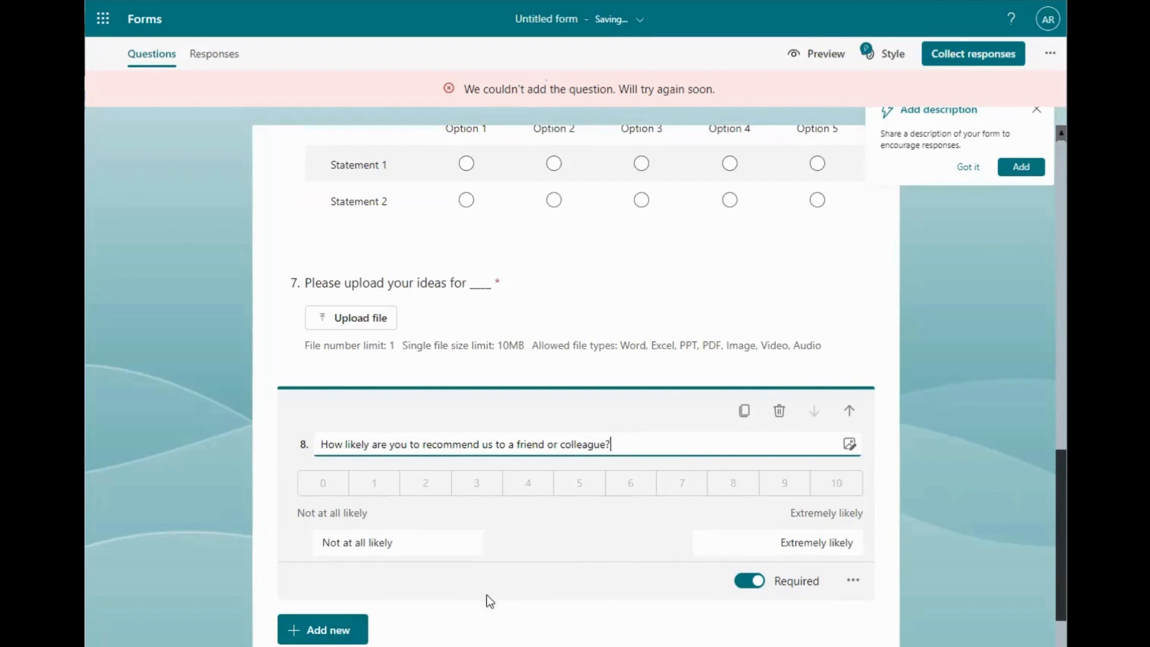
left_click(661, 629)
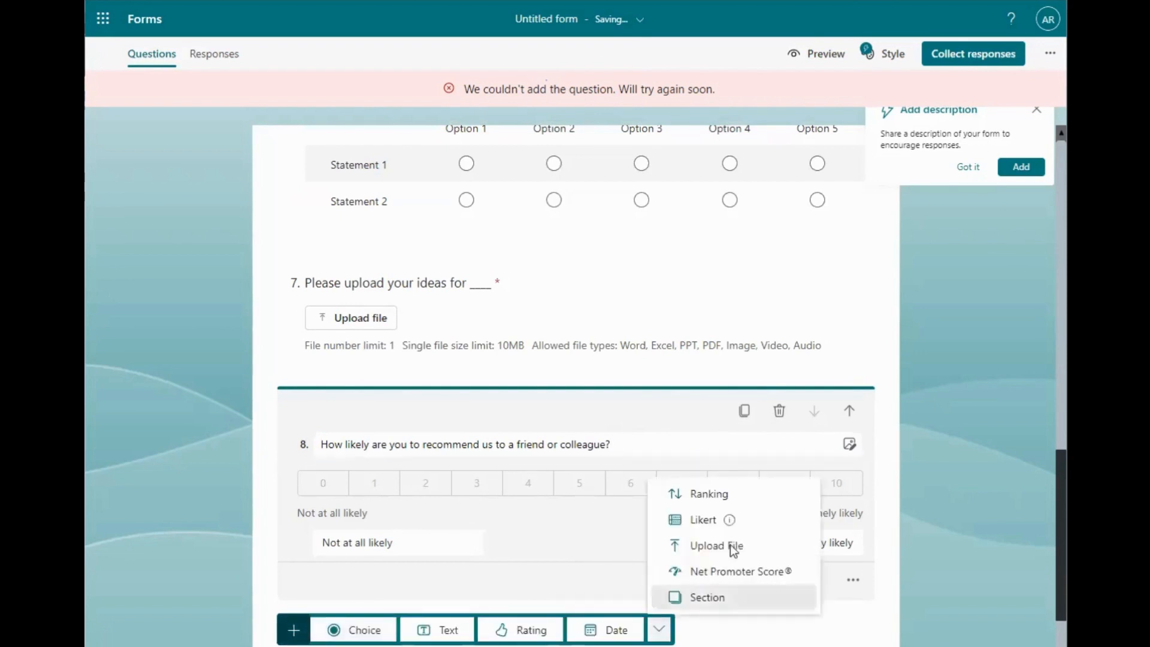
Add a new Section 2 after question 8 with placeholder title and empty subtitle
left_click(706, 596)
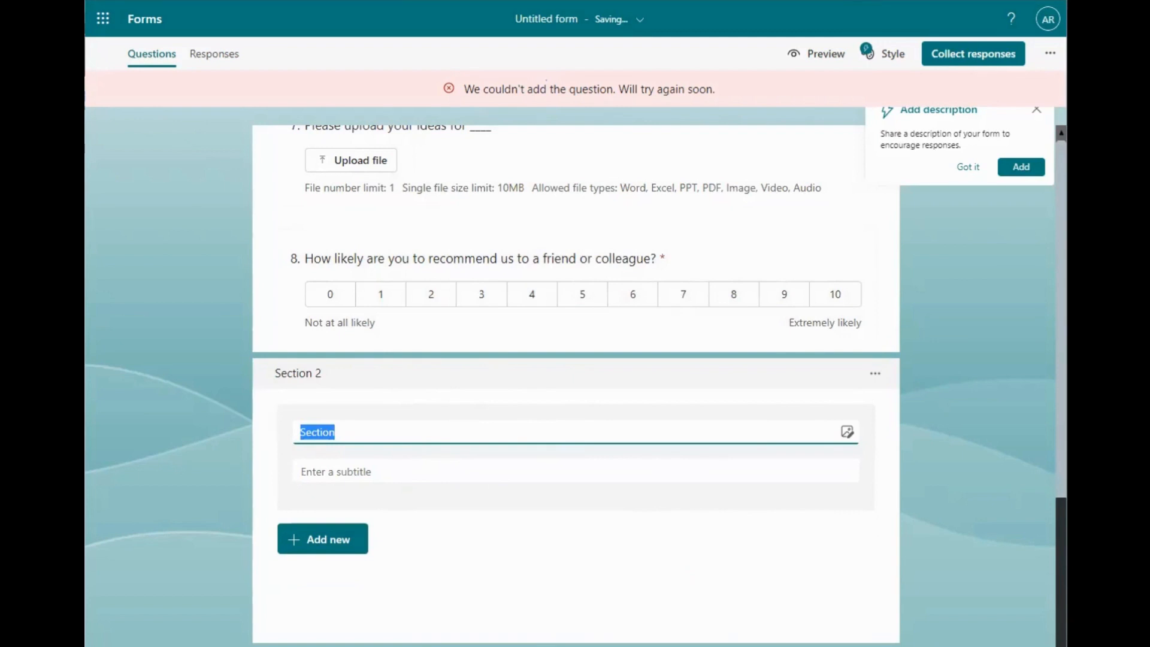
mouse_move(895, 107)
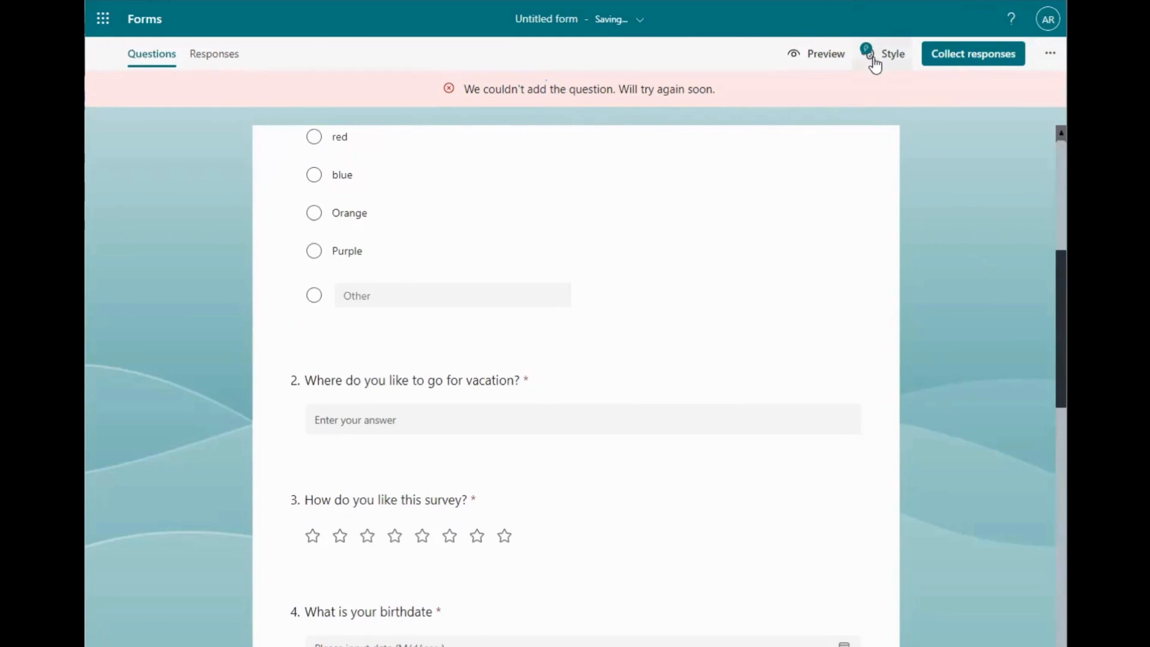
mouse_move(872, 229)
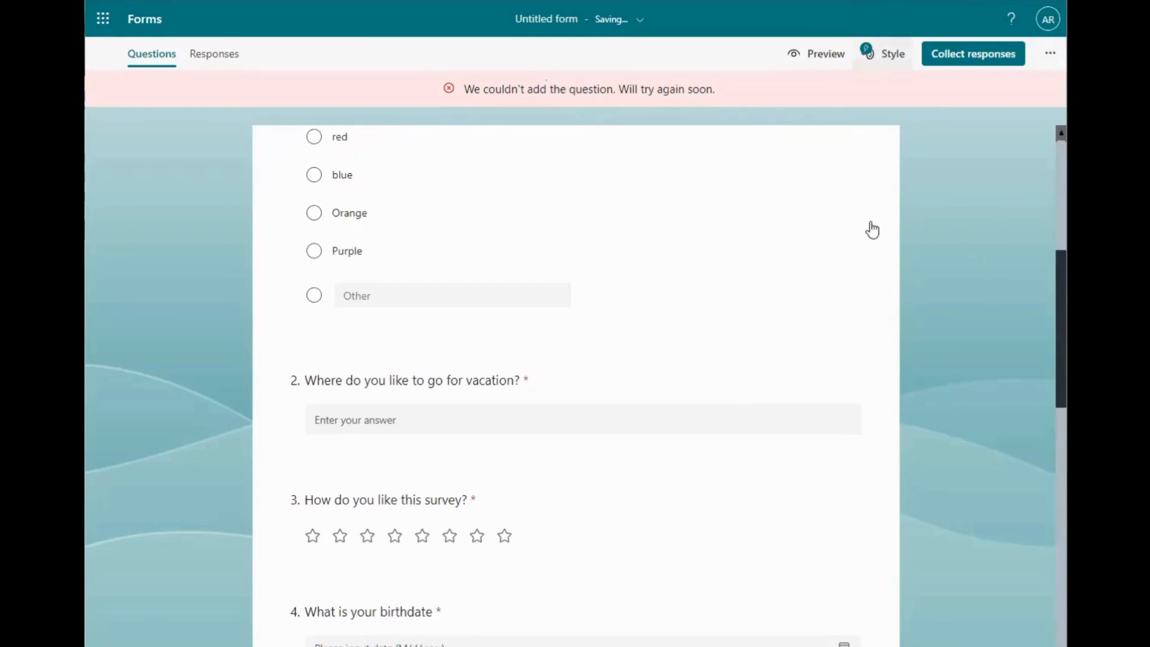
Apply the orange theme colour from the Style panel and reveal the full set of themes
left_click(893, 54)
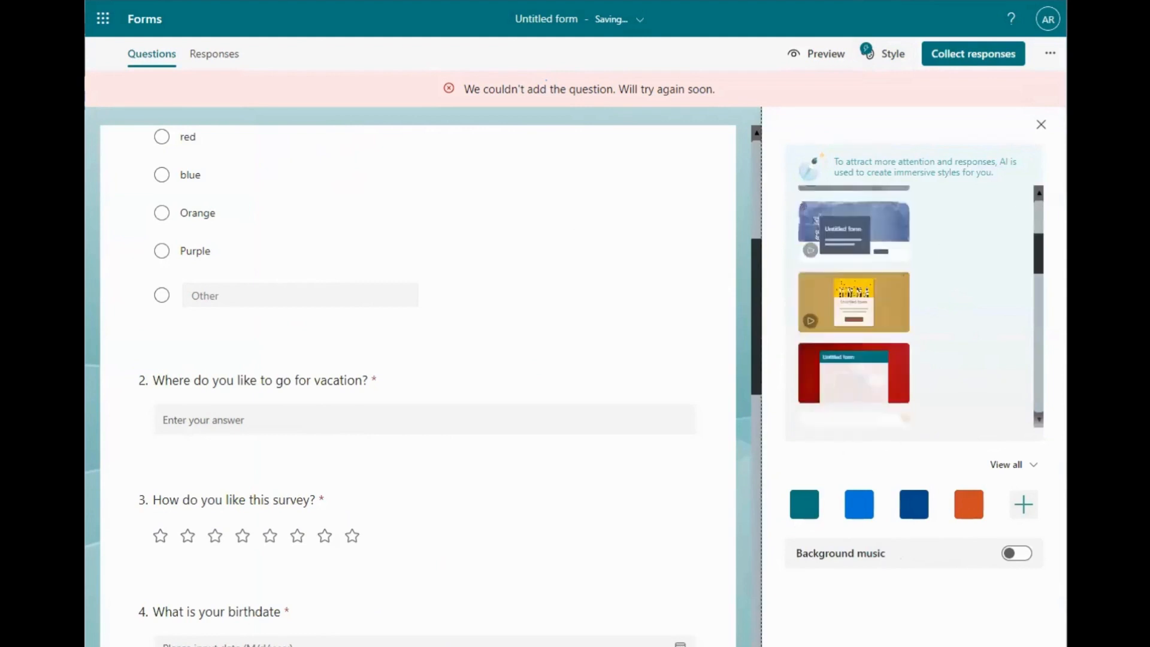
scroll("down", 3)
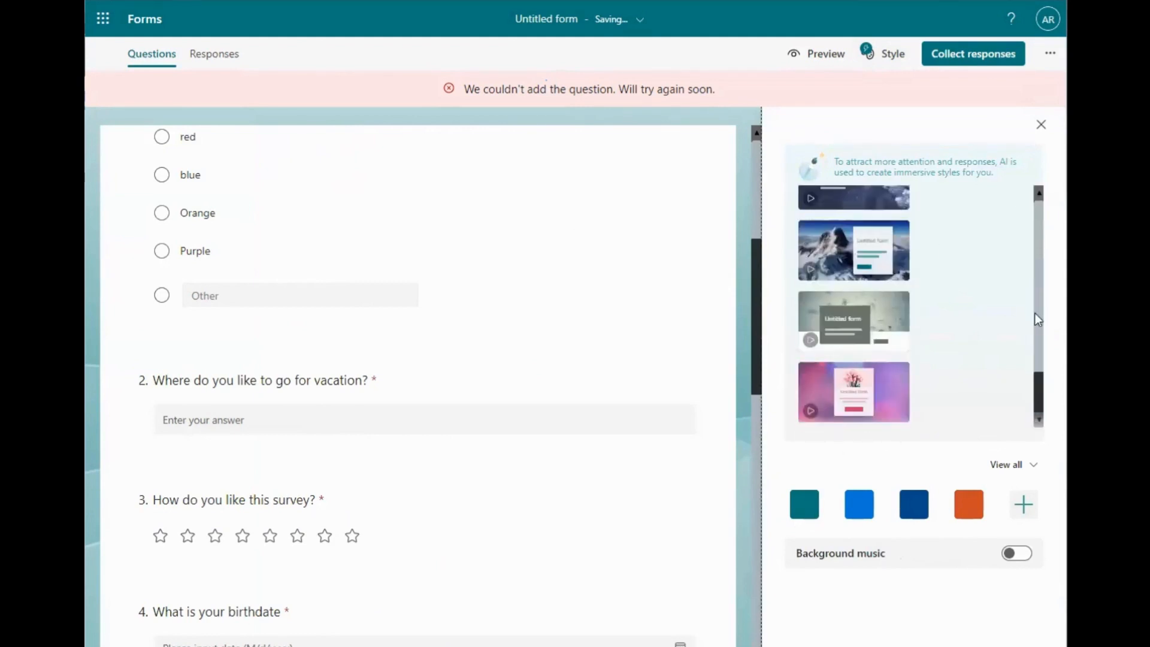
left_click(968, 504)
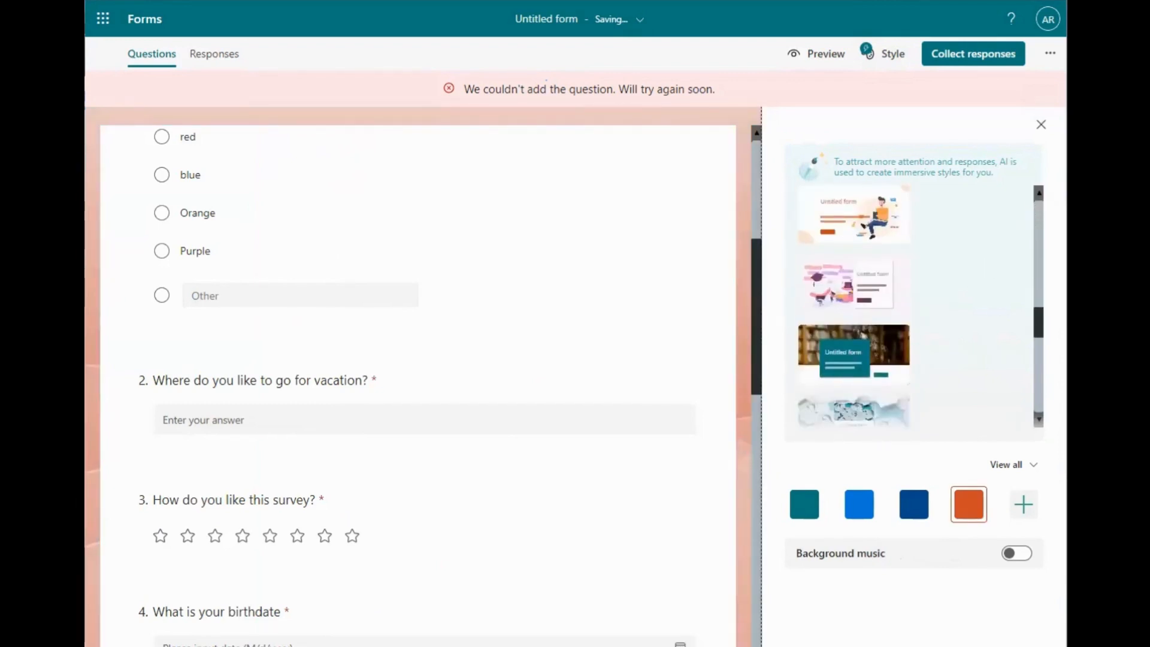
scroll("down", 3)
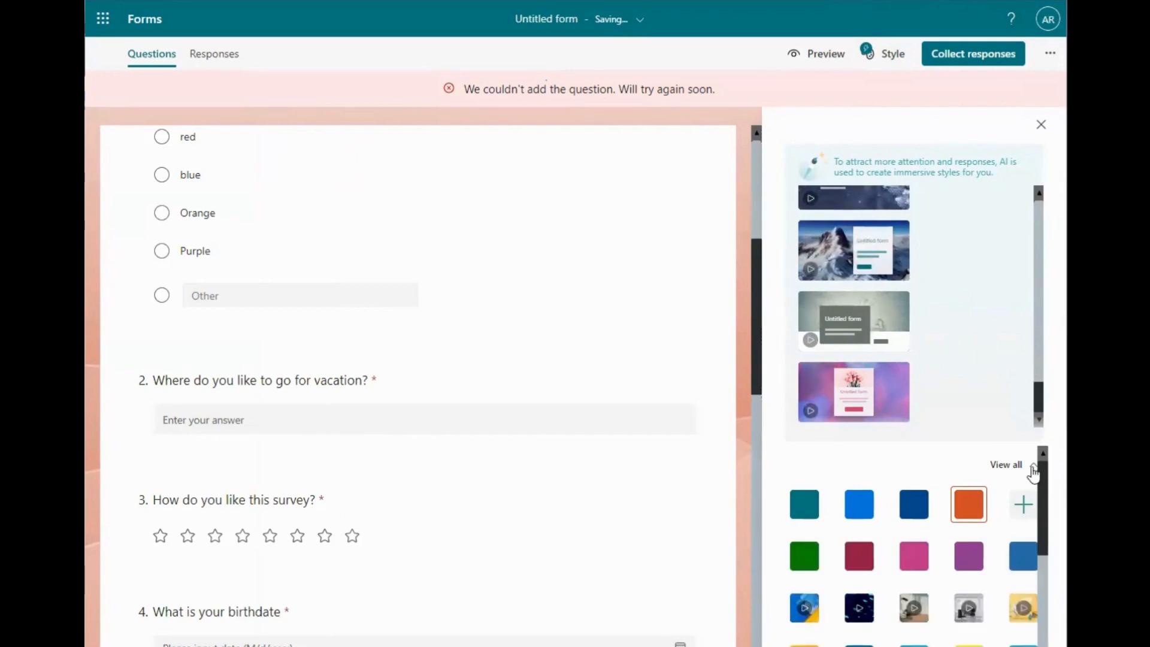
Turn on background music set to 'Holiday at lift' for the orange-themed form
left_click(1033, 465)
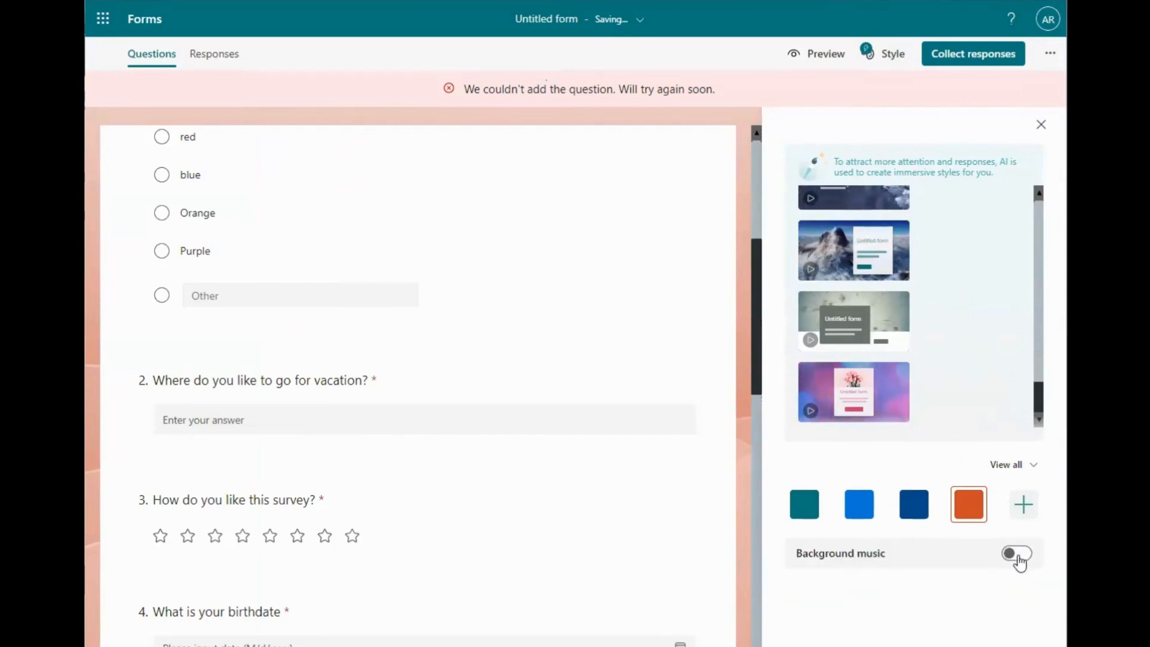
left_click(1015, 553)
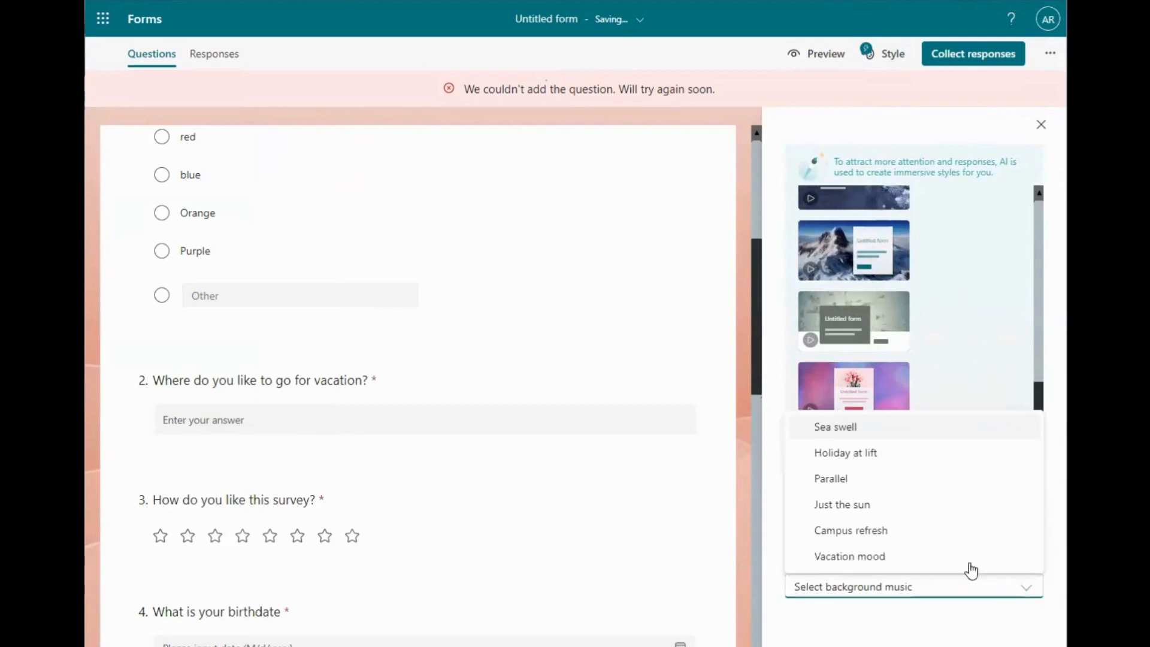
left_click(845, 453)
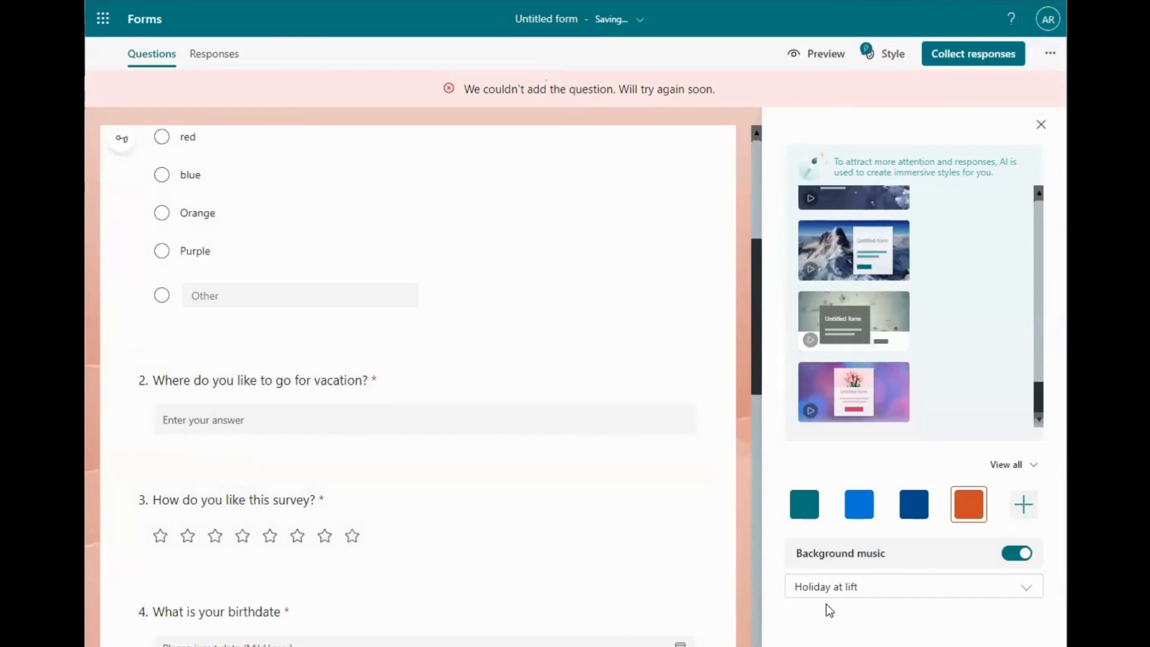
mouse_move(999, 366)
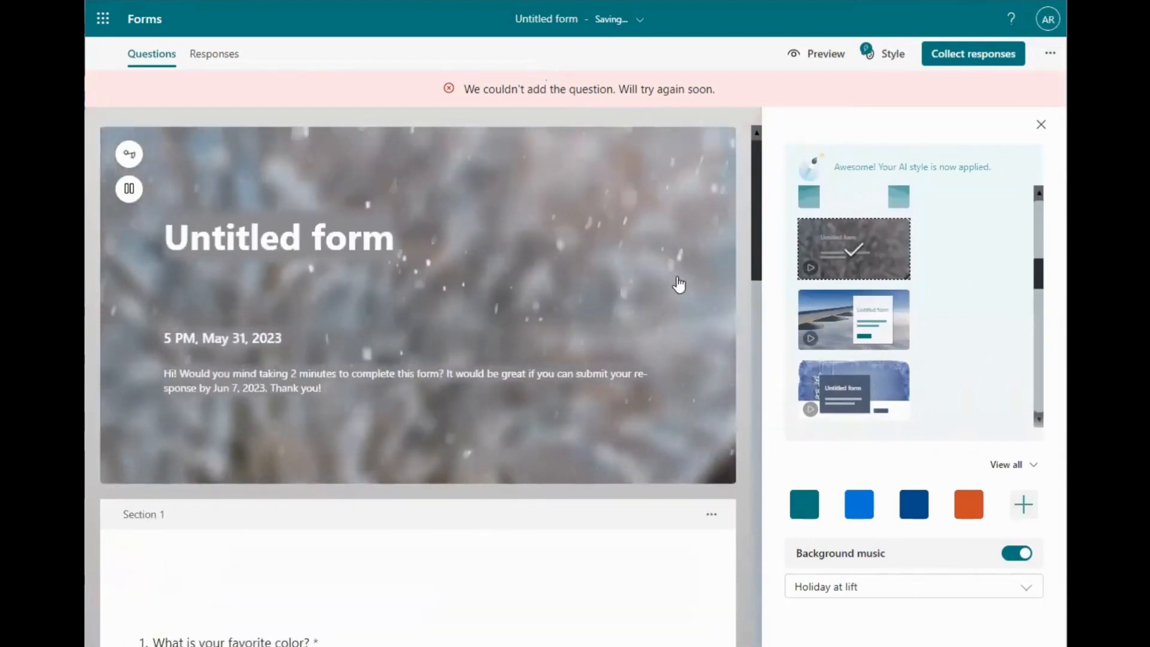
mouse_move(670, 280)
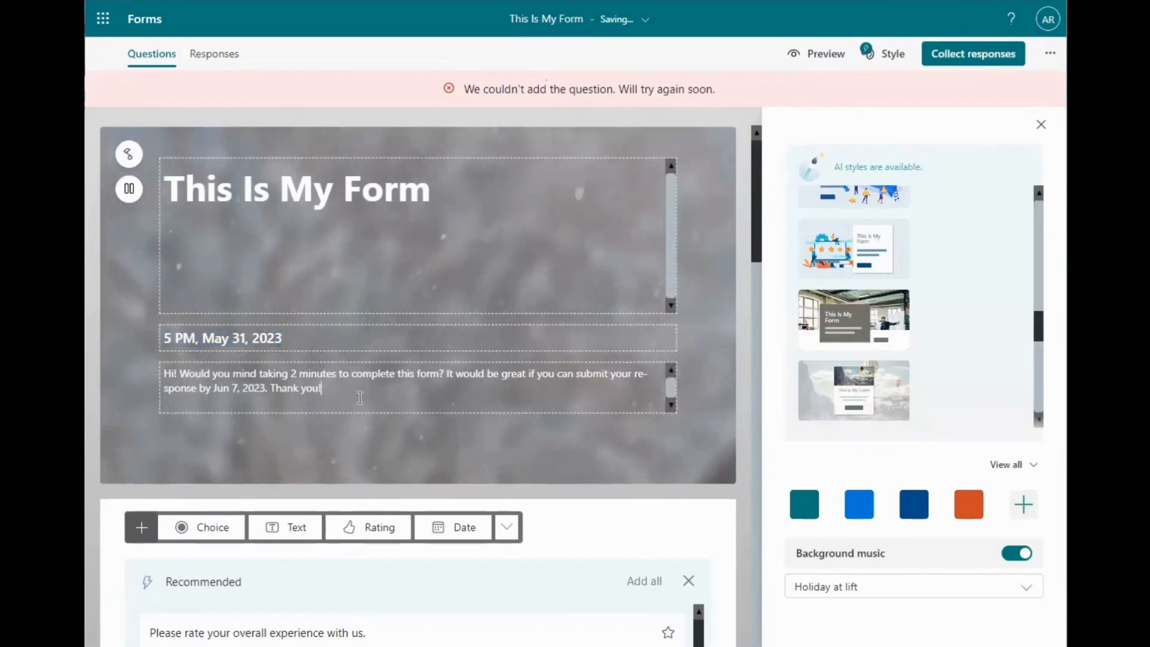
Append 'But you can type more here.' to the form's welcome description
type("But you can")
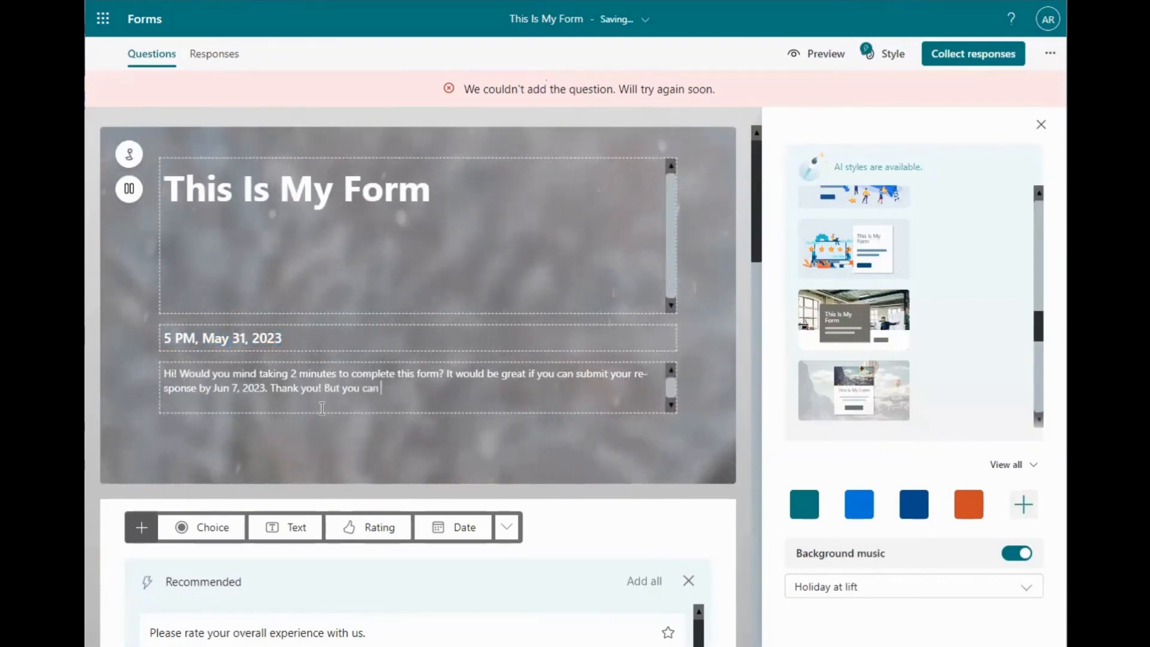
type("type more here.")
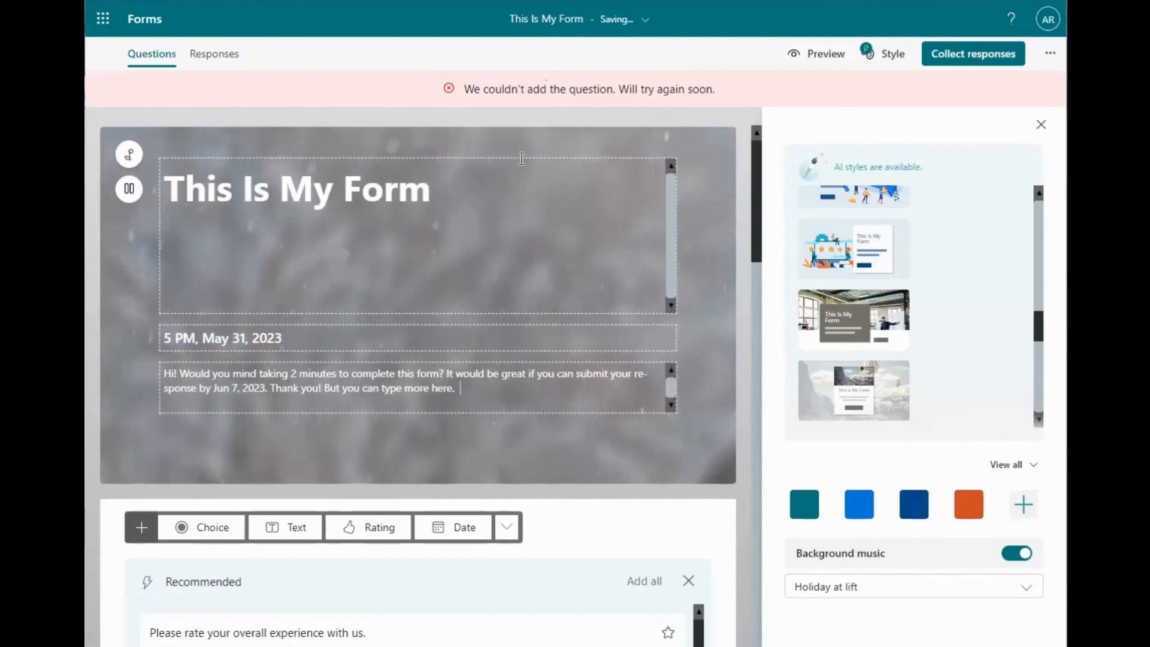
mouse_move(974, 54)
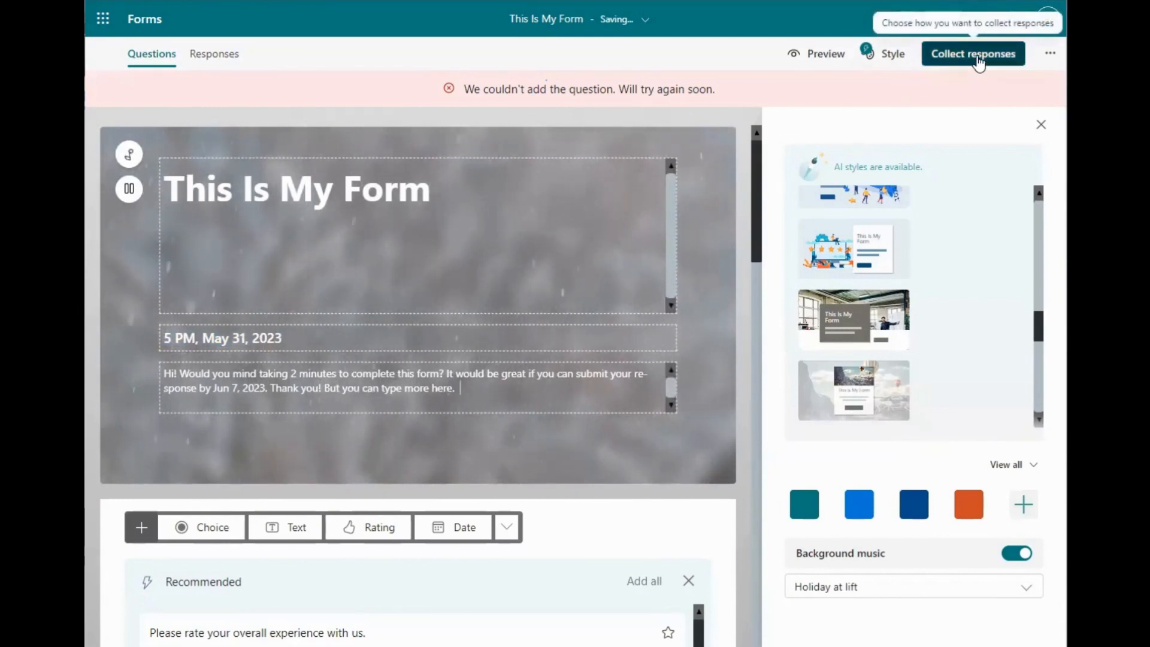
Enable Shorten URL for the form's share link in the collect-responses options
left_click(972, 54)
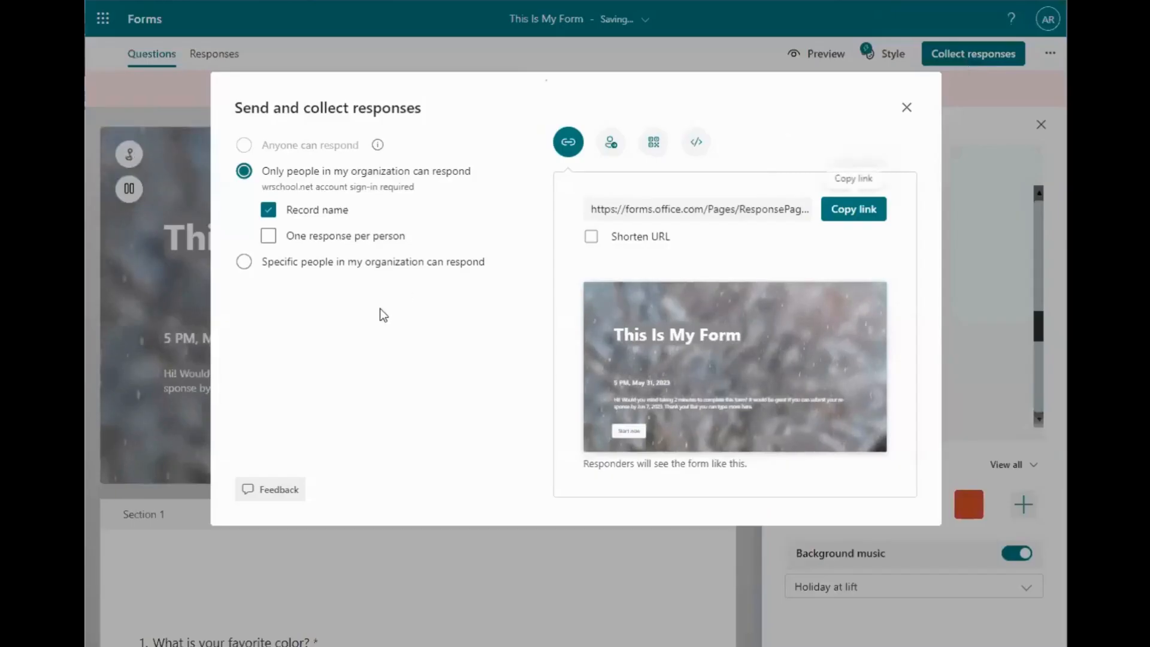
mouse_move(247, 147)
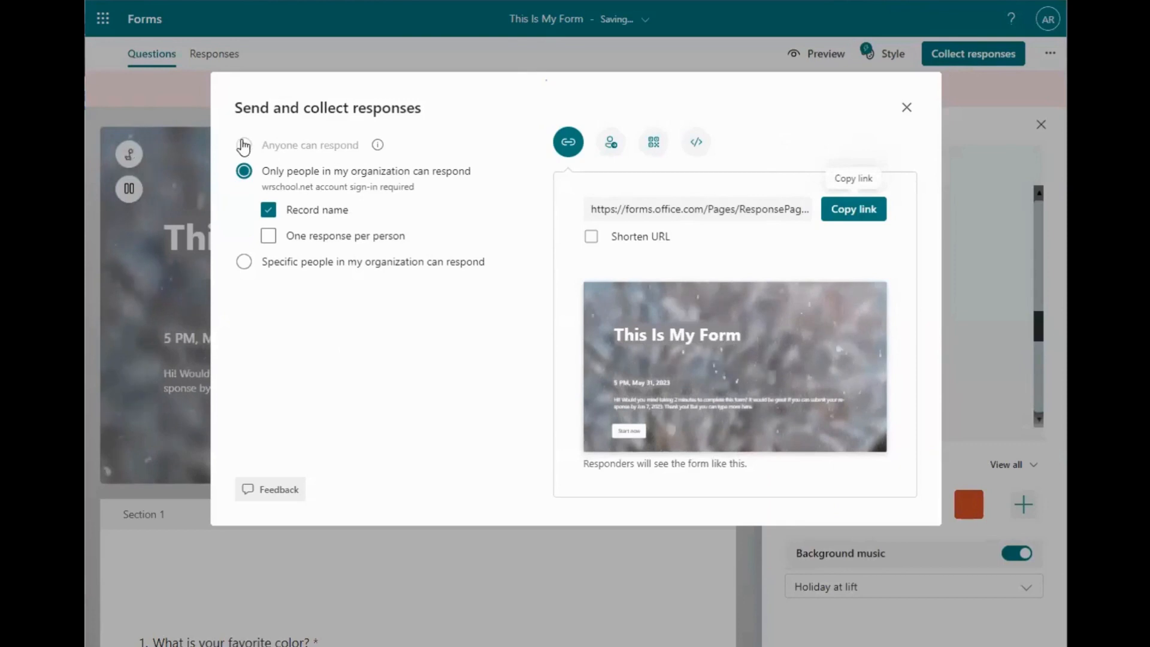
mouse_move(331, 160)
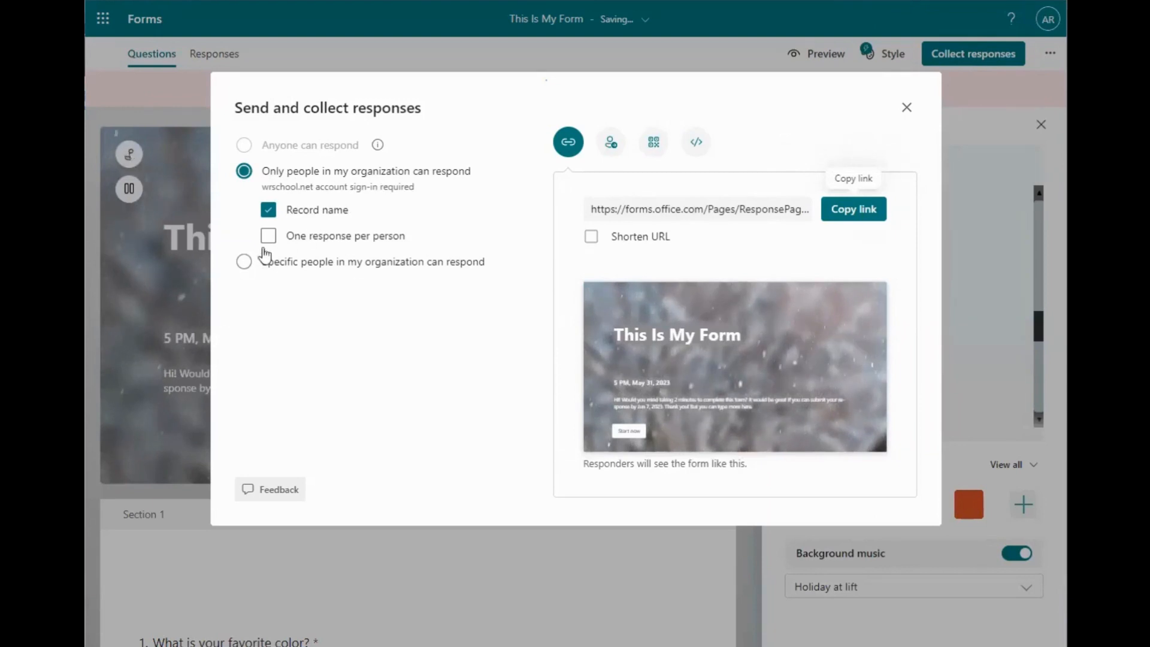
mouse_move(421, 276)
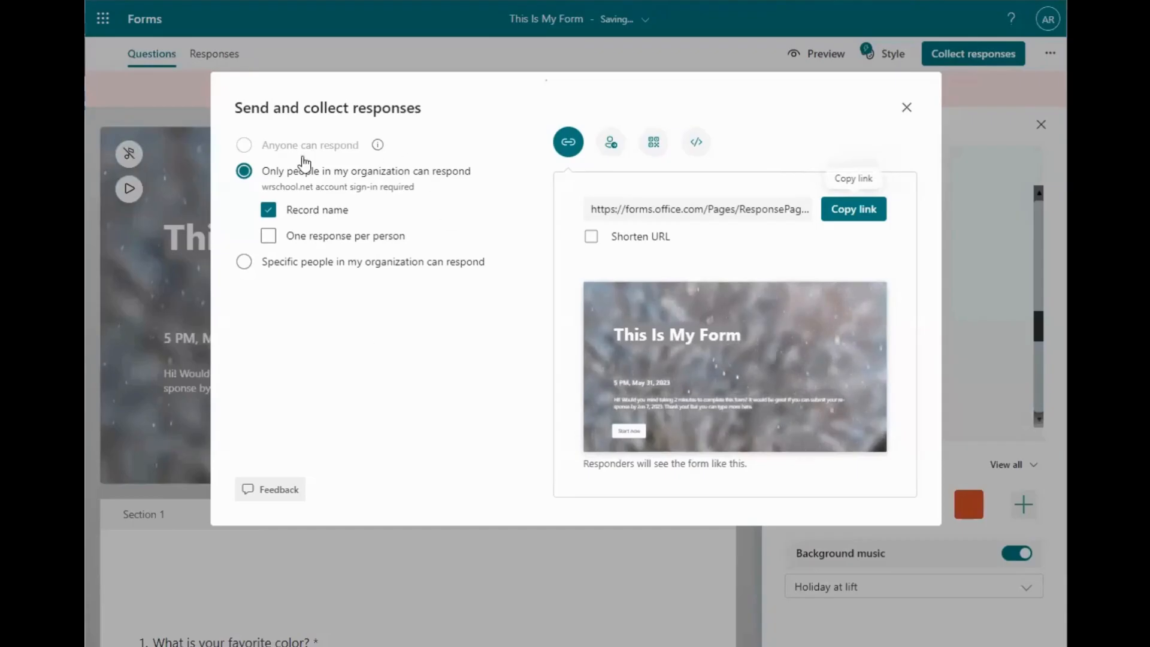
mouse_move(402, 221)
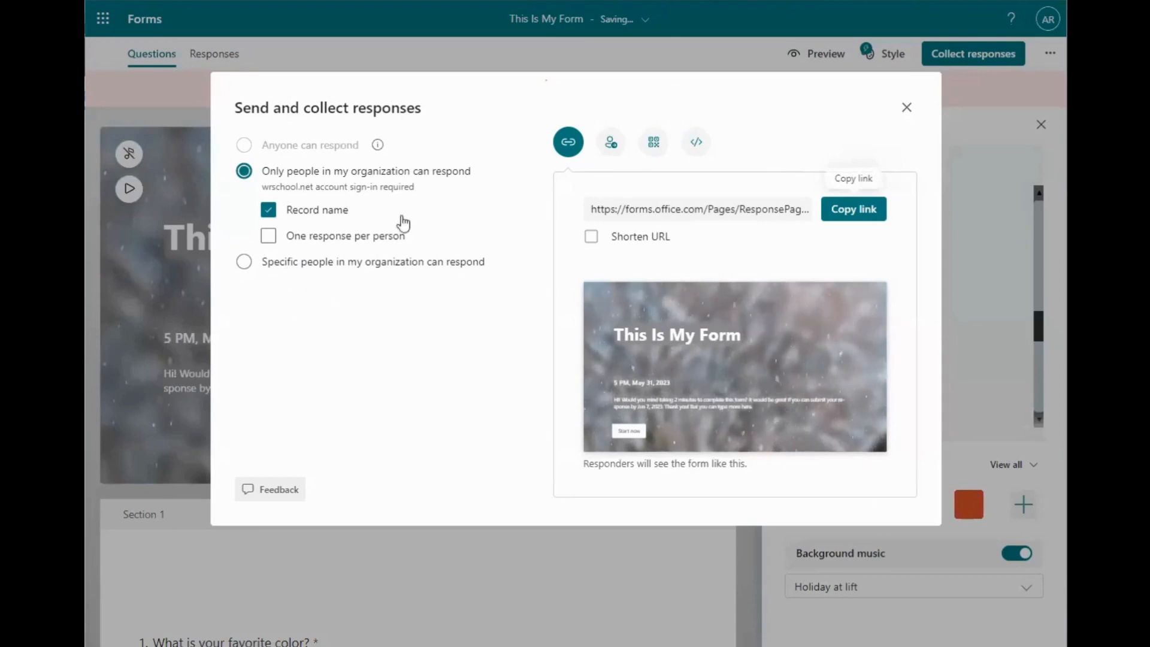
mouse_move(572, 153)
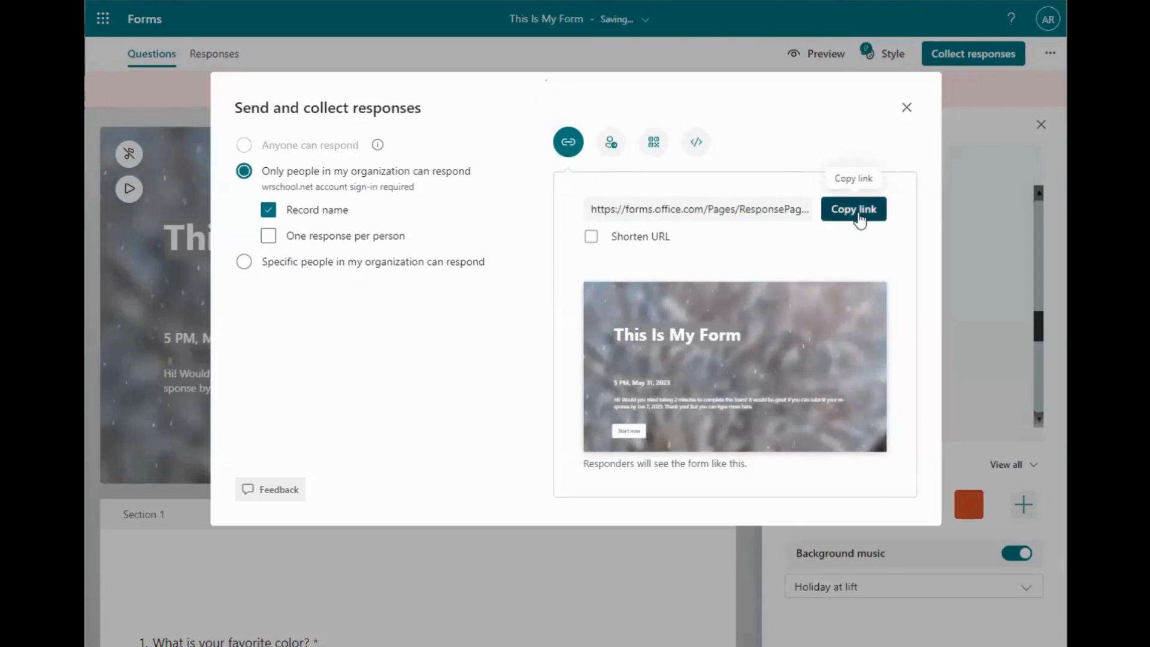
mouse_move(771, 437)
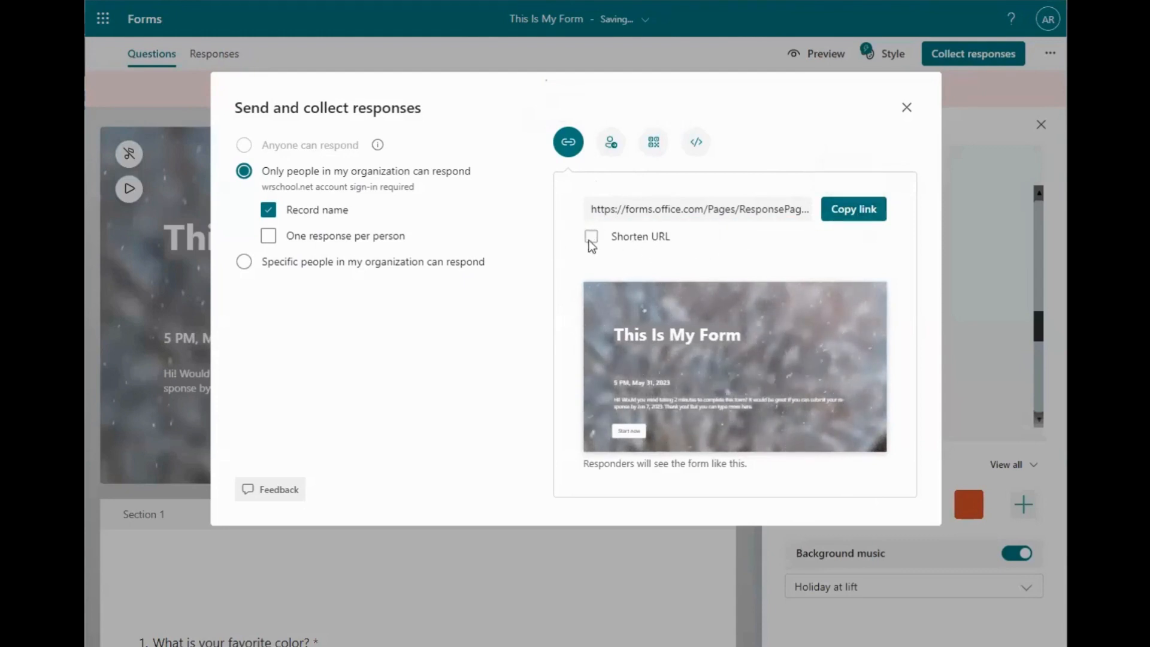
left_click(591, 236)
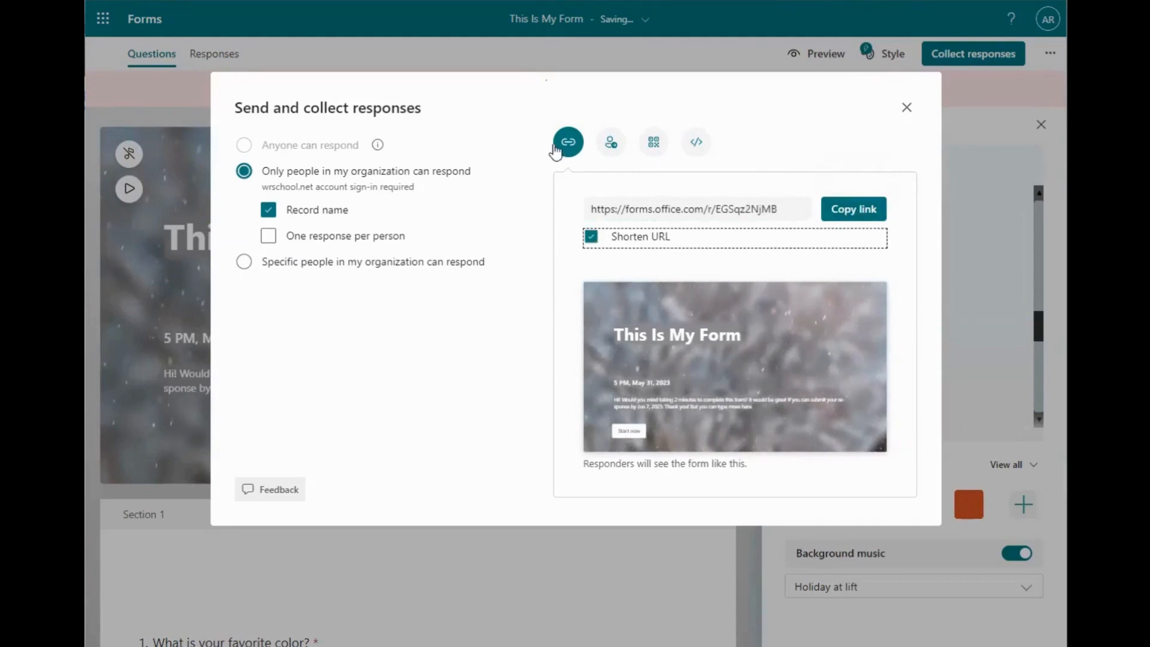
mouse_move(610, 141)
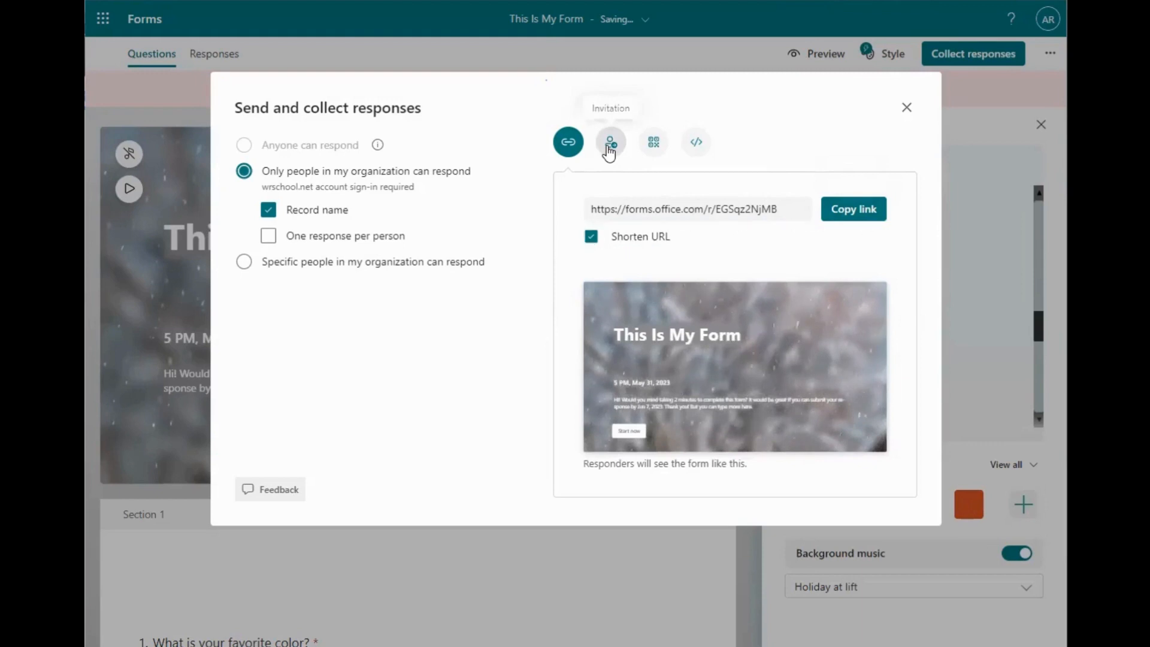
Review the Invitation and QR code options, then select the iframe embed code
left_click(609, 141)
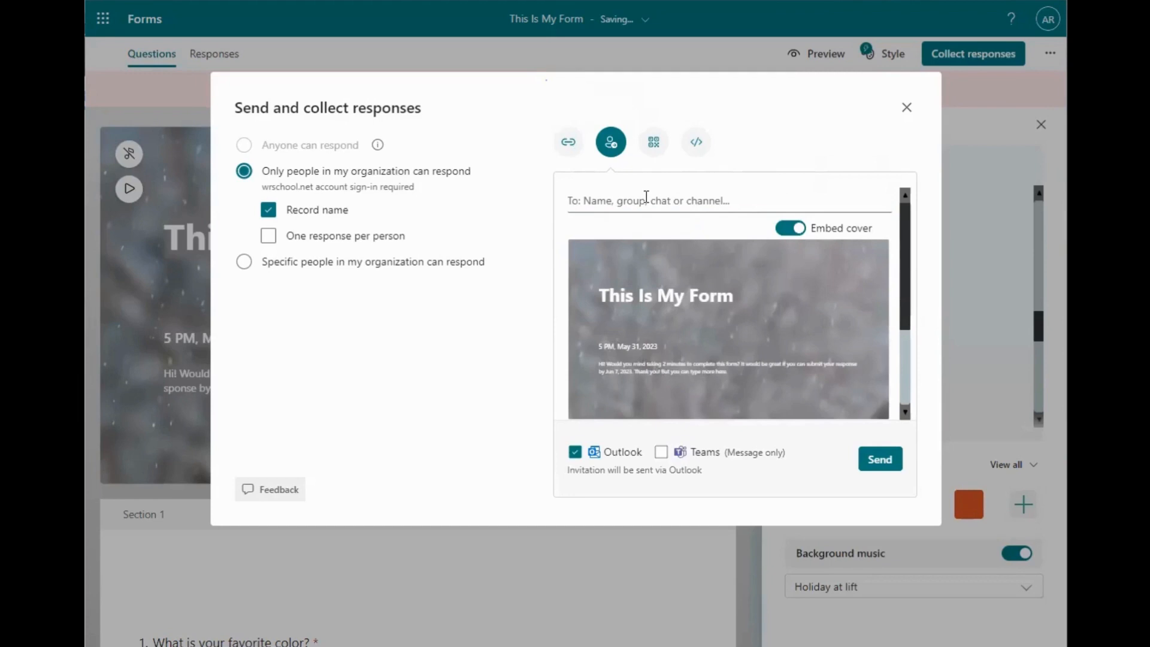
mouse_move(713, 177)
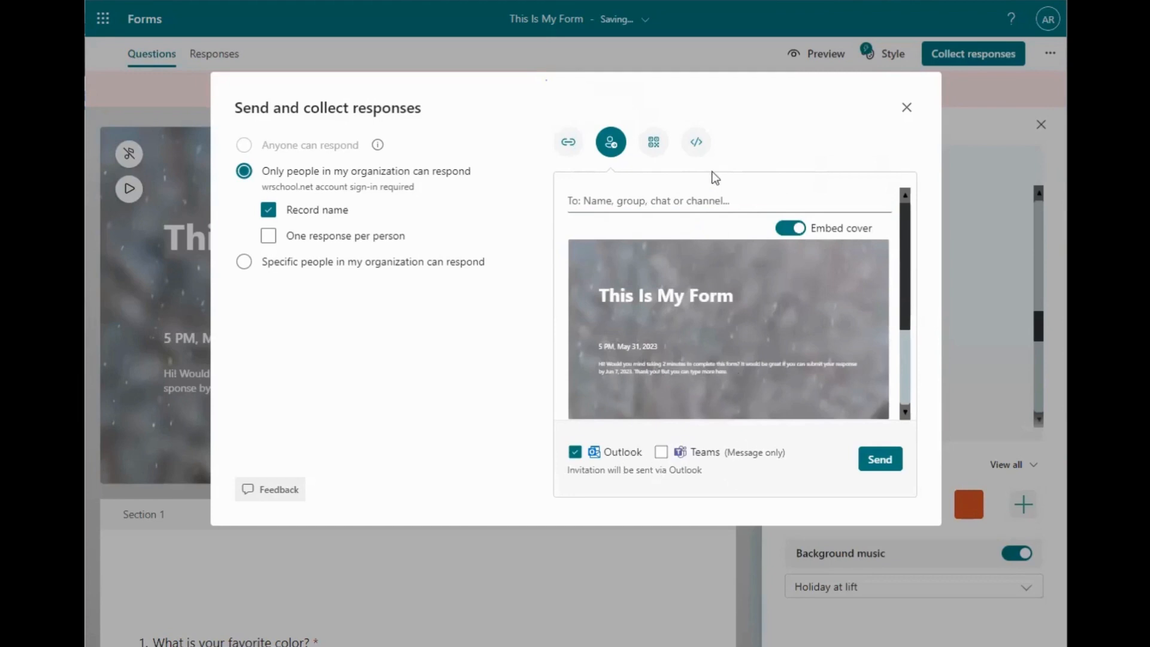
left_click(654, 141)
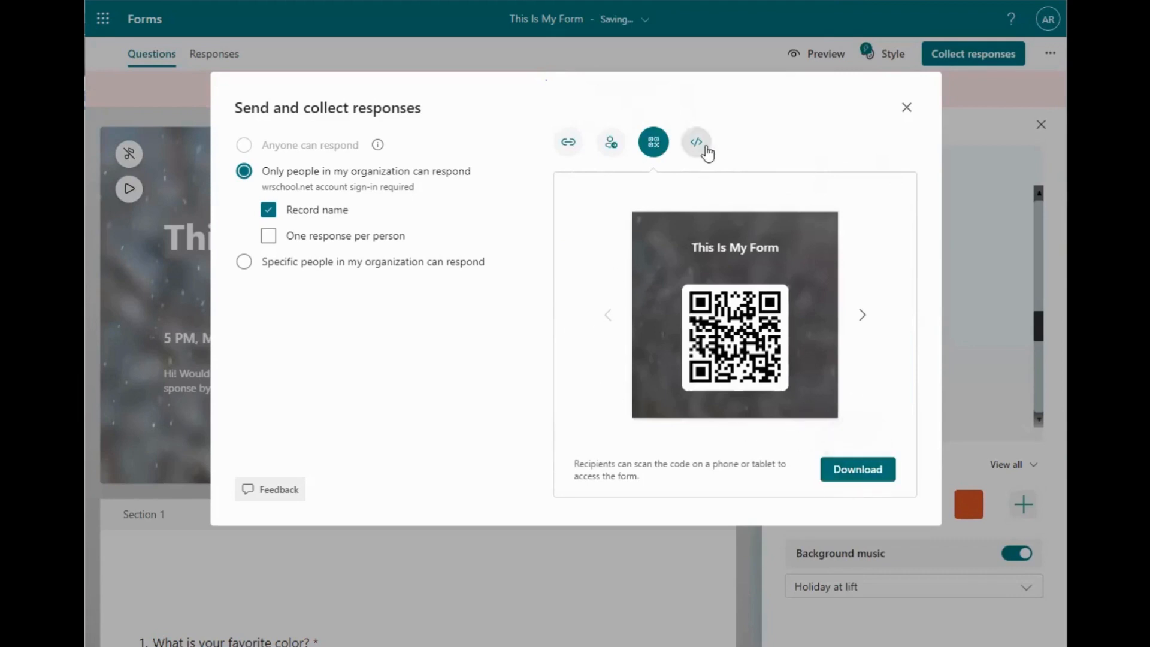
left_click(696, 141)
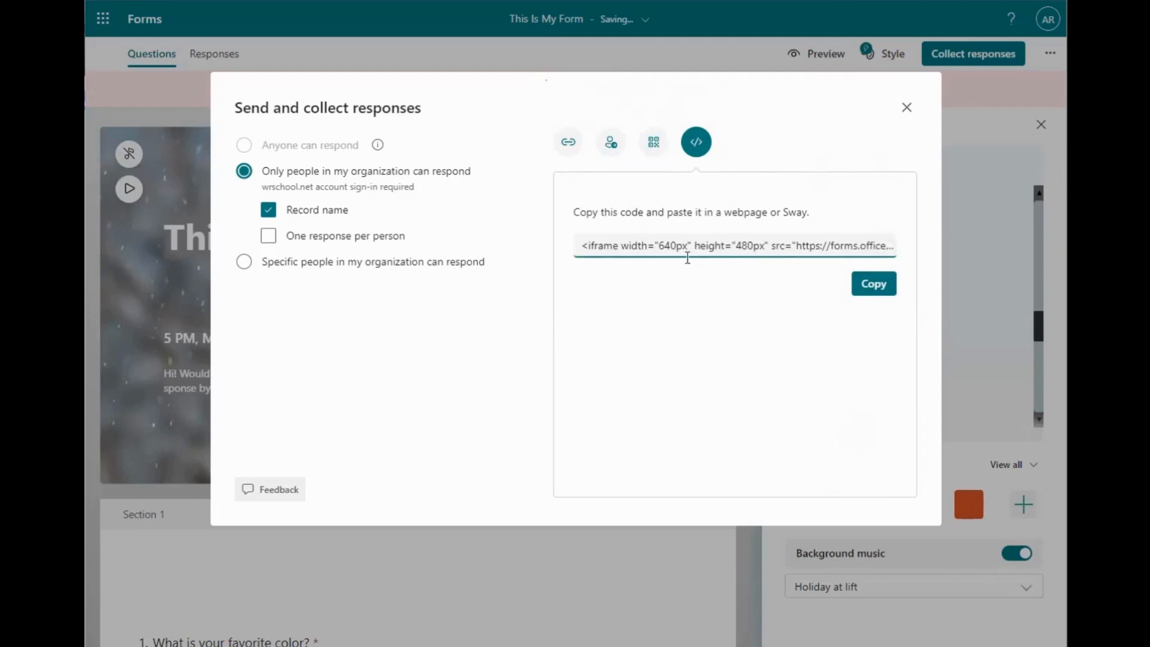
left_click(873, 284)
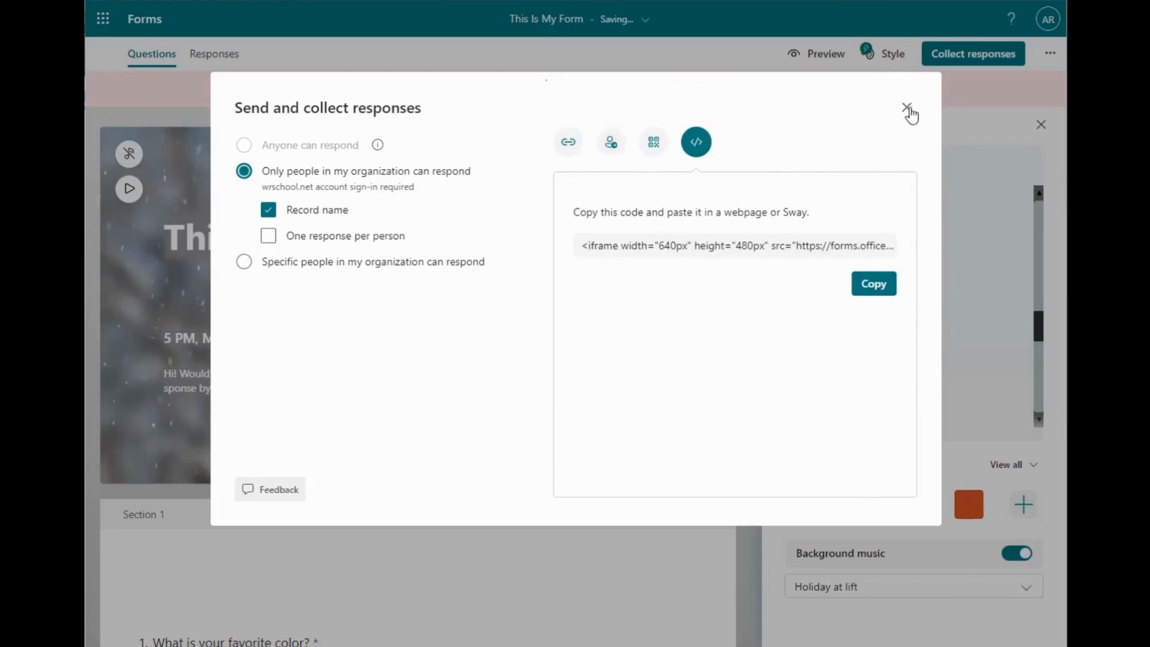
Start filling out the form and attach the one room schoolhouse background image to the ideas question
left_click(908, 109)
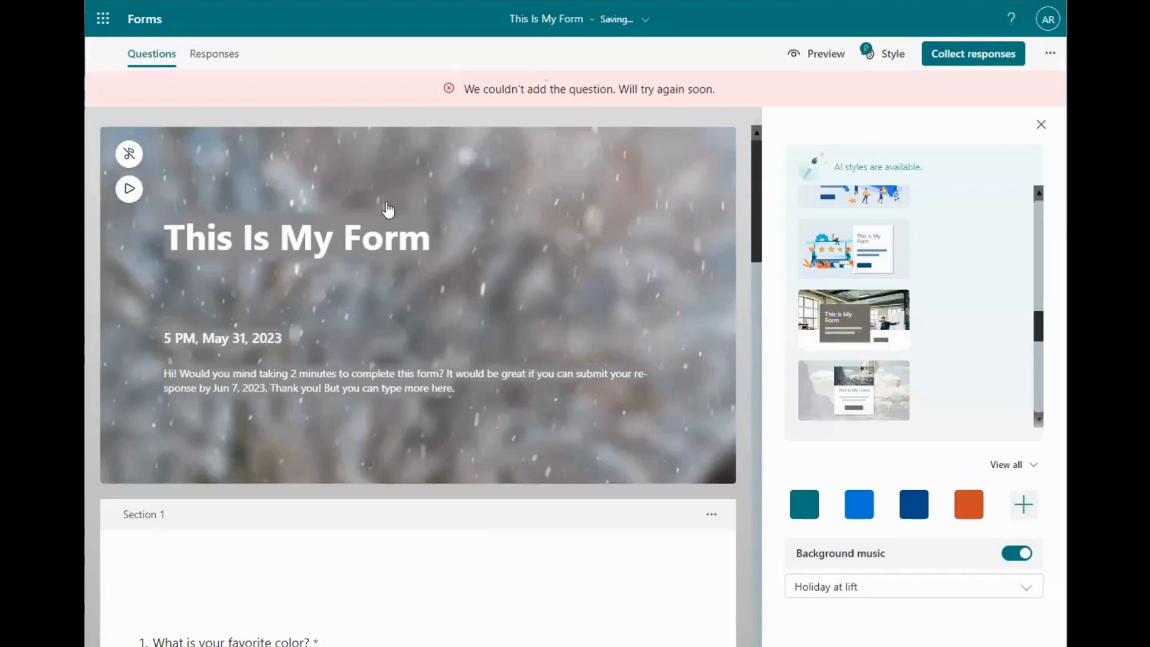
mouse_move(953, 67)
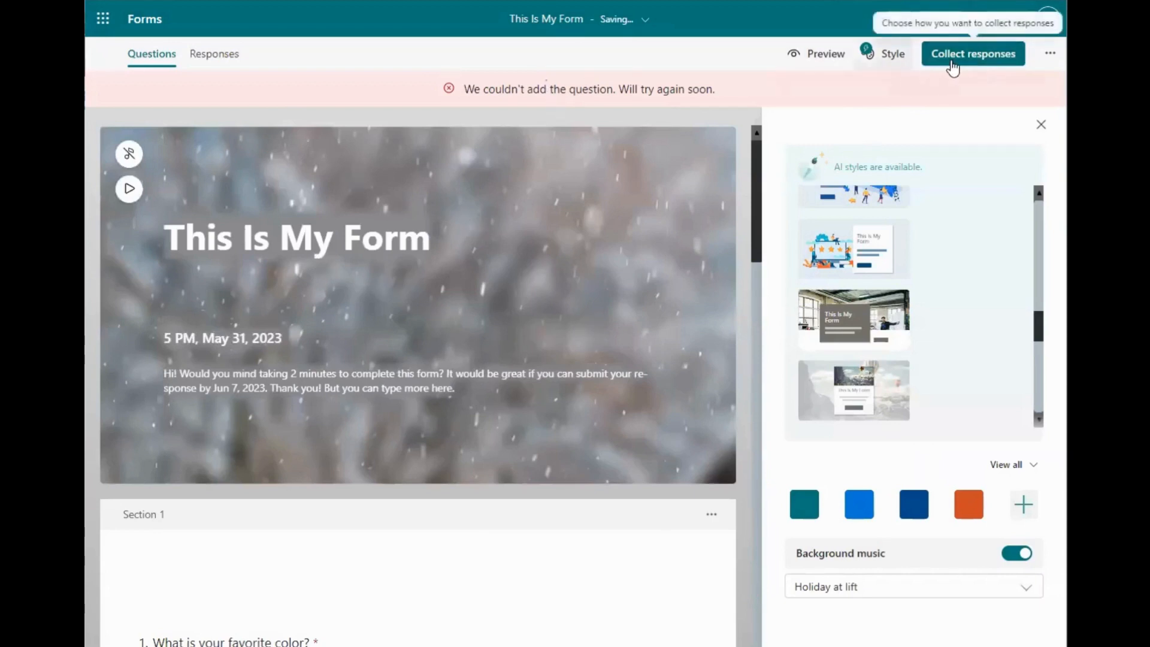
left_click(972, 54)
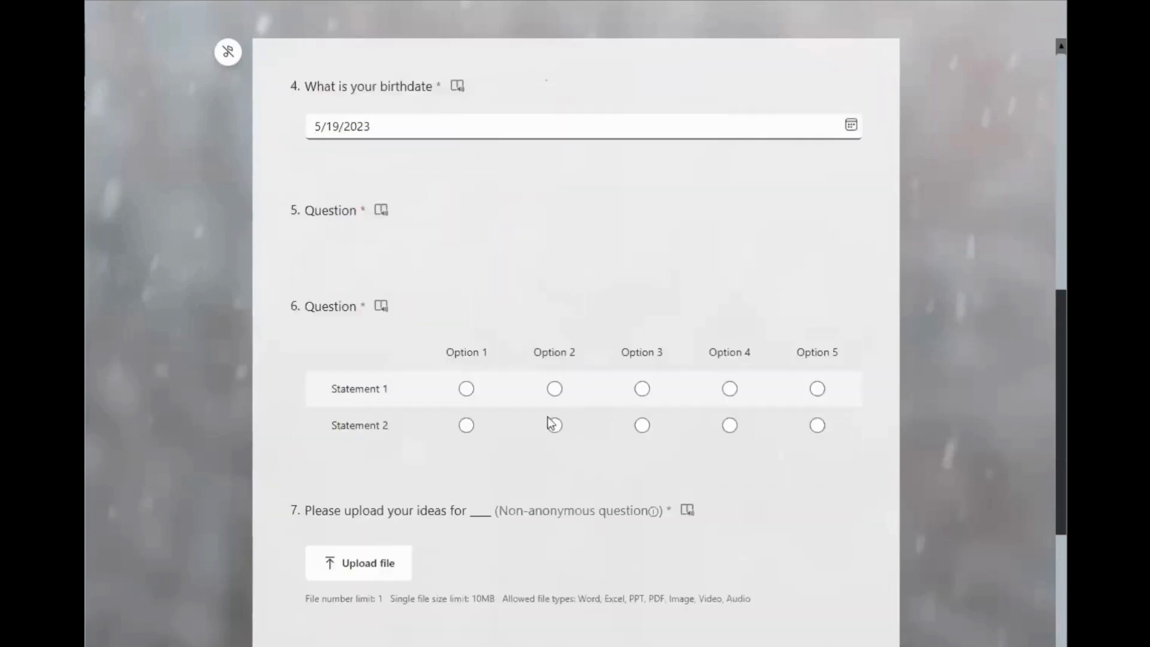
left_click(358, 563)
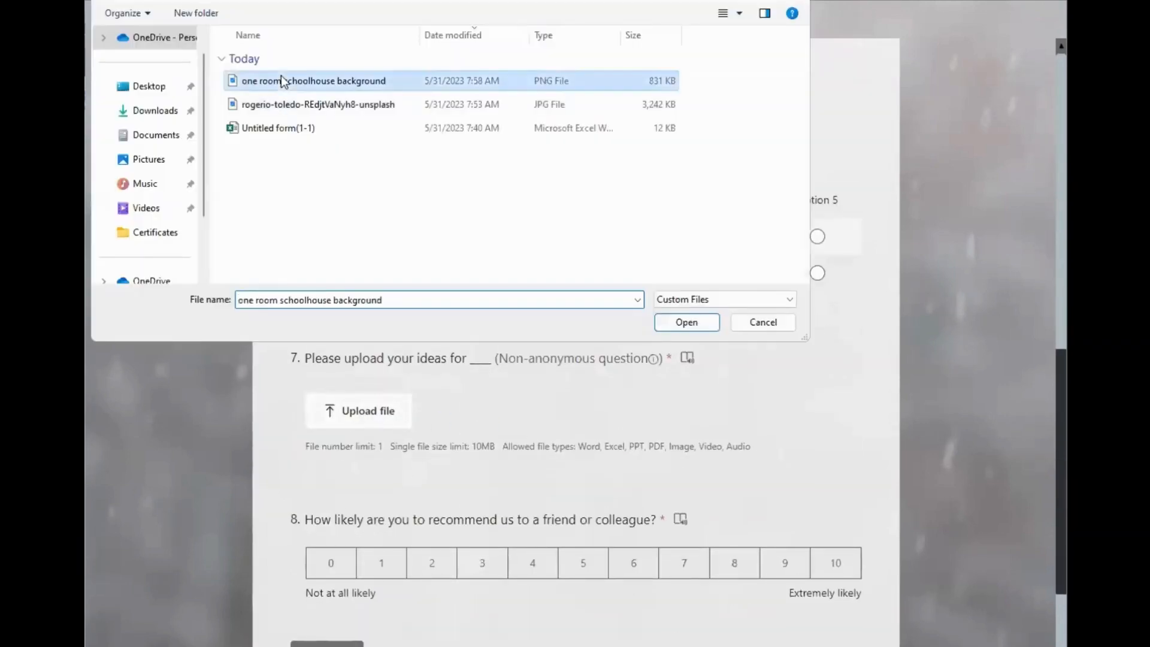
left_click(686, 322)
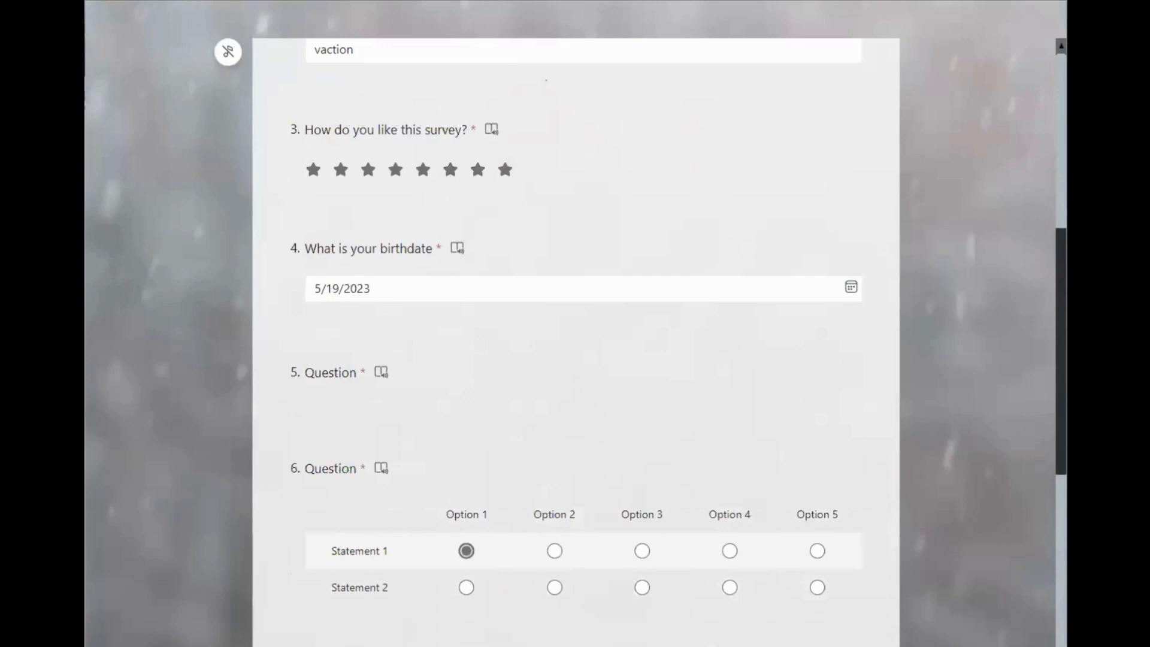
Continue to the form's last section and submit the test response
scroll("down", 3)
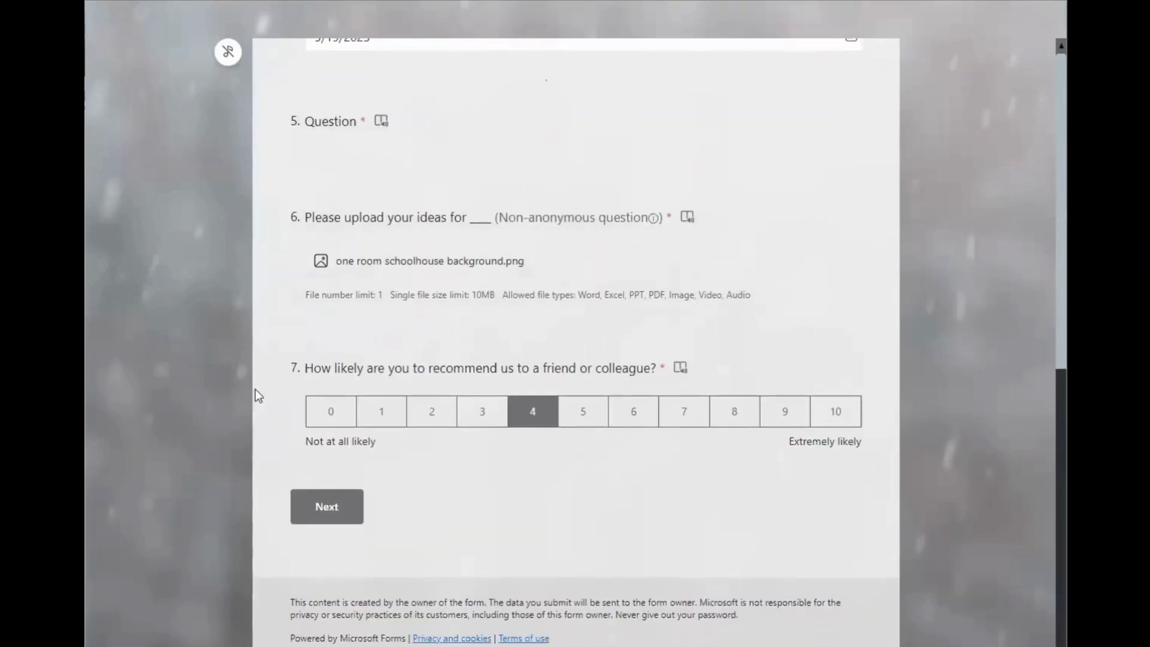
left_click(326, 505)
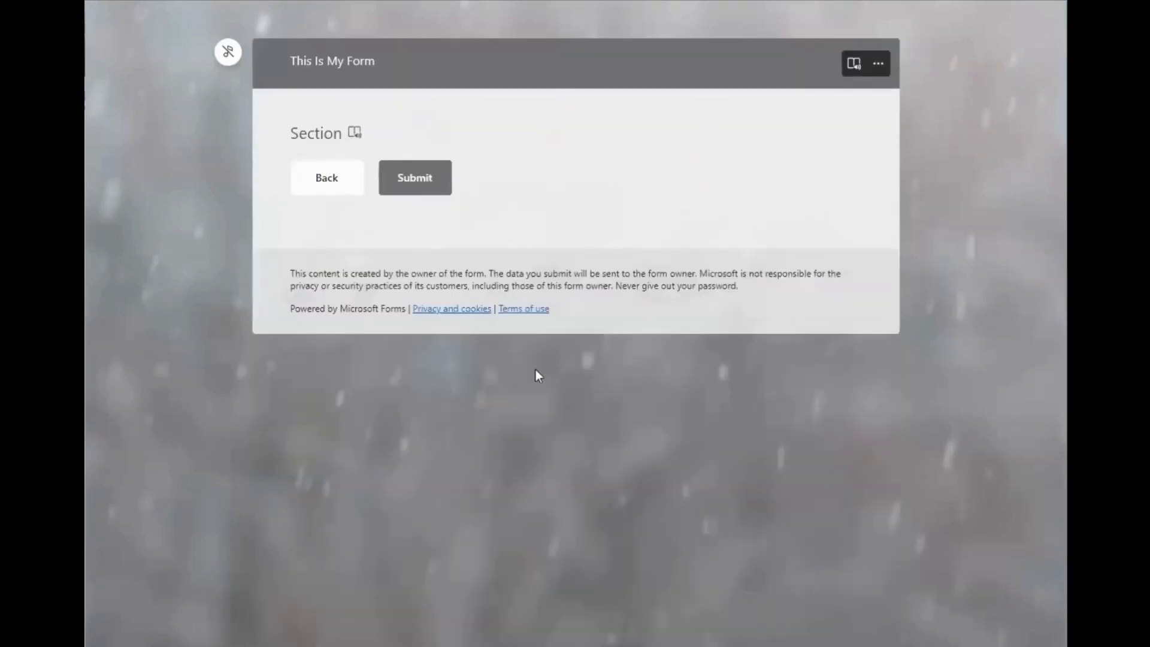
mouse_move(409, 186)
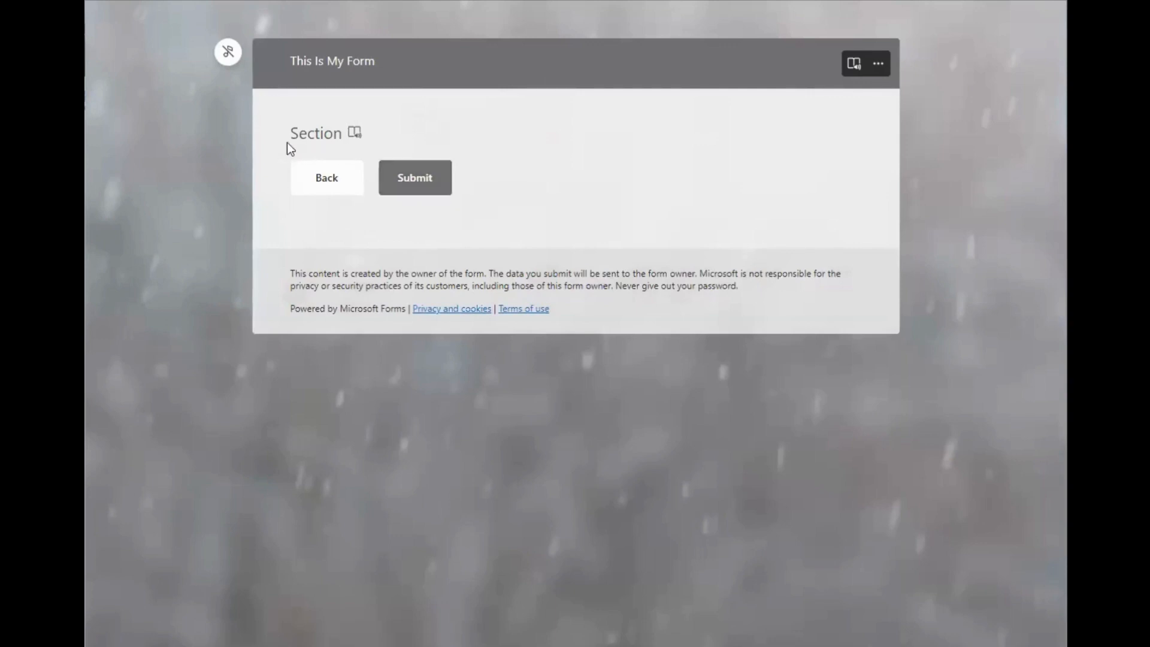
mouse_move(381, 164)
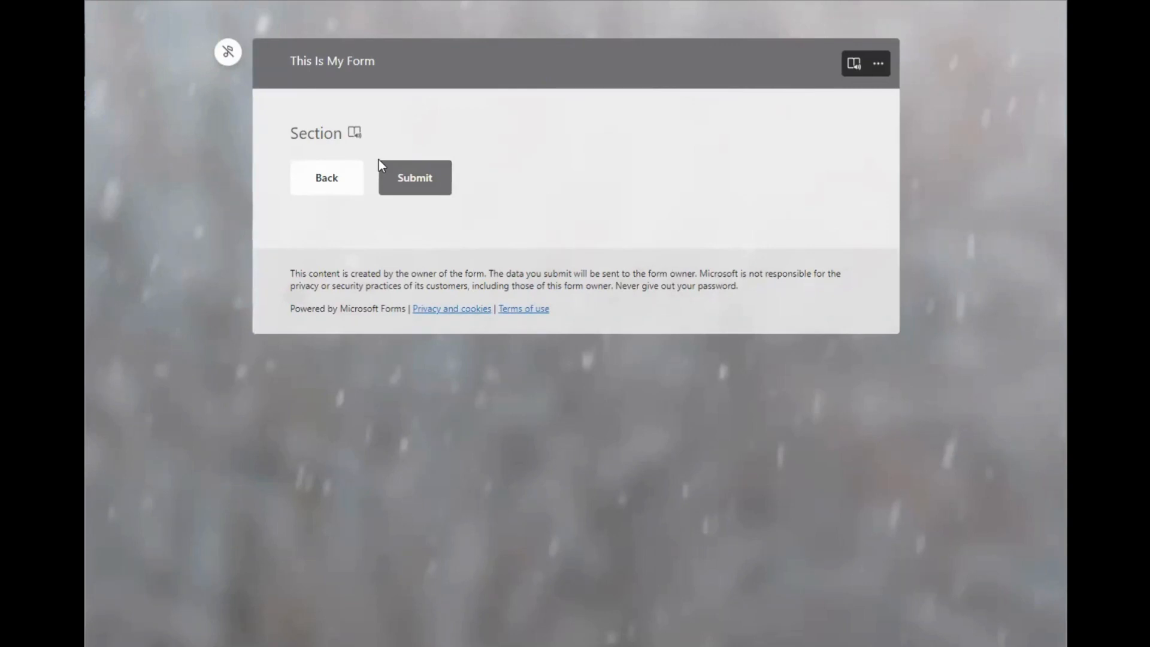
mouse_move(422, 182)
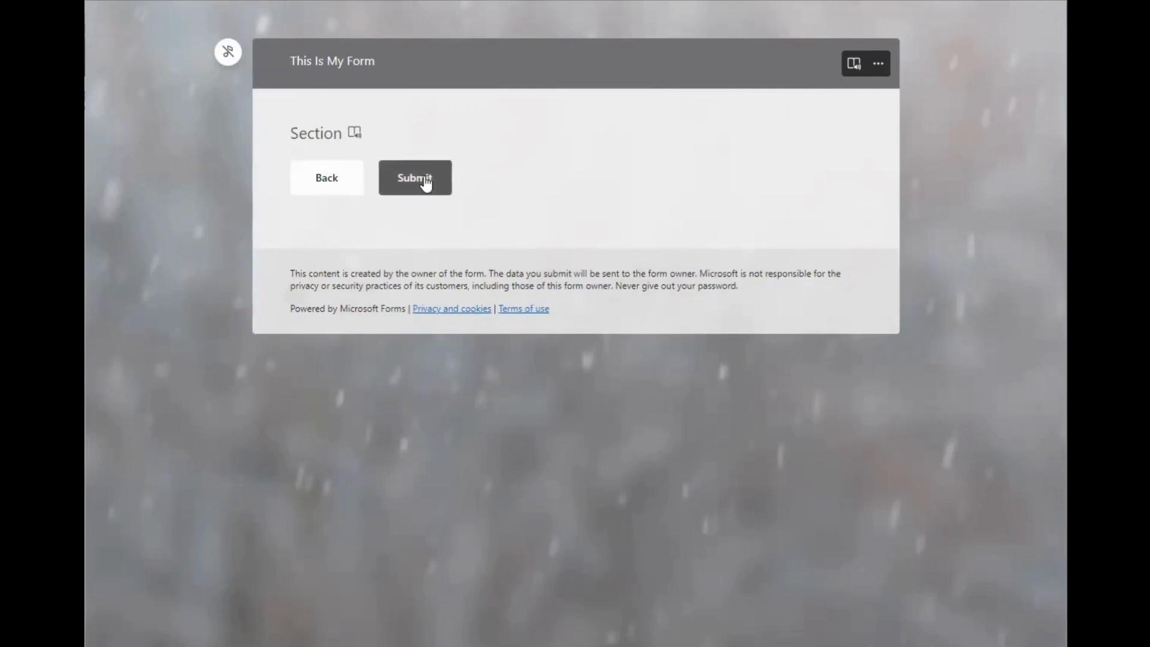
left_click(415, 177)
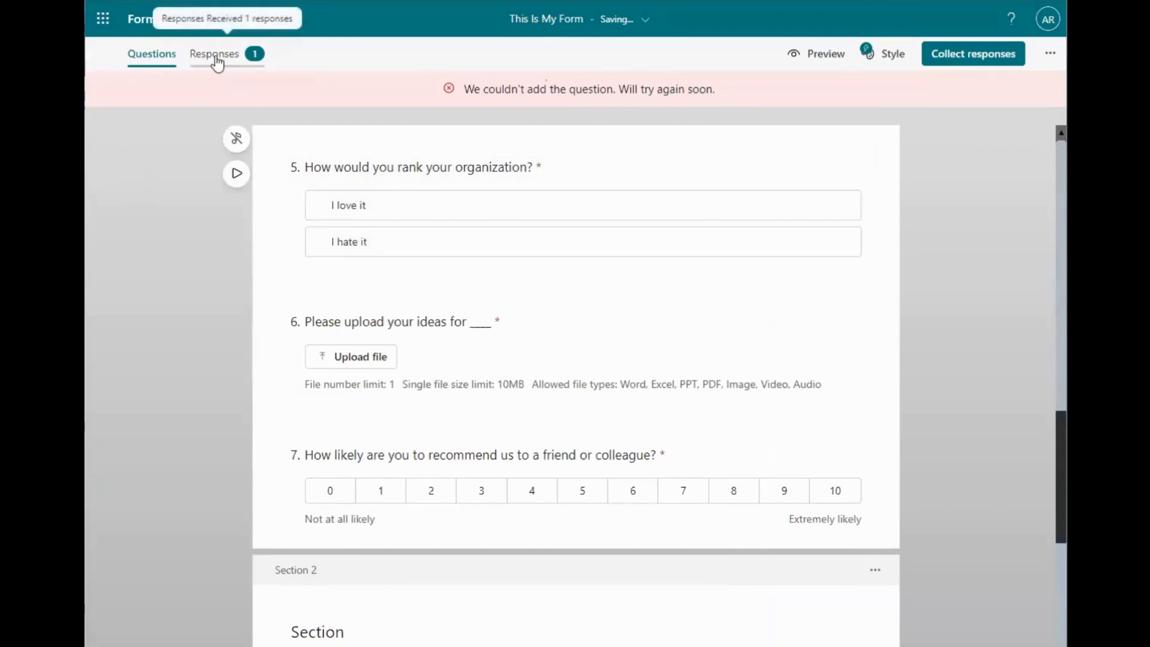
Review the Responses summary: one response, Orange chosen, 5.00 average rating
left_click(213, 54)
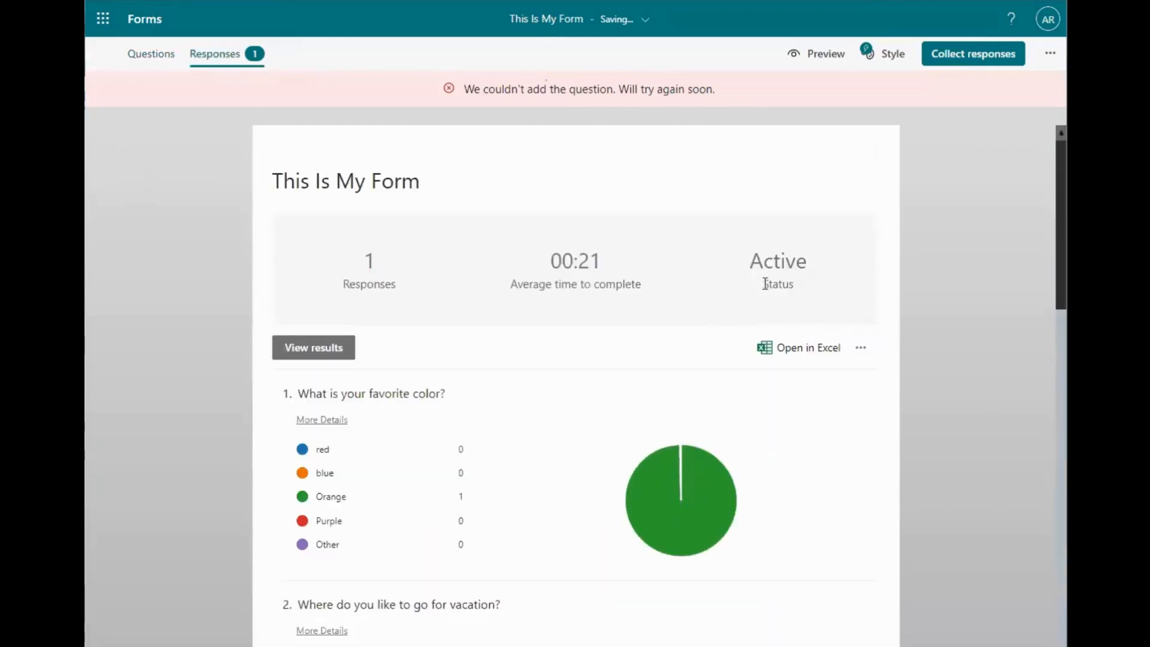
scroll("down", 3)
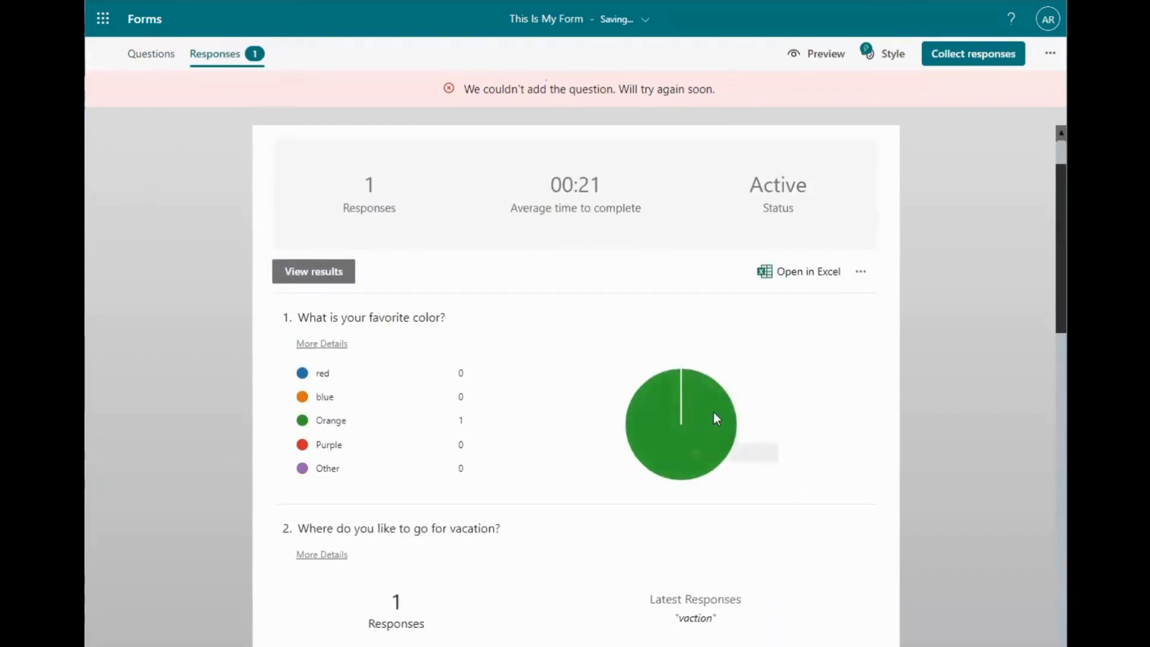
mouse_move(666, 407)
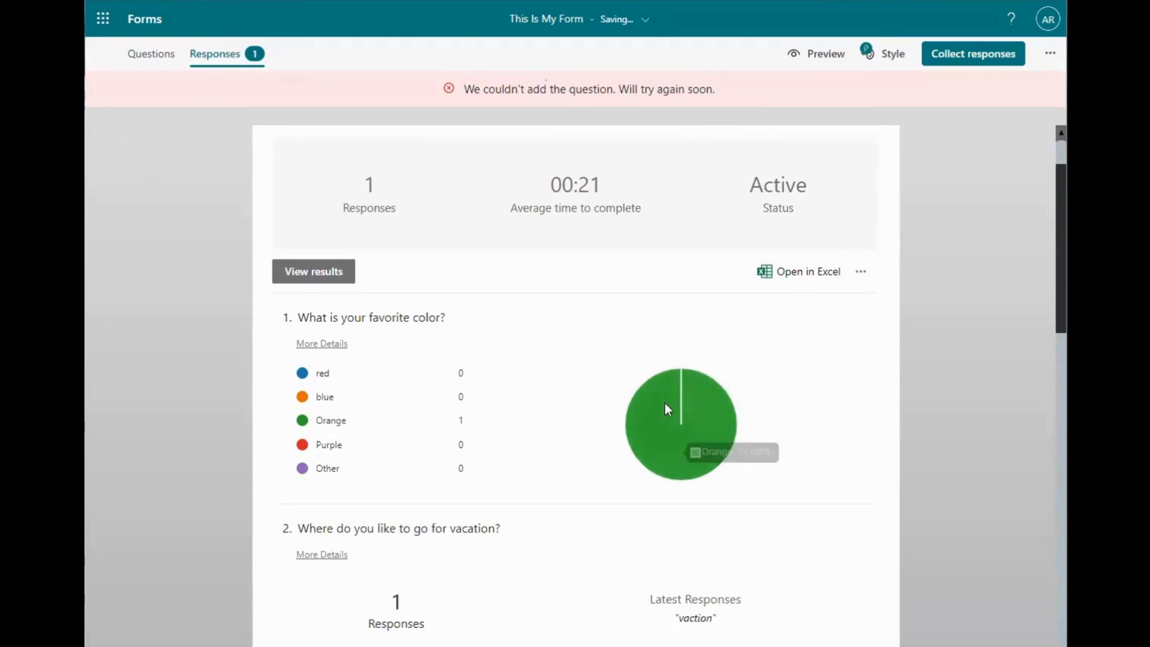
scroll("down", 3)
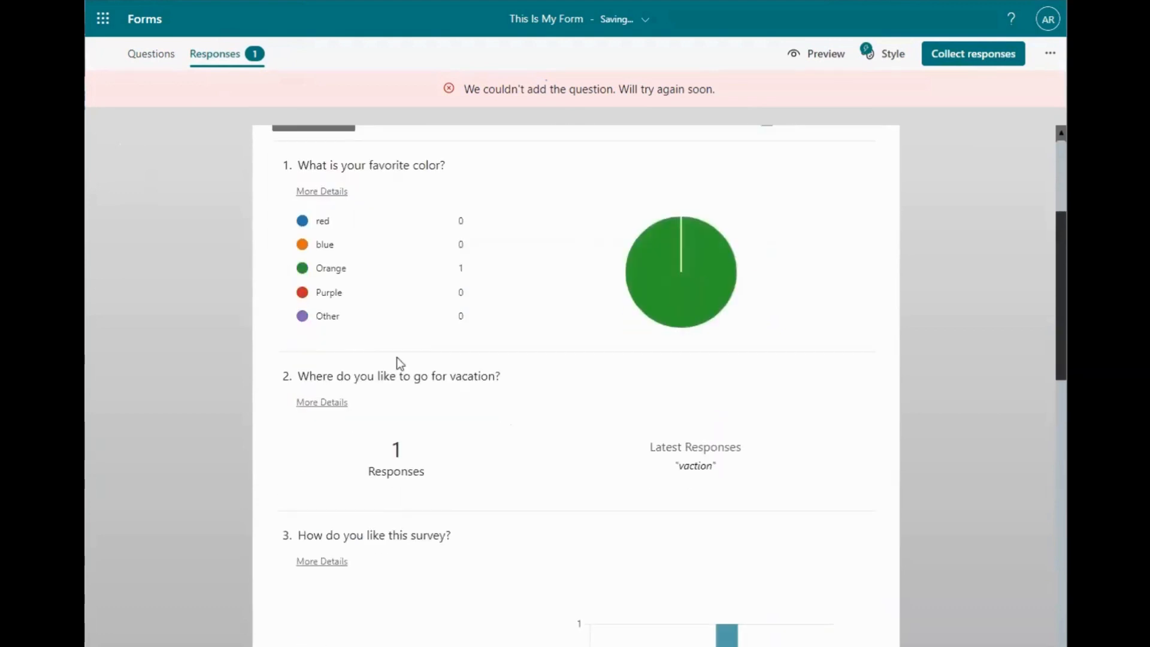
scroll("down", 3)
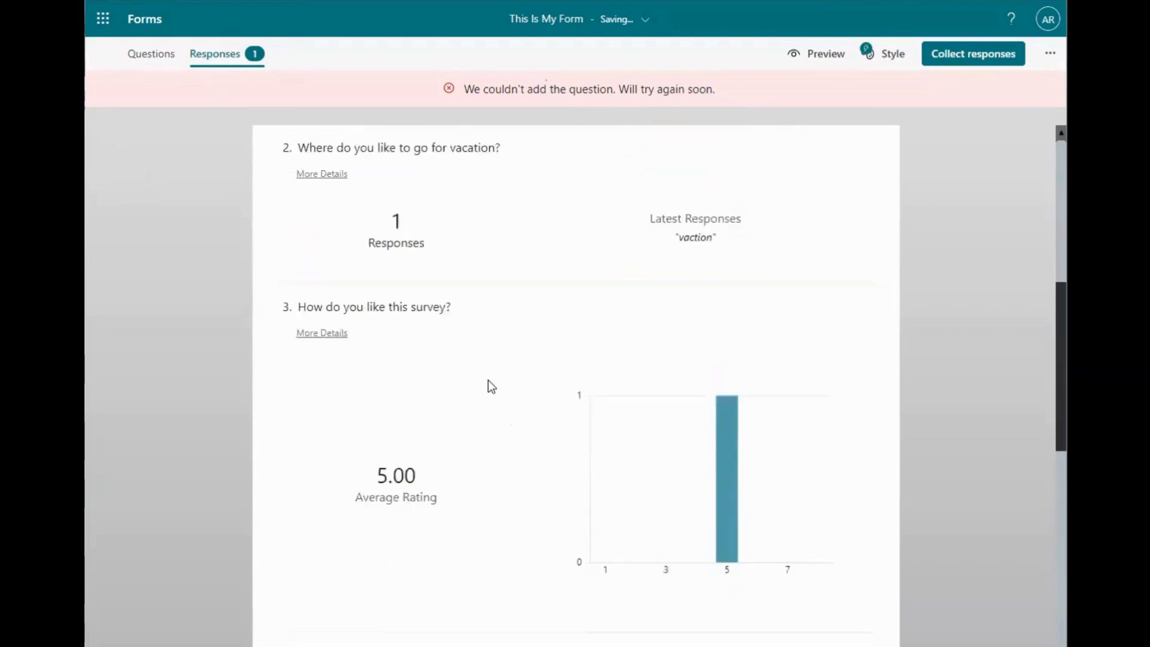
scroll("down", 3)
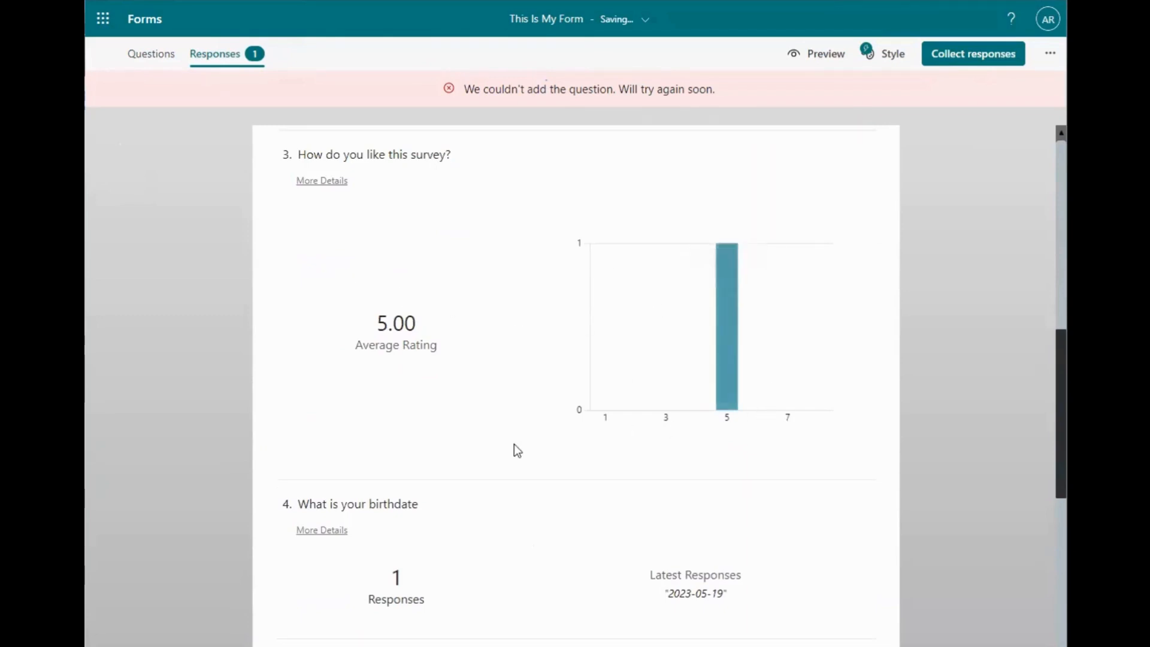
scroll("down", 3)
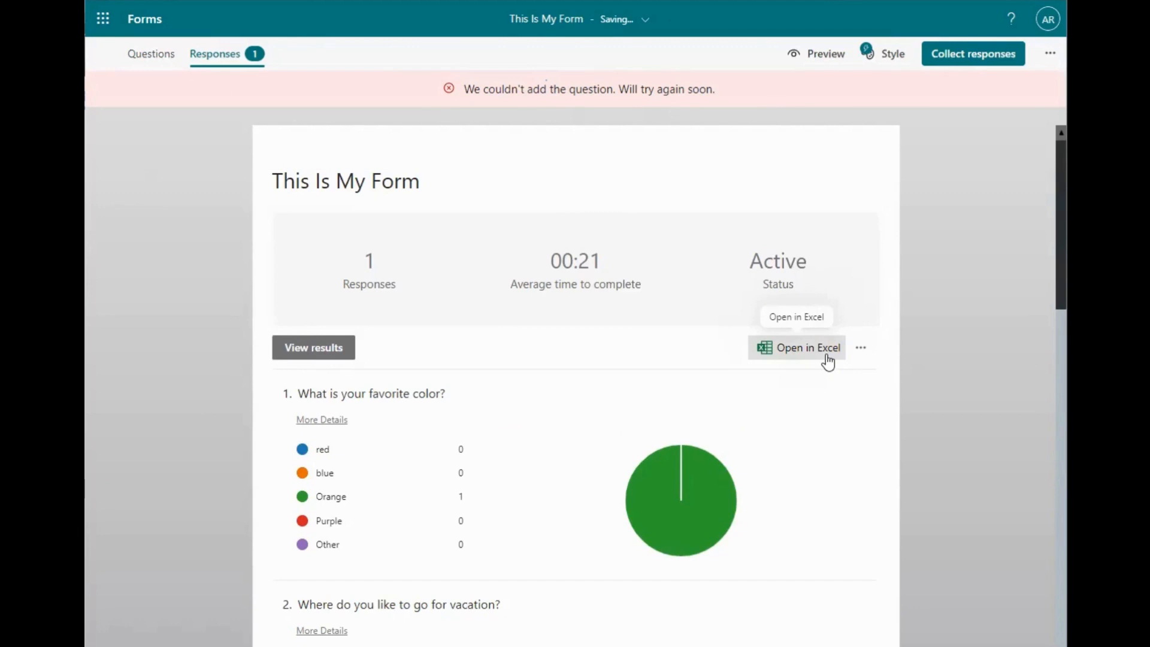
left_click(807, 347)
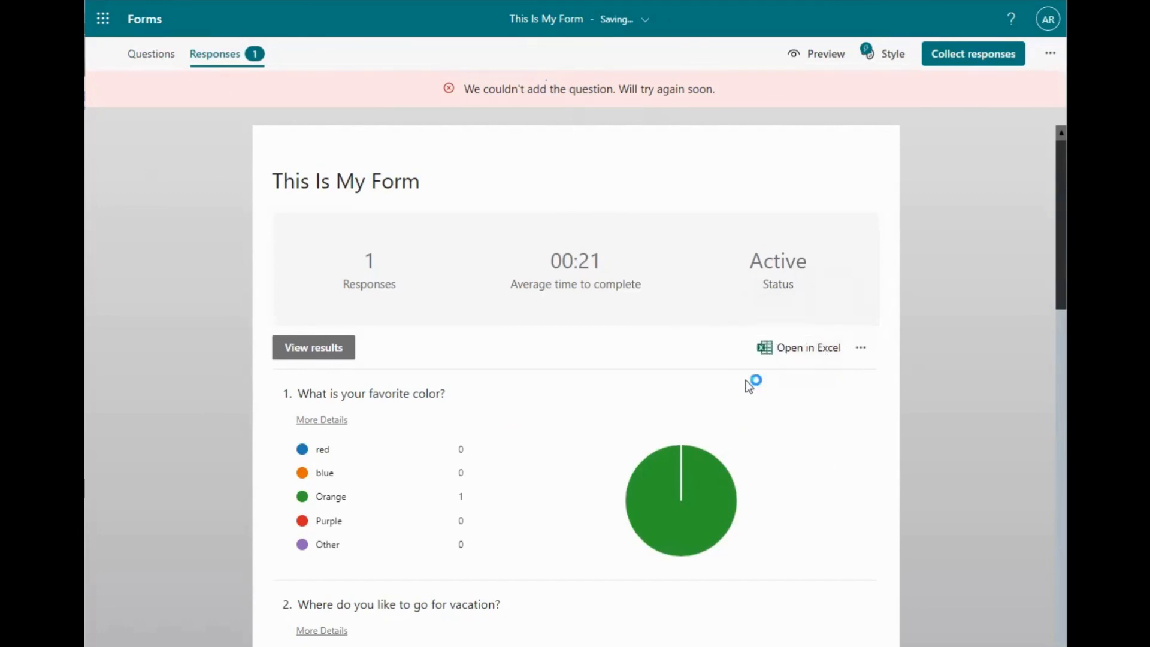
mouse_move(618, 338)
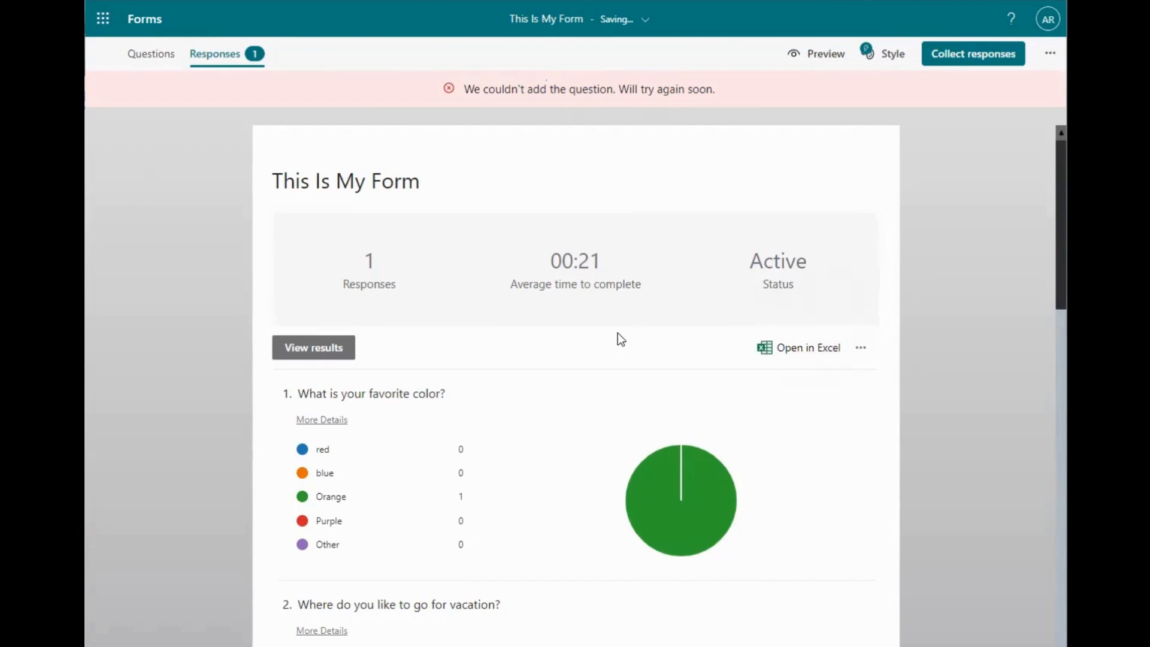